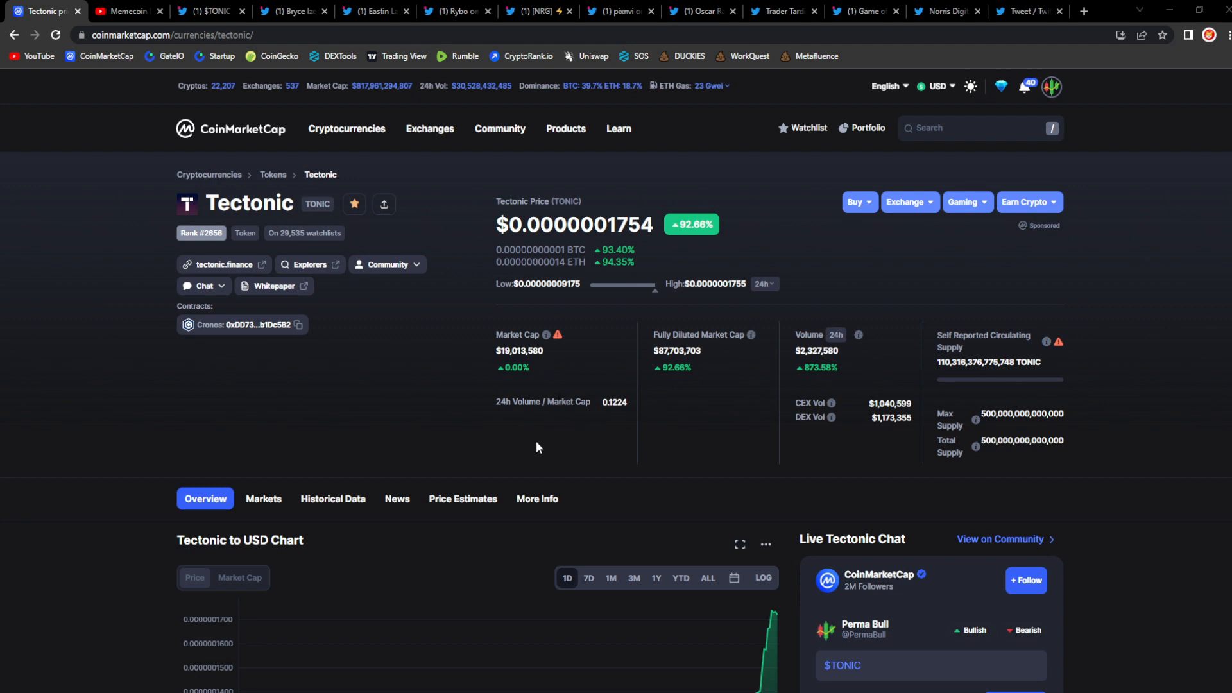
mouse_move(476, 489)
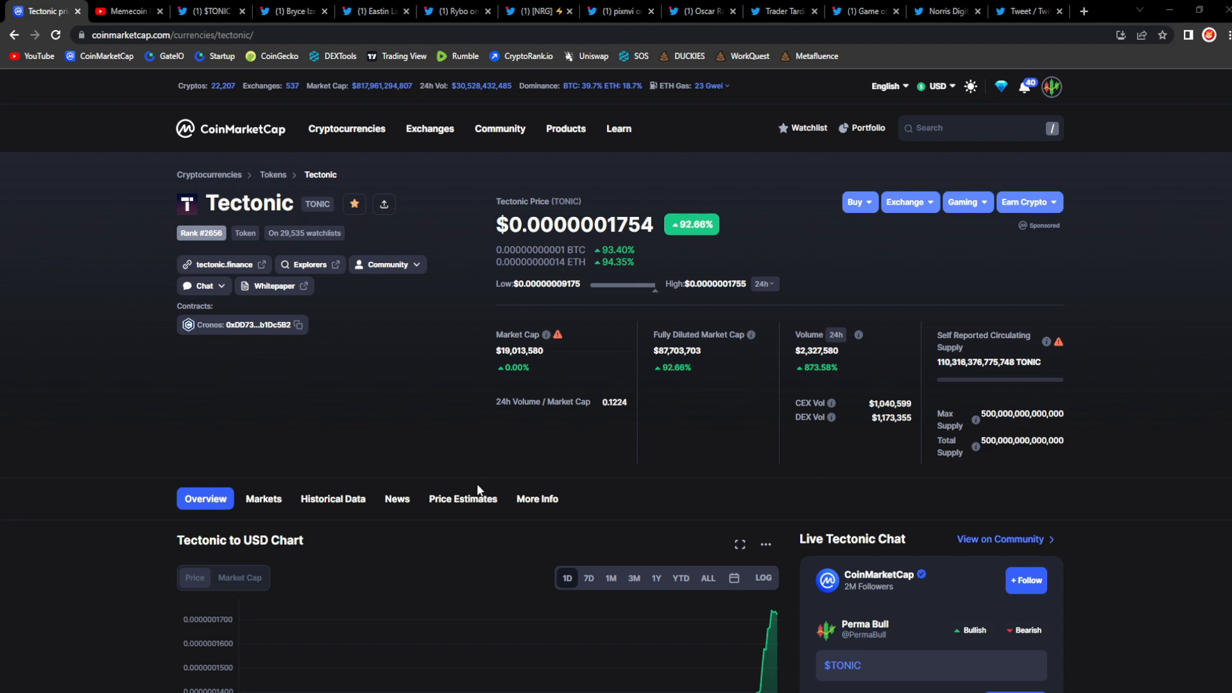
mouse_move(709, 240)
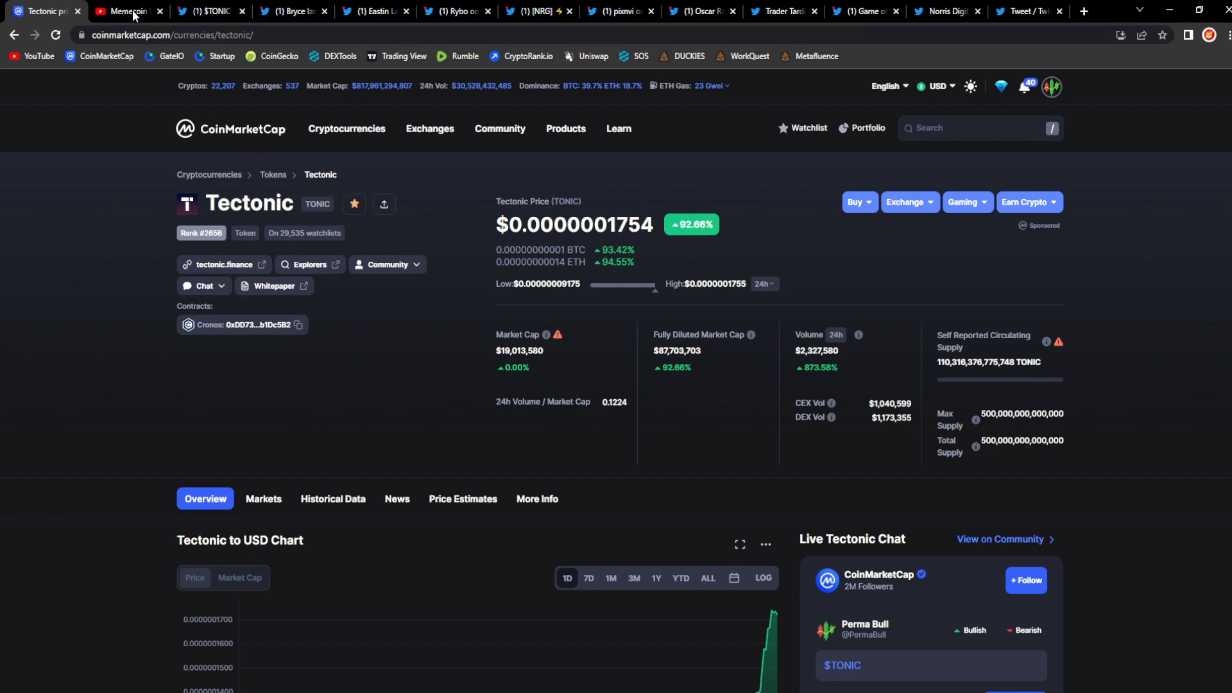
- Switch to the Memecoin Daily channel's Videos page listing Tectonic and Volt Inu prediction videos
click(127, 11)
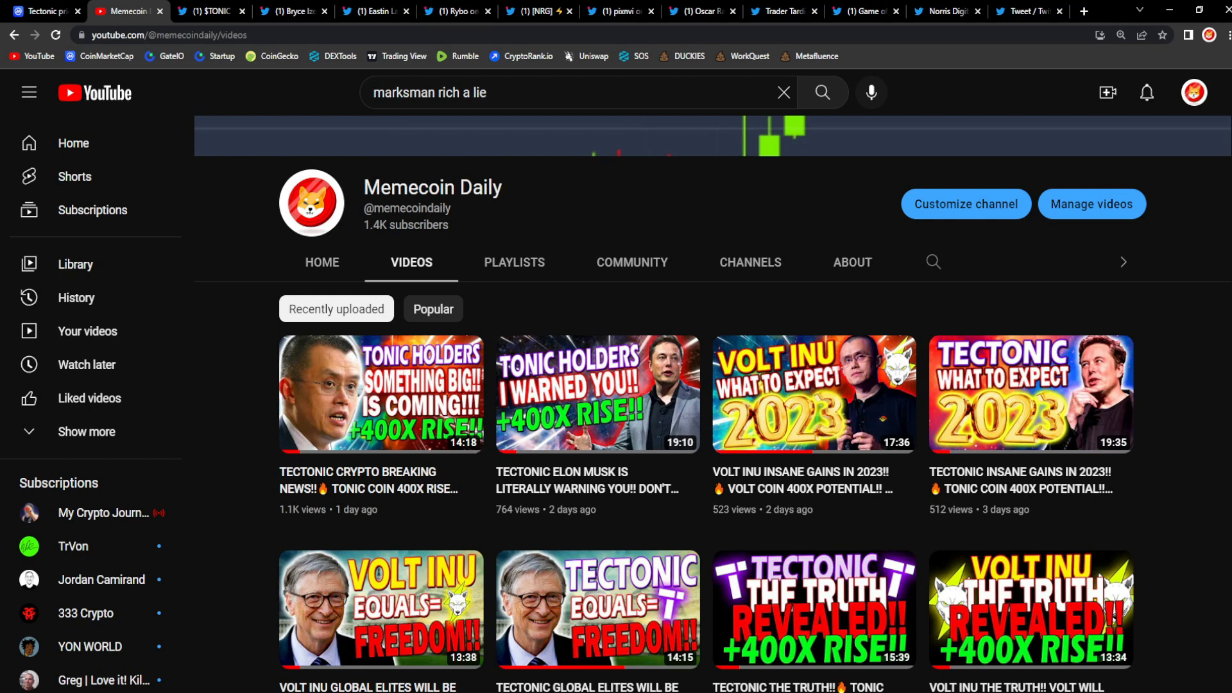
mouse_move(374, 240)
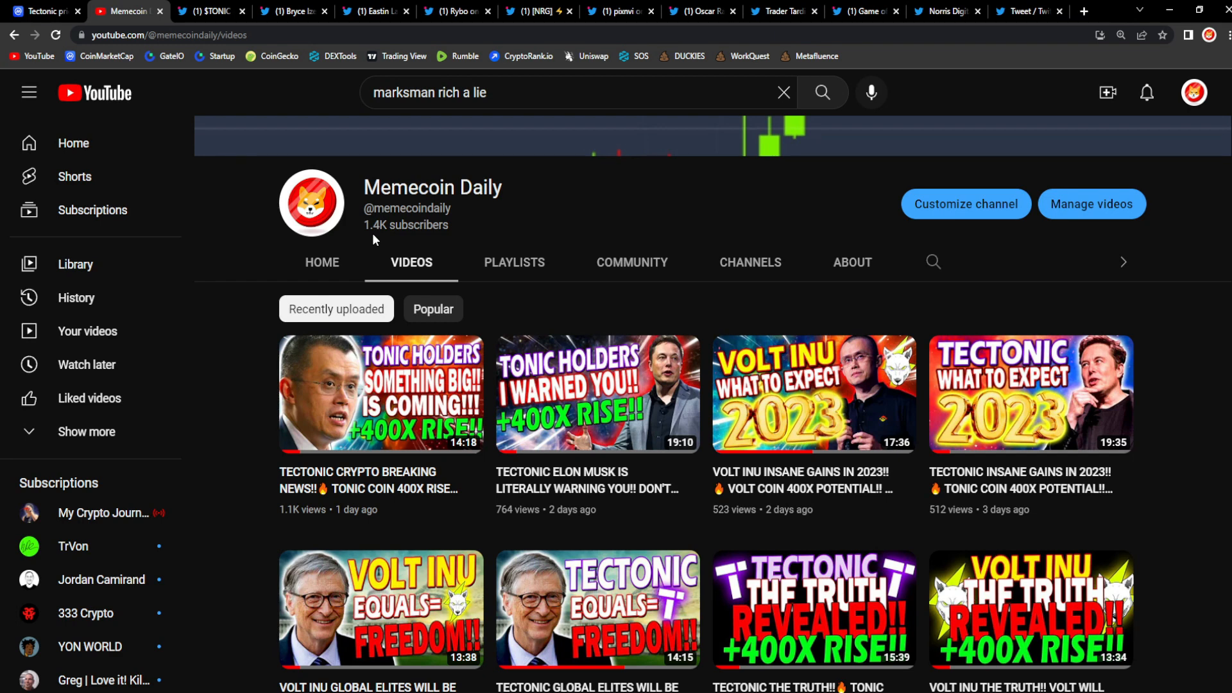
- Return to CoinMarketCap's Tectonic page and highlight its market cap figure
click(42, 11)
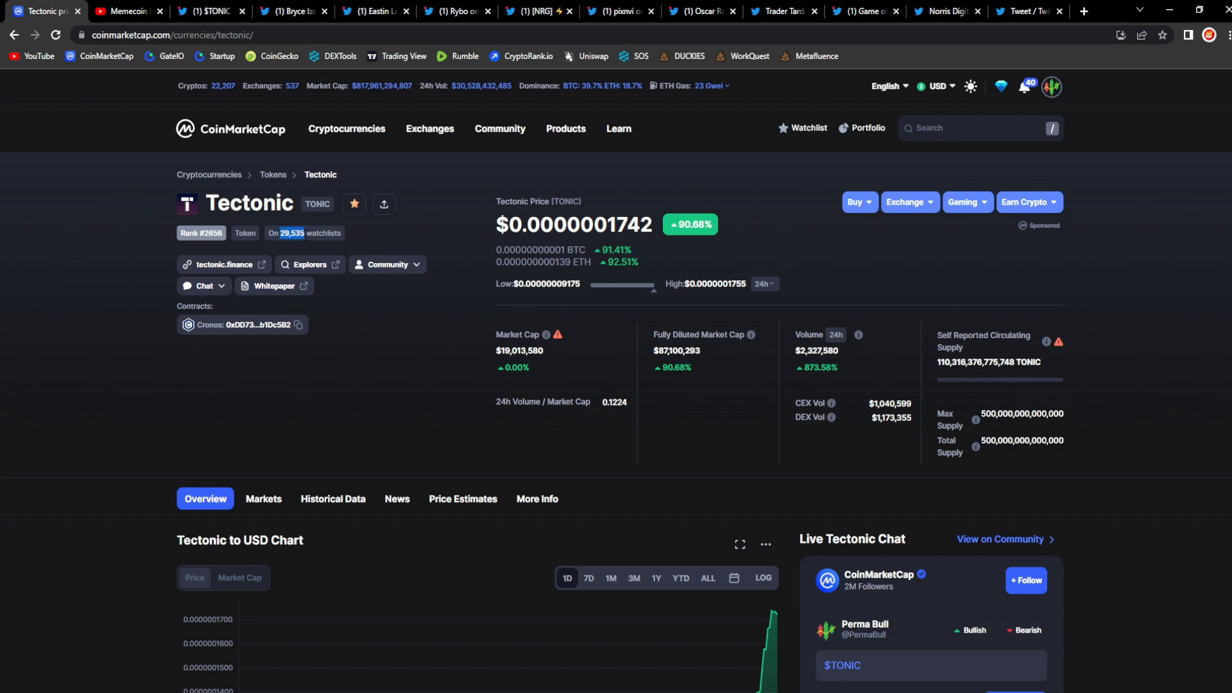
mouse_move(479, 372)
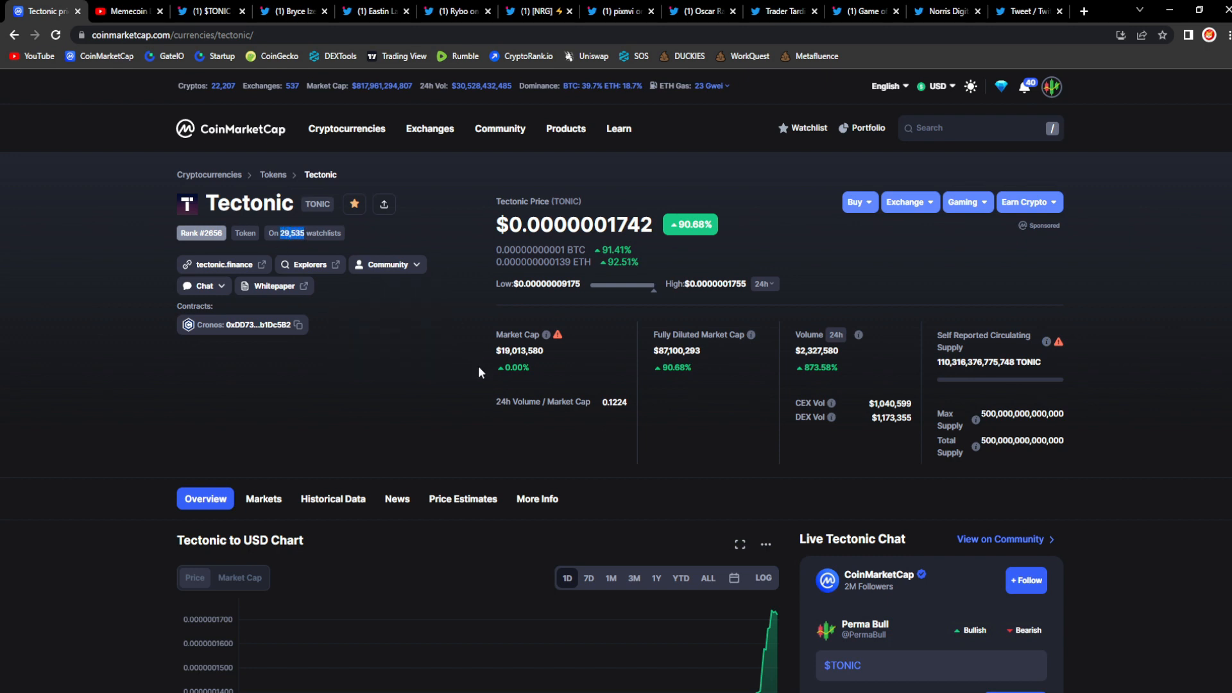
mouse_move(748, 389)
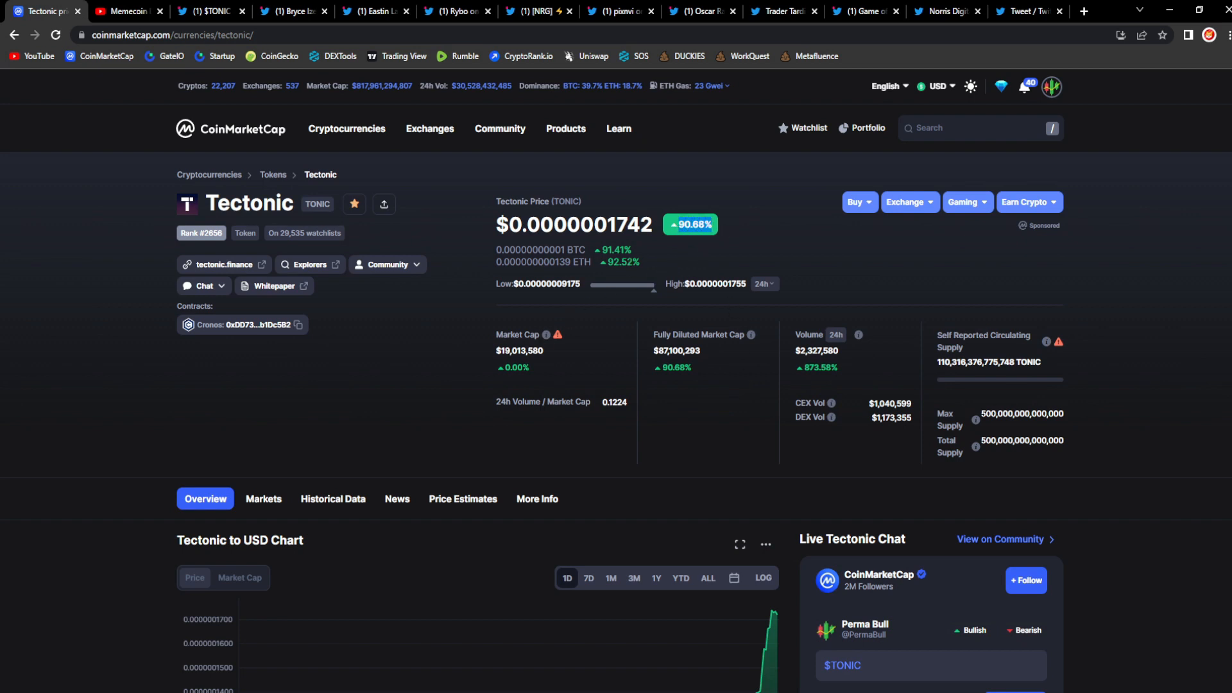
double_click(519, 351)
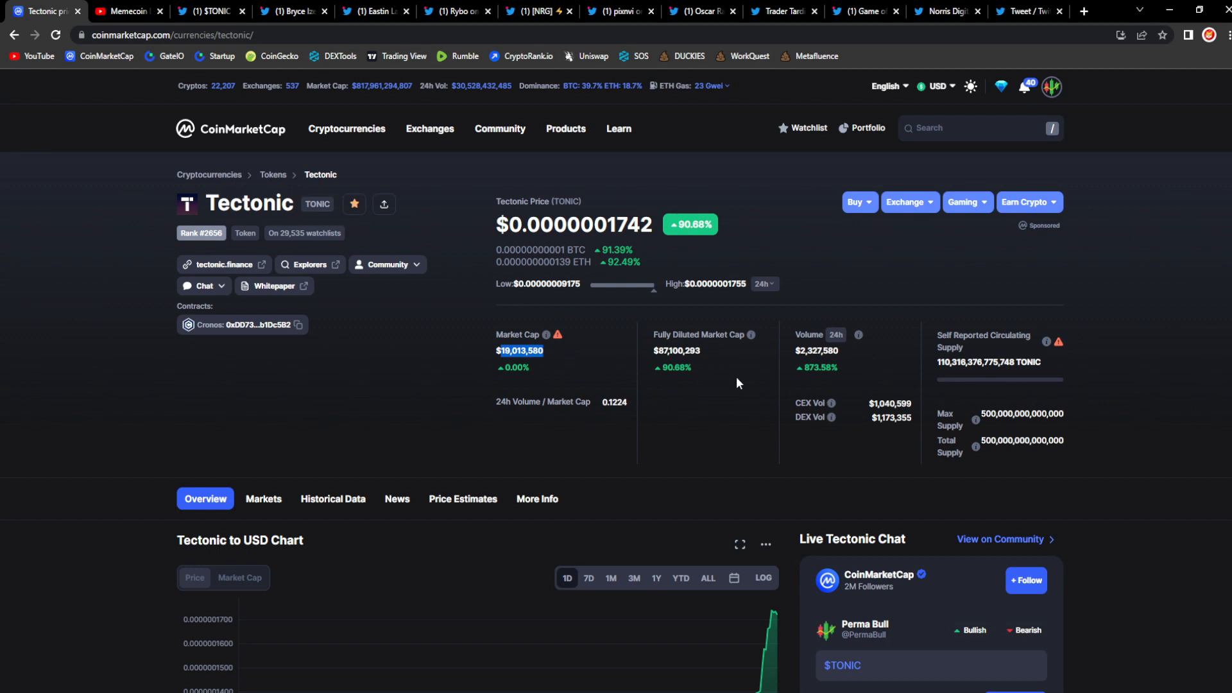
mouse_move(792, 386)
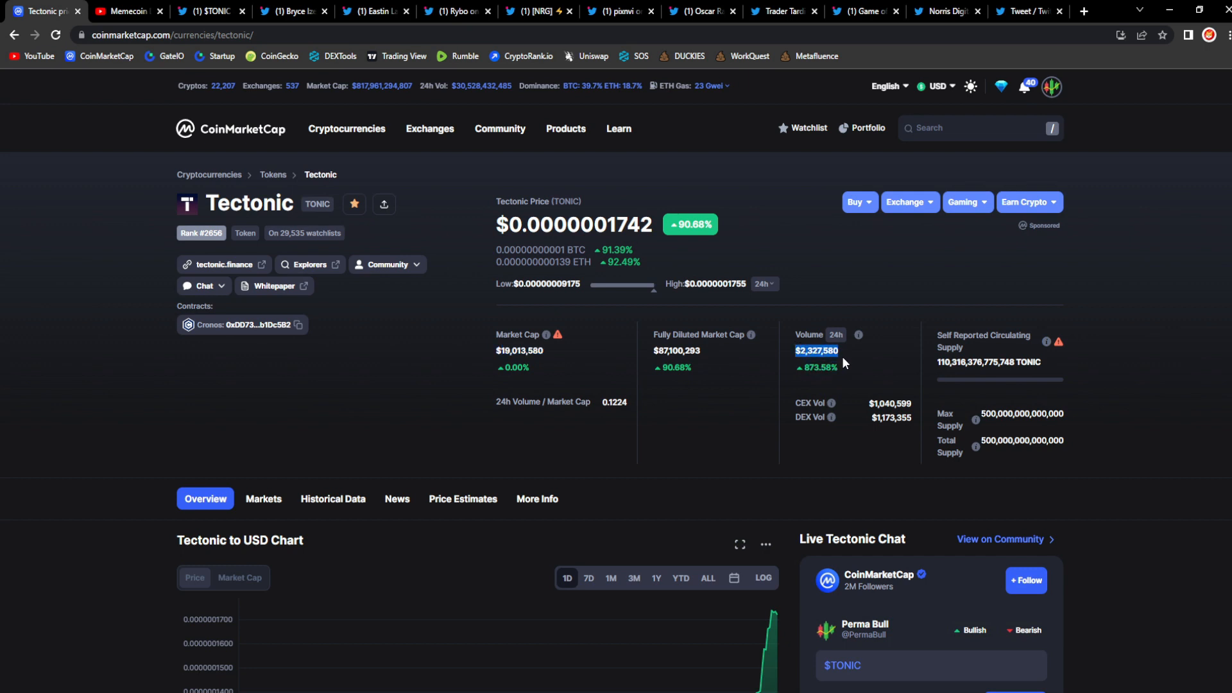
mouse_move(805, 378)
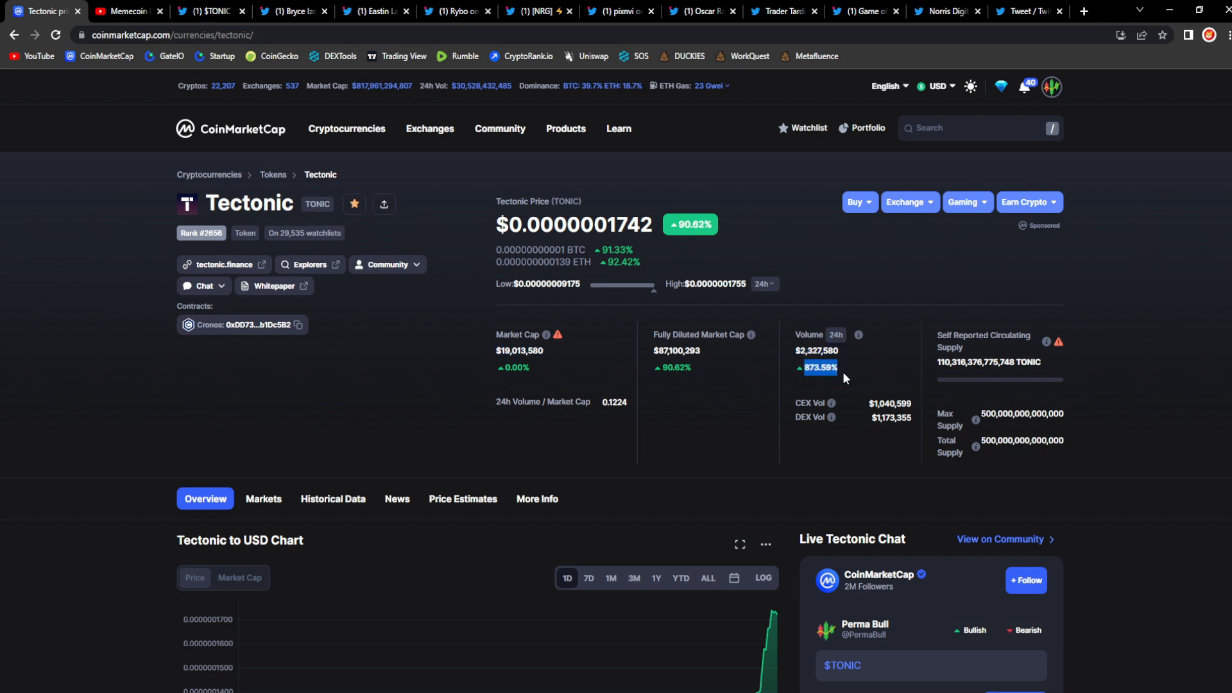
- Scroll down to the Live Tectonic Chat and switch it to Latest posts
scroll(down, 3)
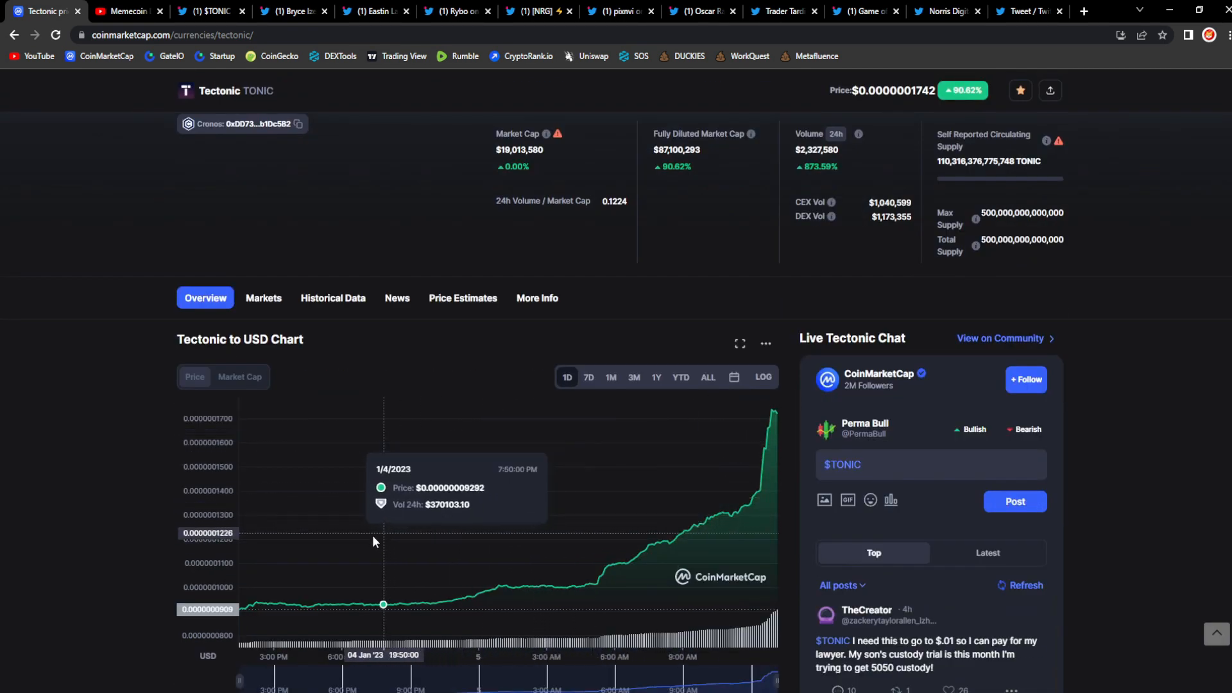
mouse_move(716, 515)
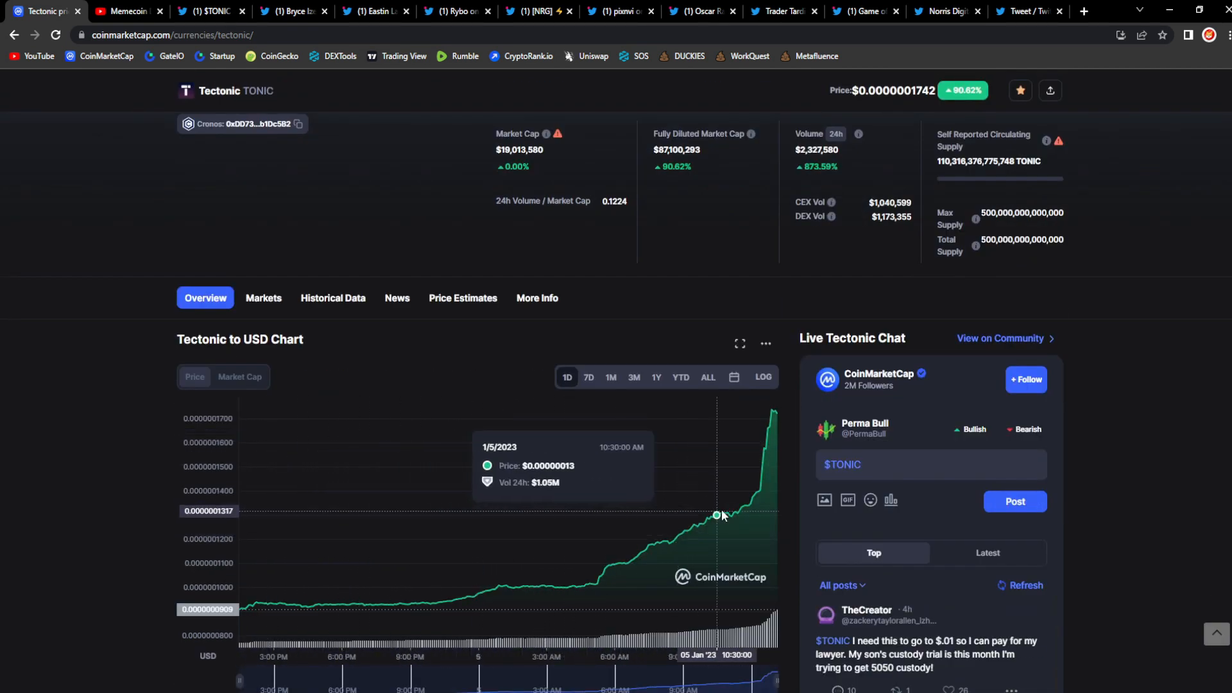
mouse_move(867, 365)
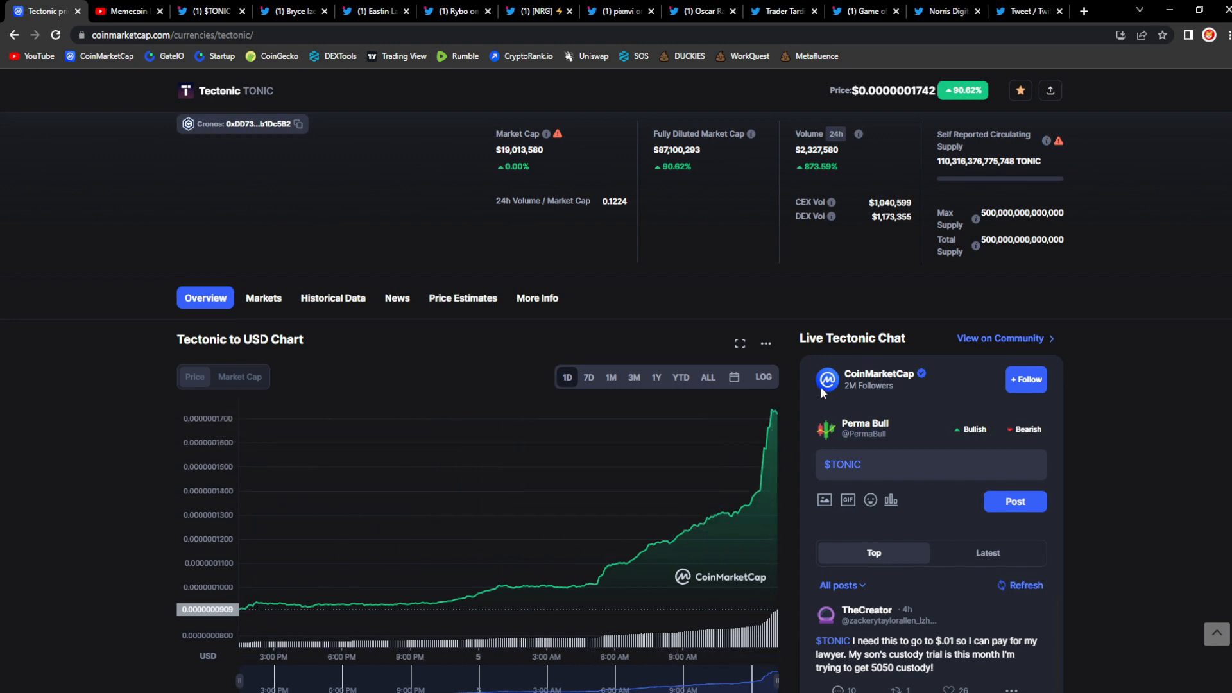
scroll(down, 3)
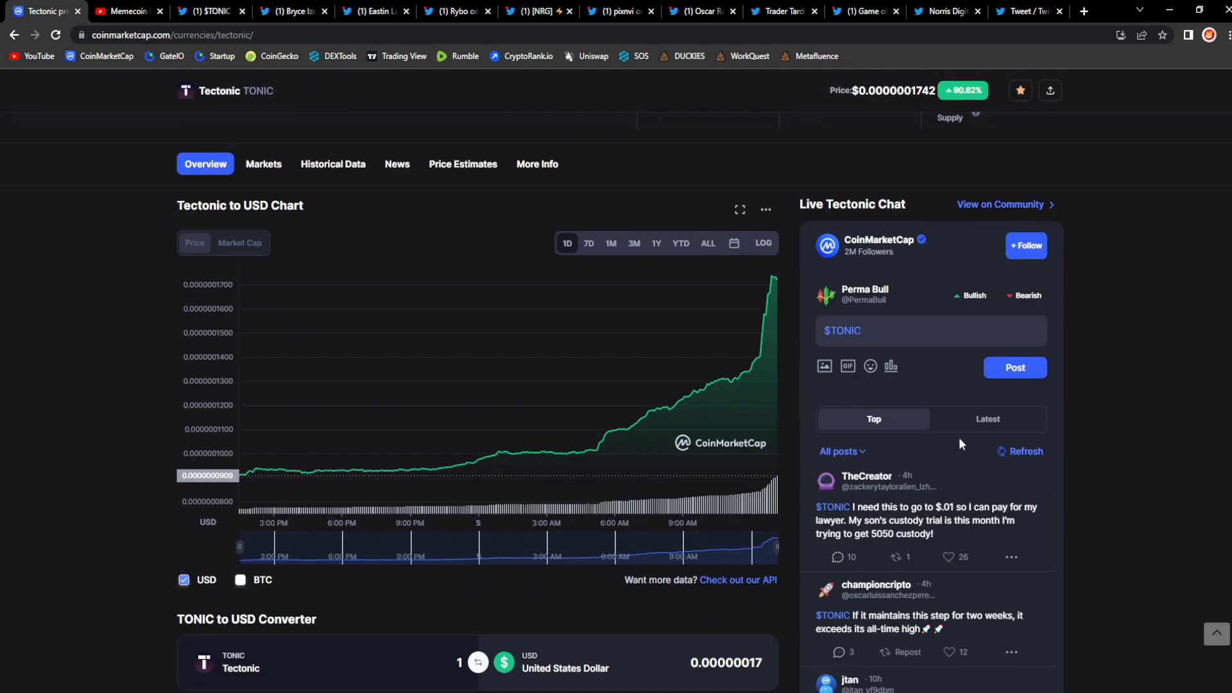
click(987, 419)
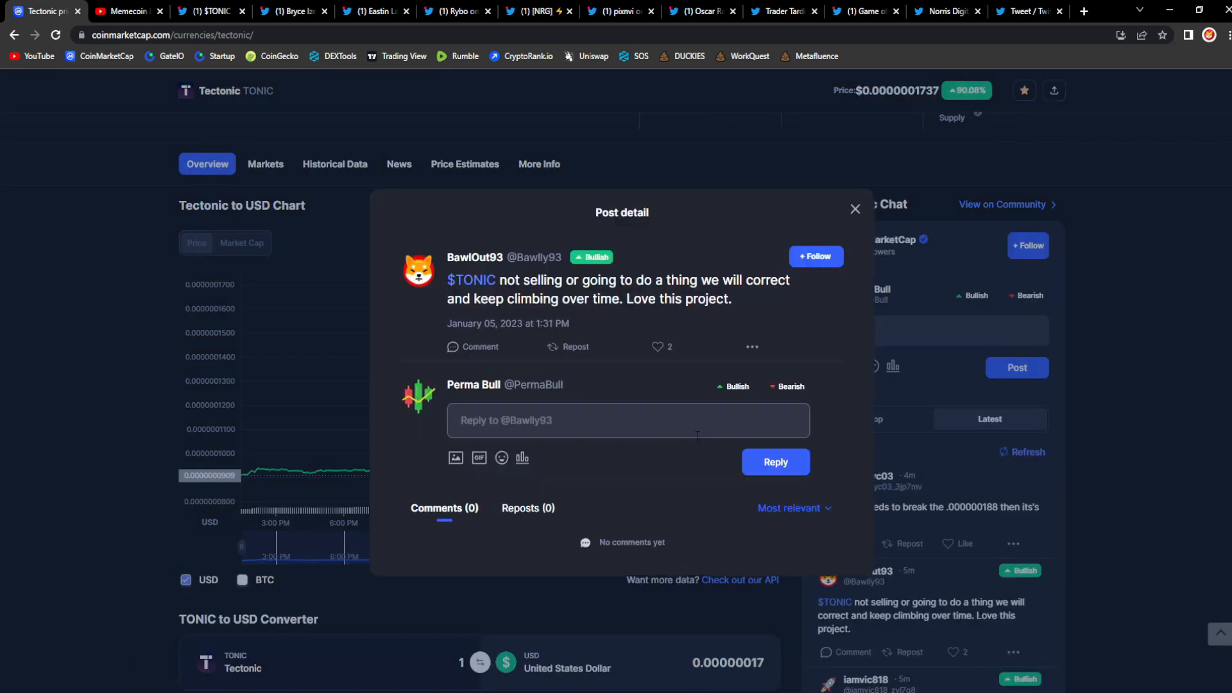
- Read a couple of TONIC chat posts in Post detail, closing each afterwards
click(627, 420)
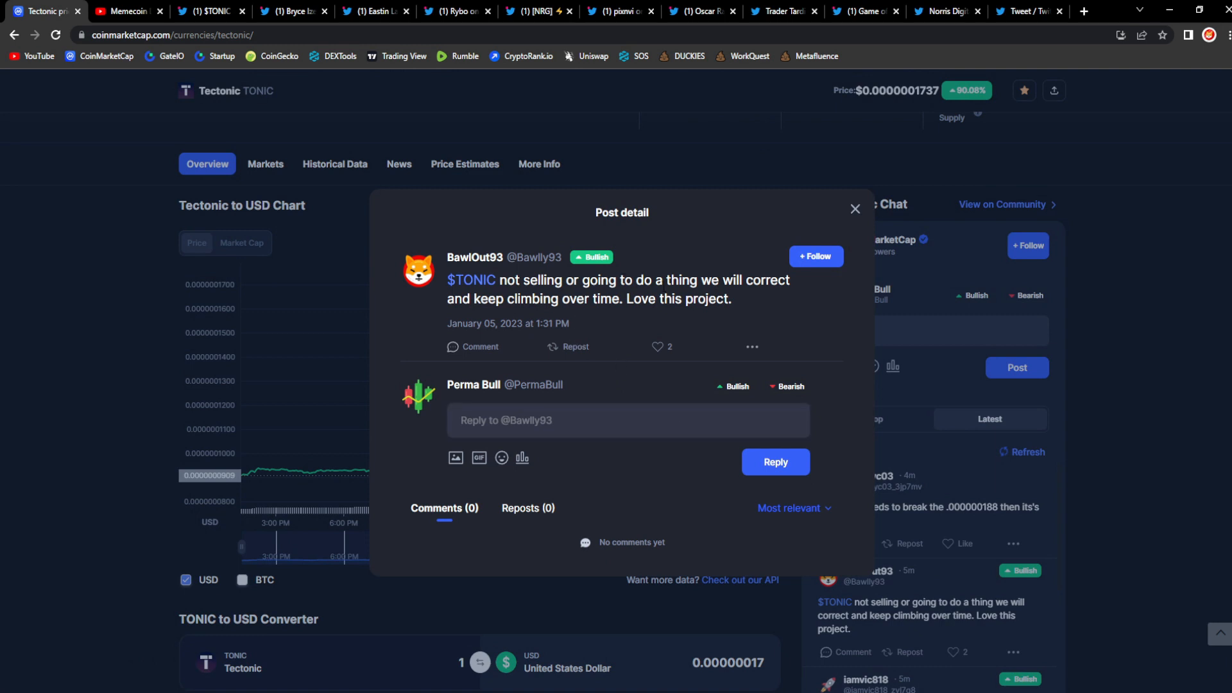
mouse_move(557, 318)
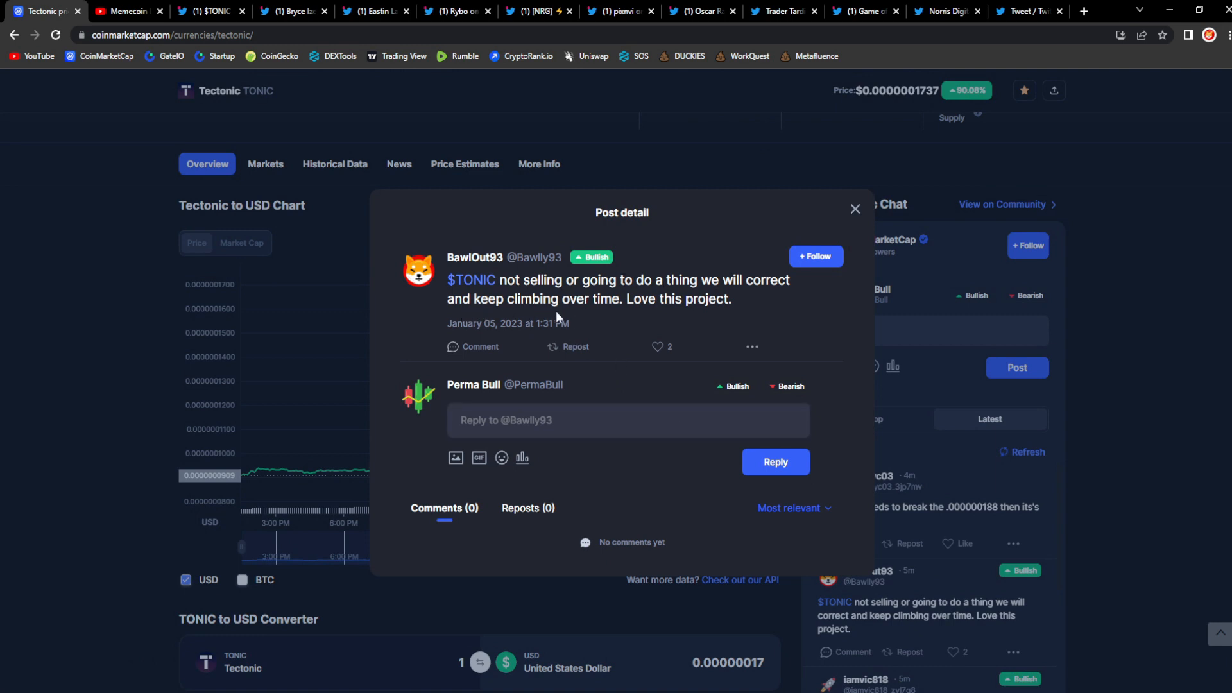
mouse_move(691, 314)
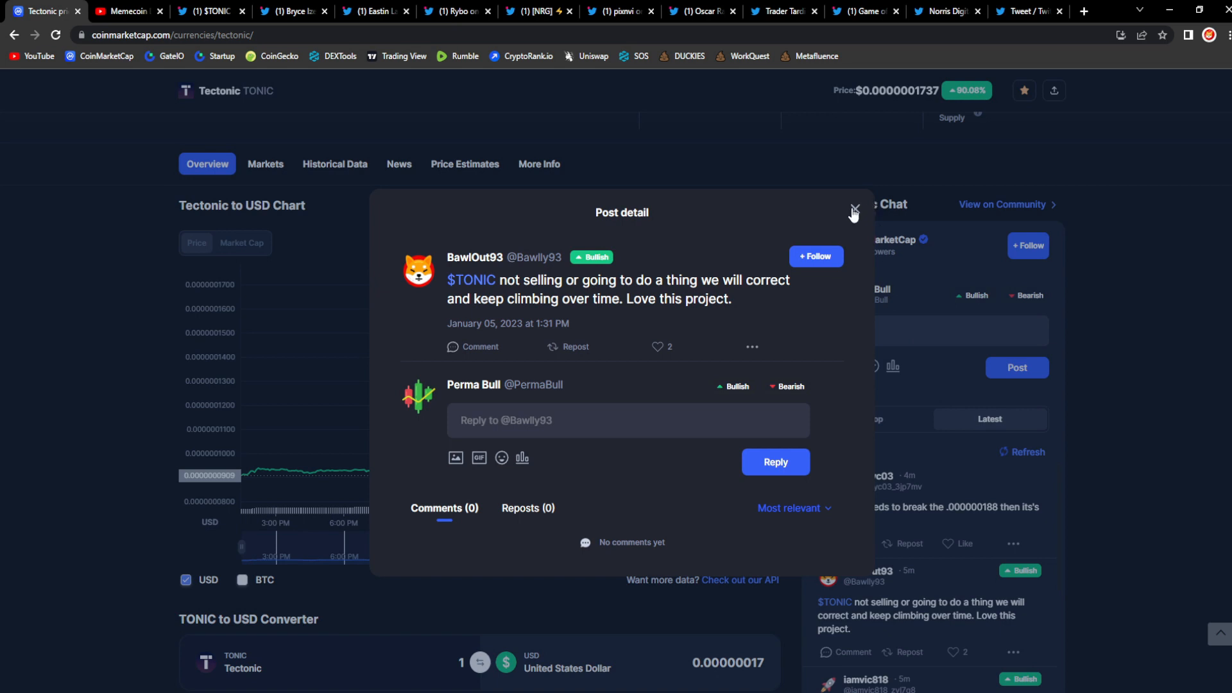
click(854, 212)
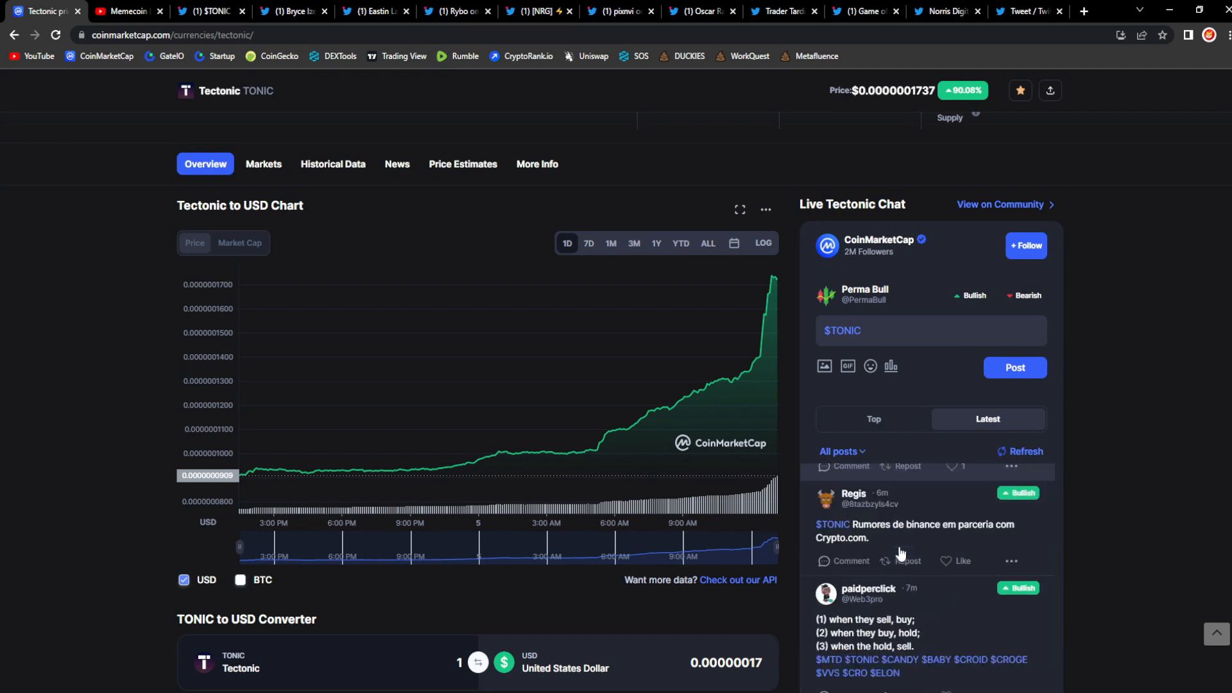
scroll(down, 3)
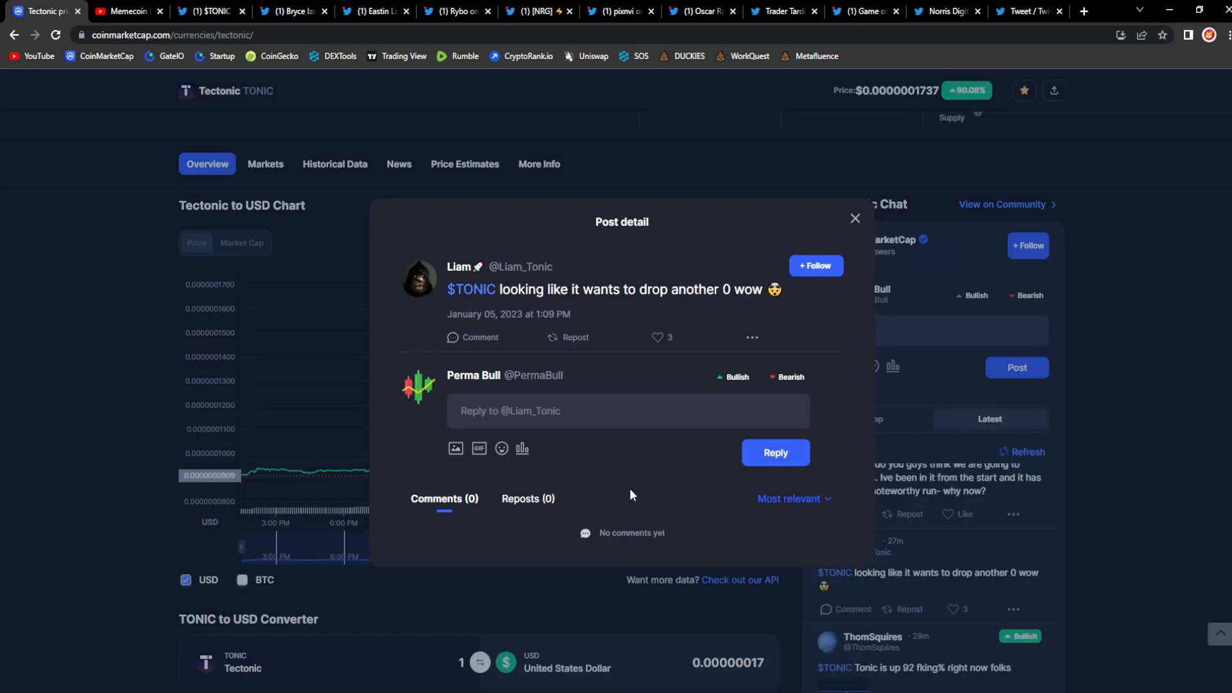
mouse_move(646, 482)
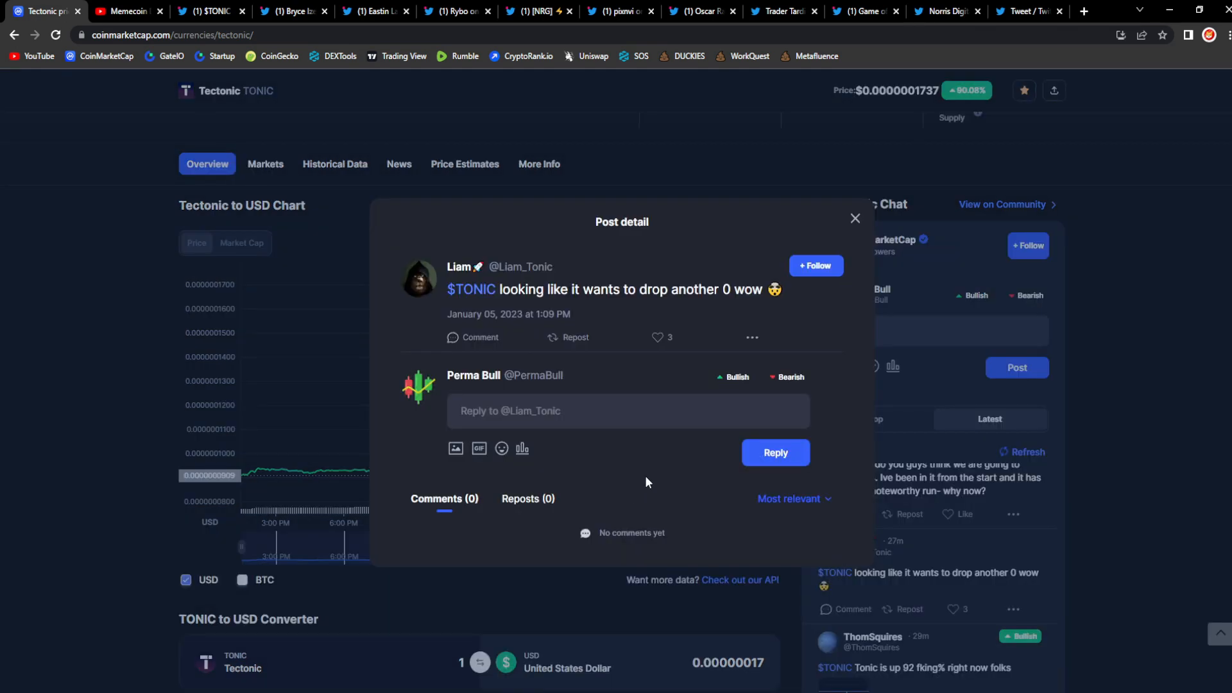
click(854, 217)
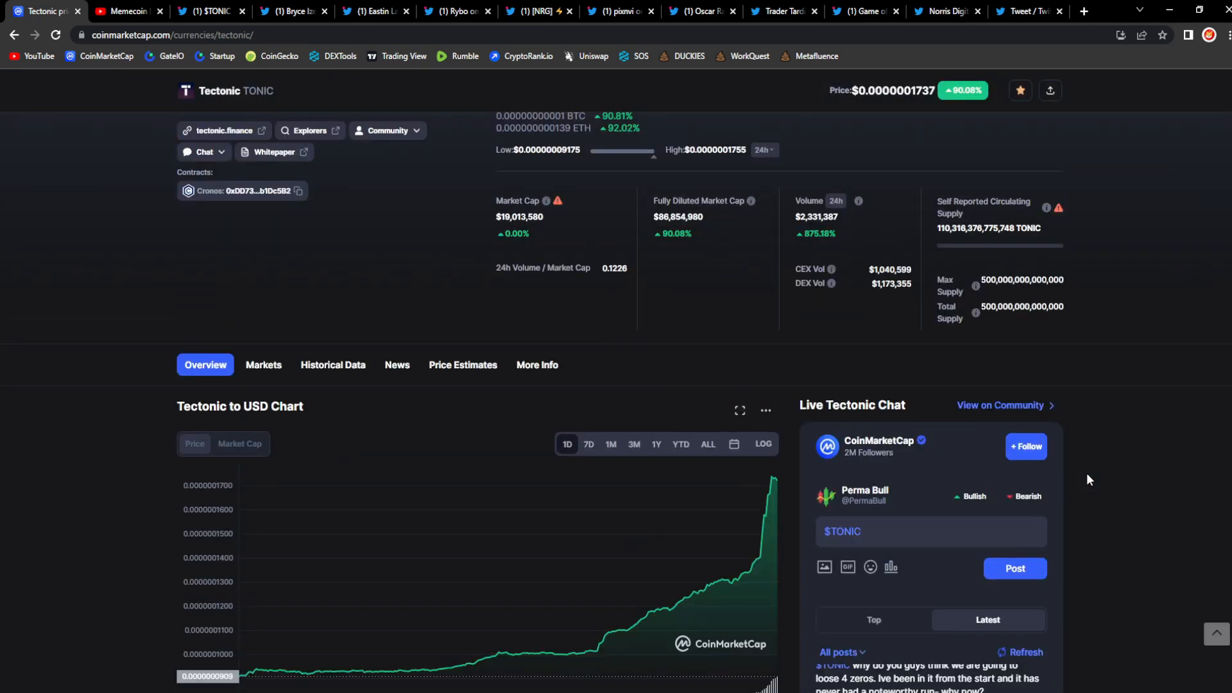
scroll(up, 3)
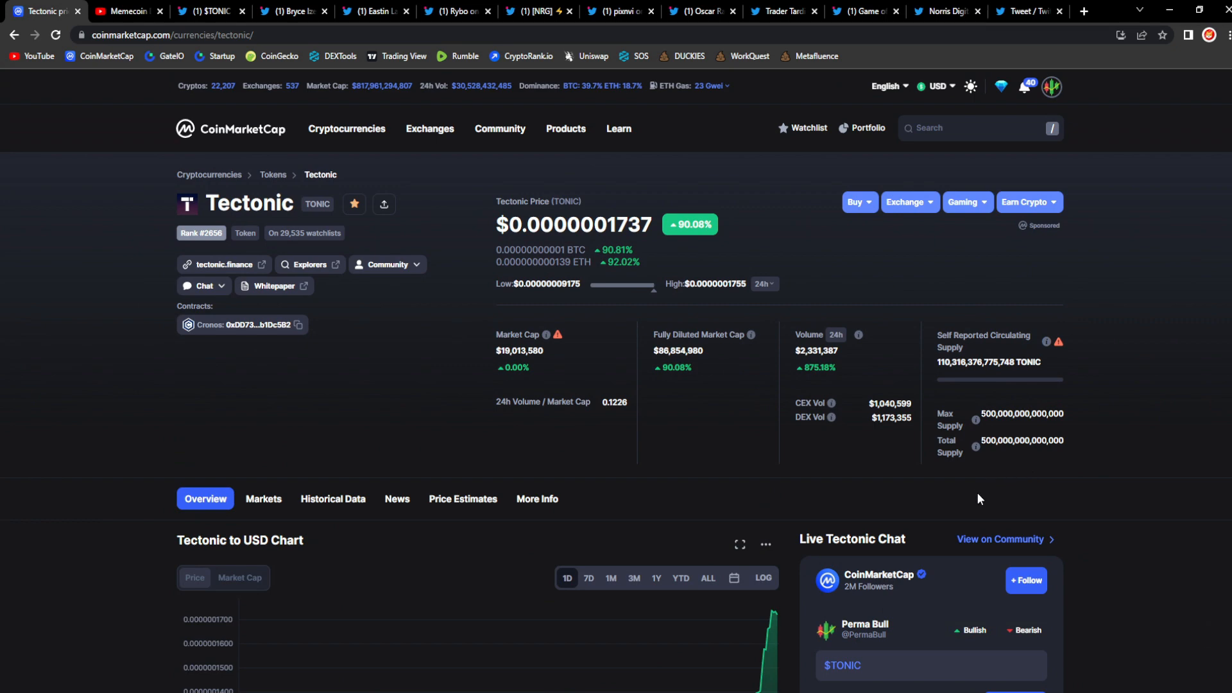
scroll(down, 3)
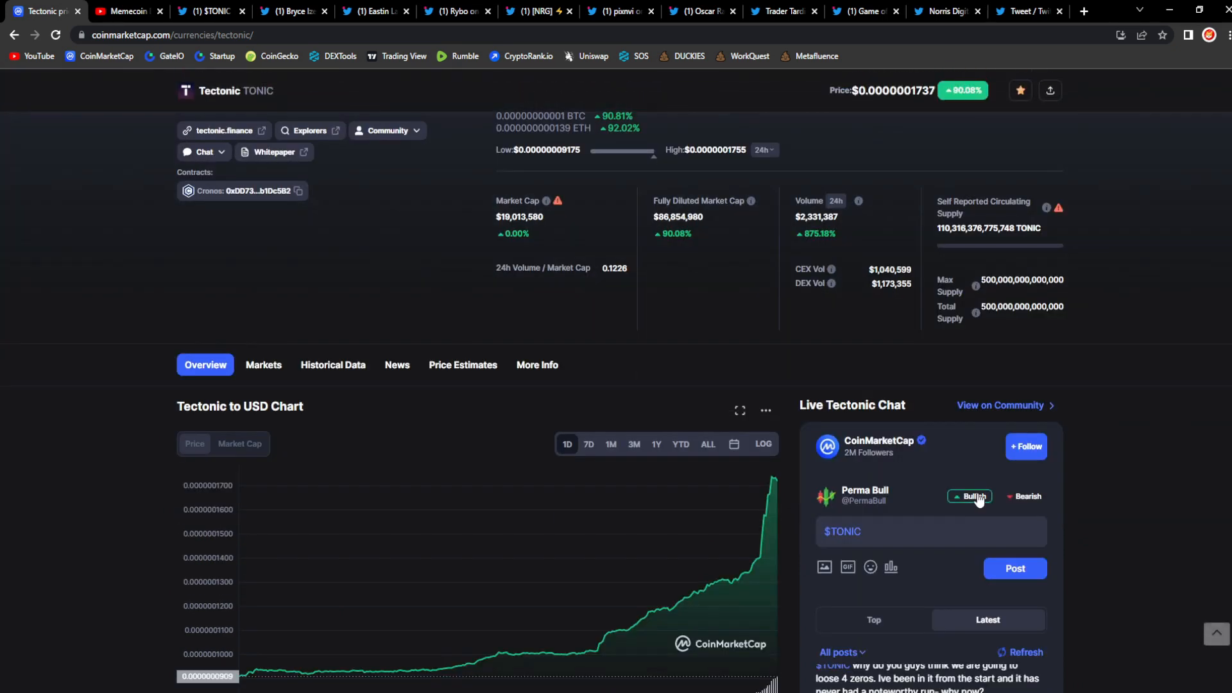
scroll(down, 3)
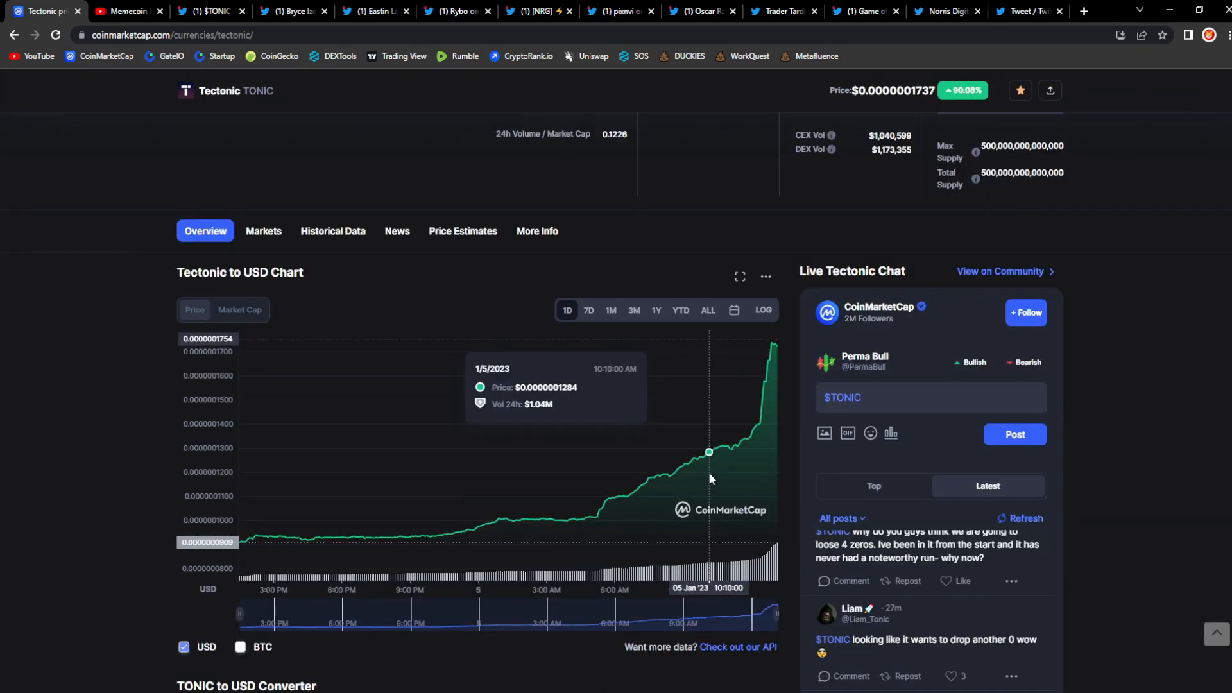
scroll(down, 3)
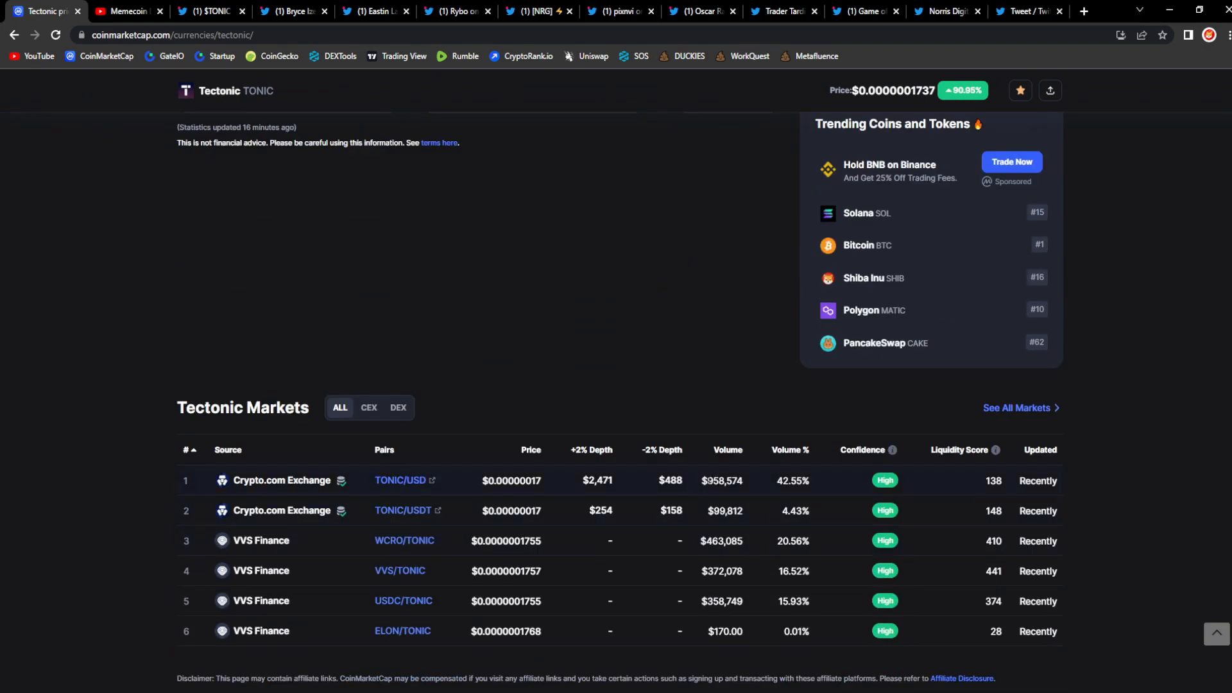
double_click(724, 479)
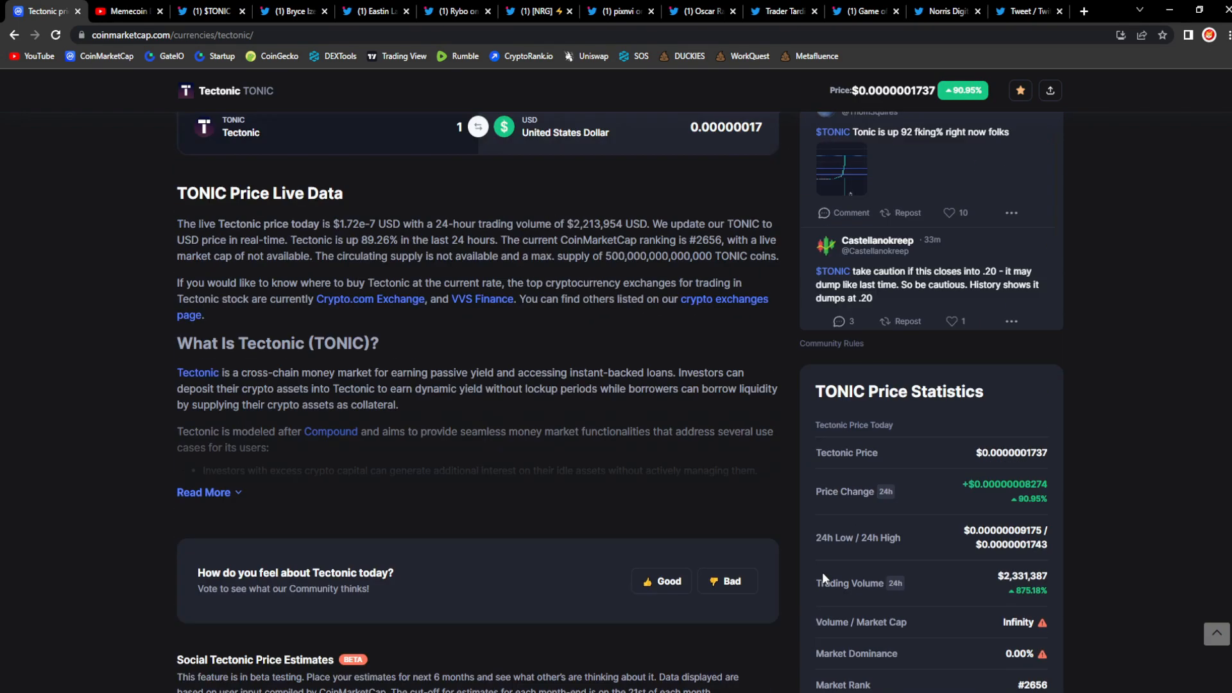
scroll(up, 3)
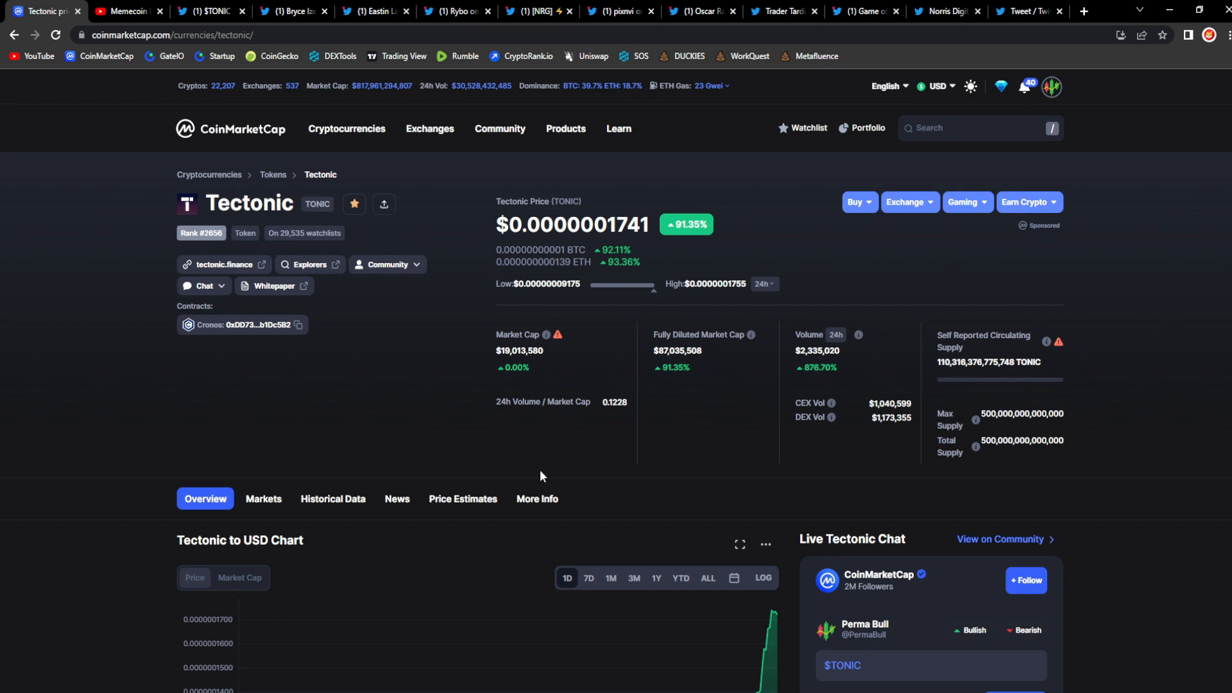
mouse_move(548, 553)
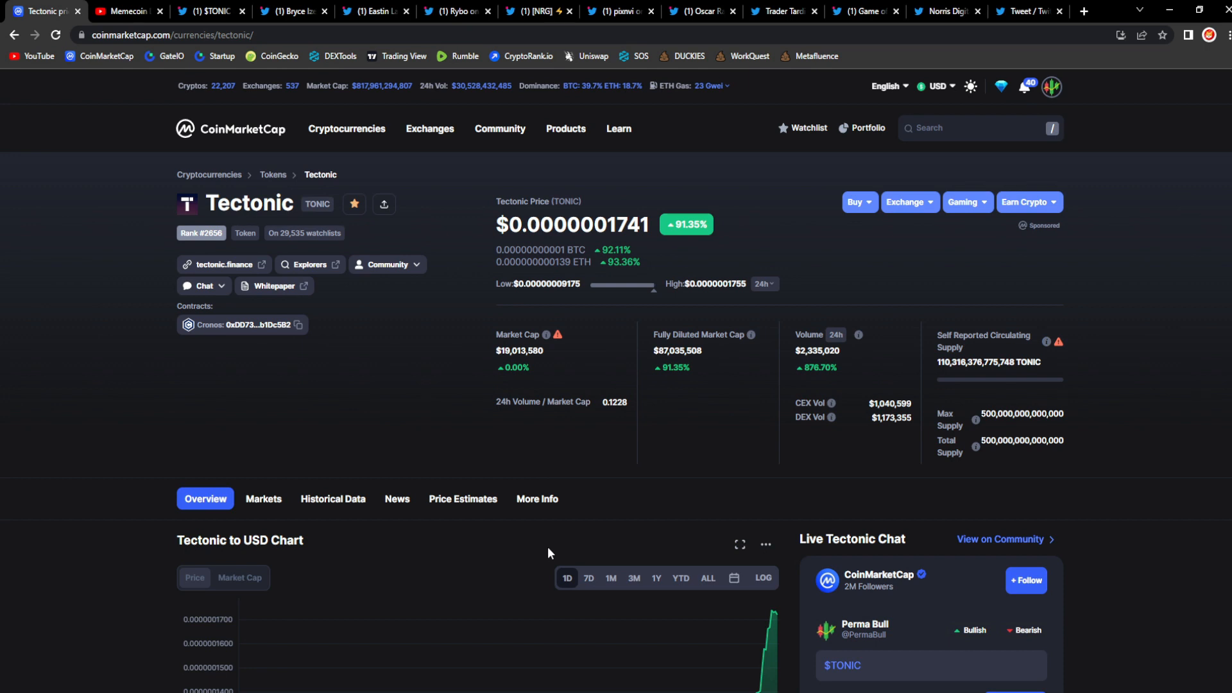
mouse_move(599, 309)
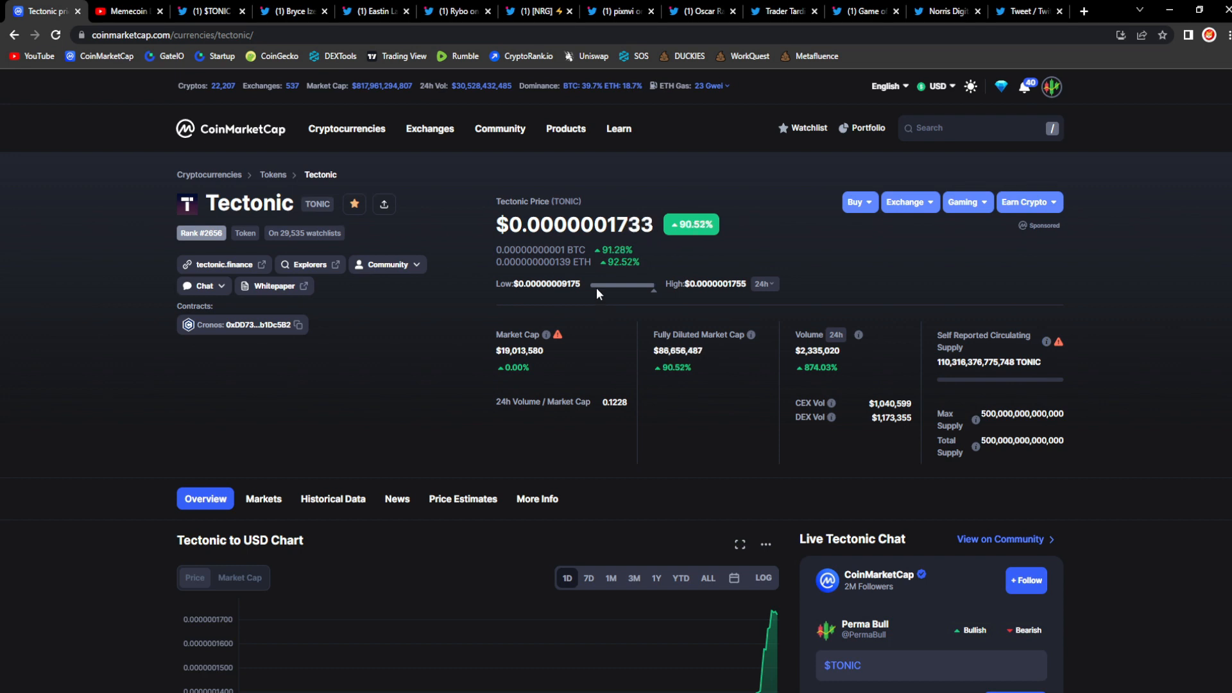
mouse_move(618, 330)
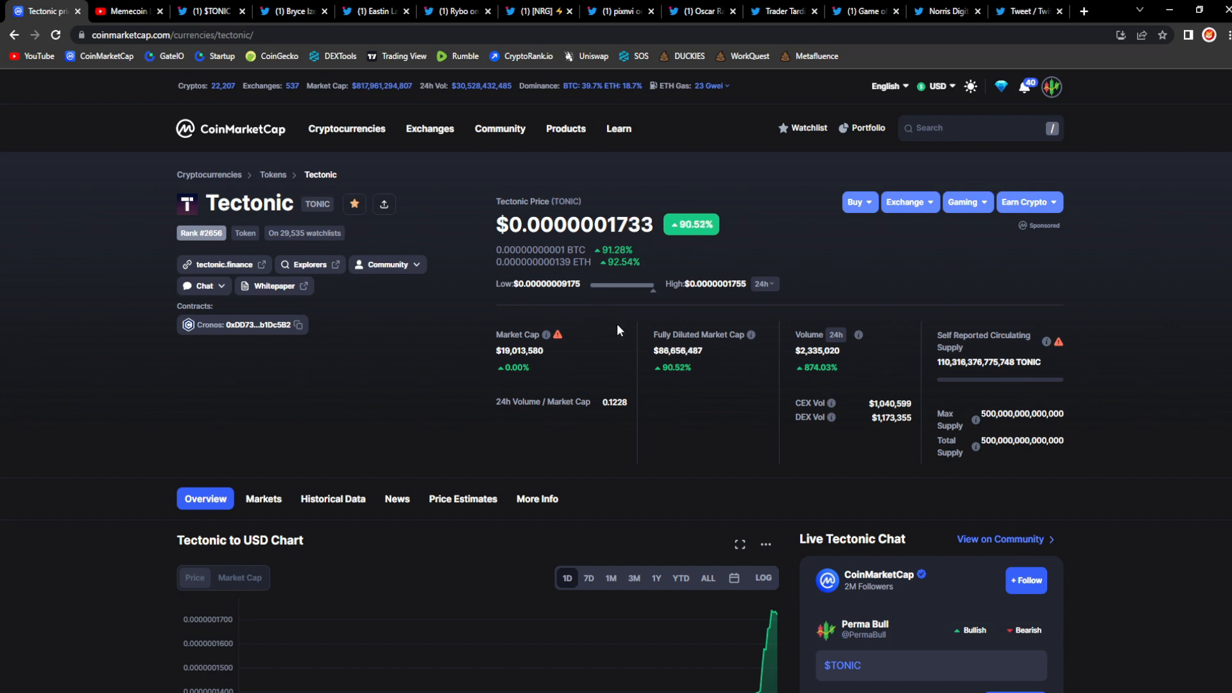
- Like the '$TONIC up 90%' tweet, then read the tweet about the $tonic pump
click(290, 11)
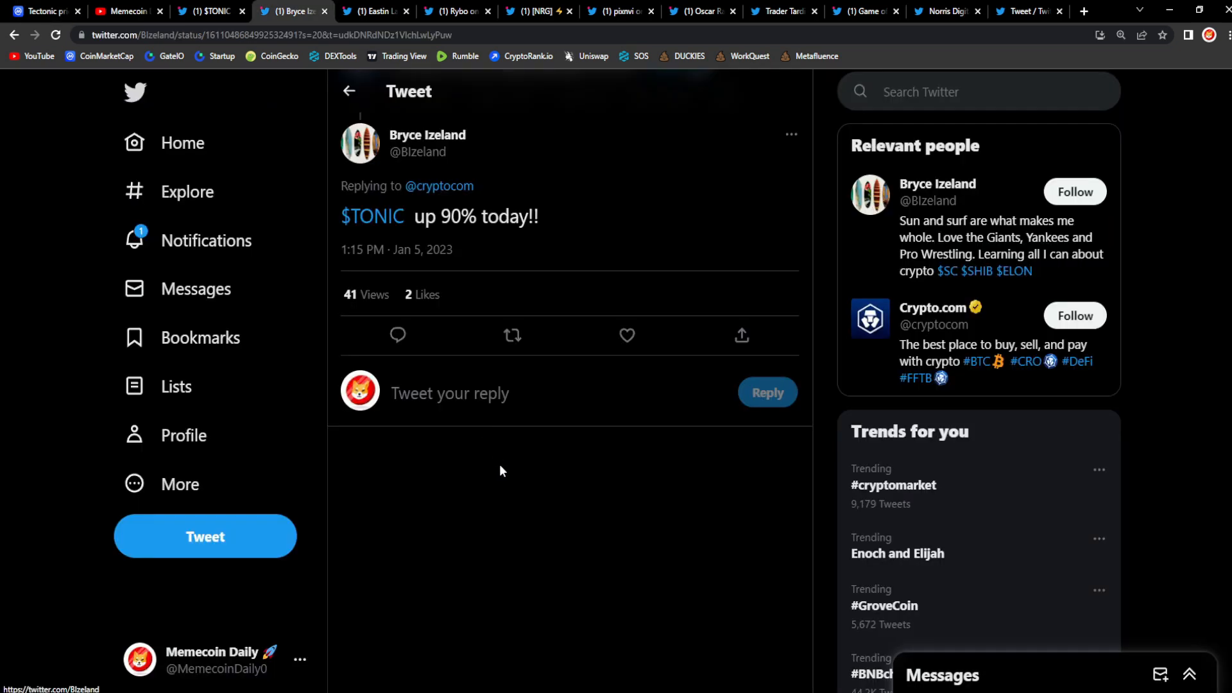
mouse_move(396, 242)
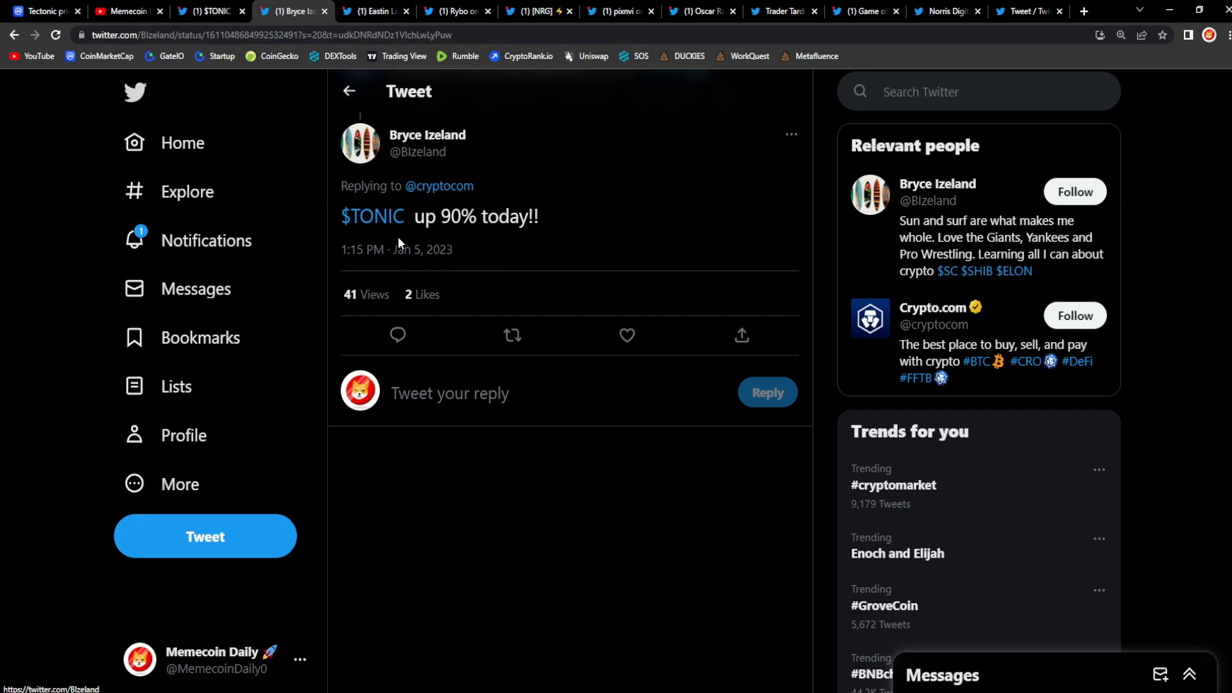
click(627, 336)
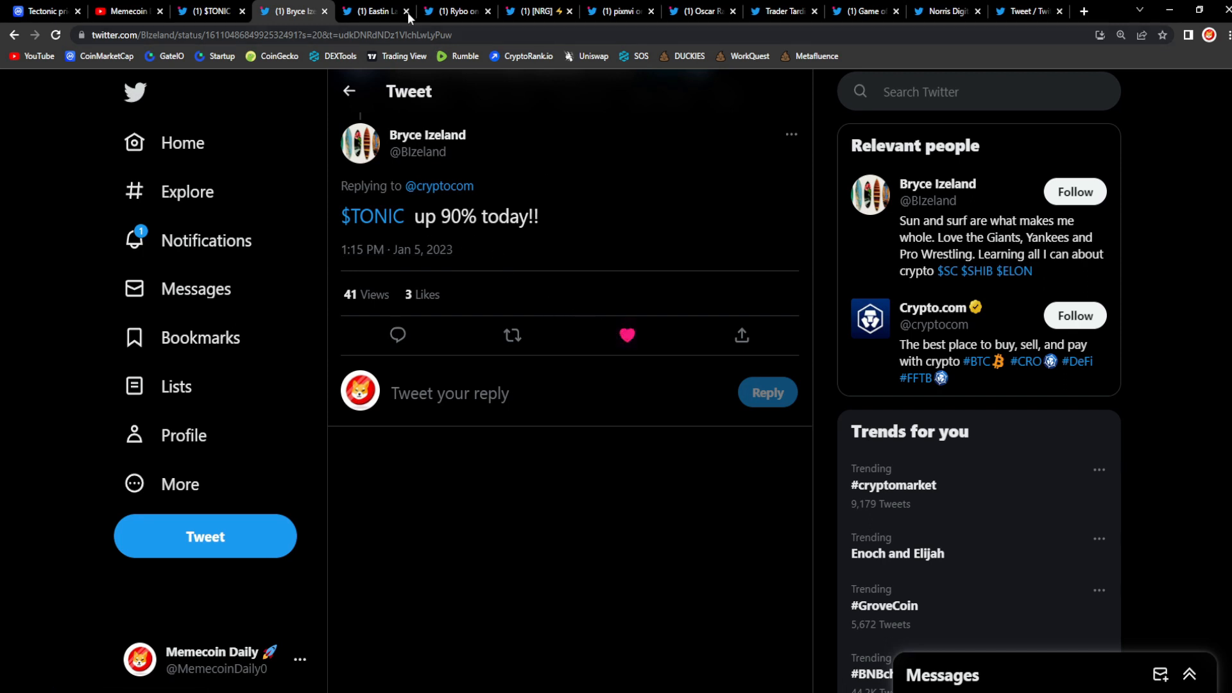
click(375, 11)
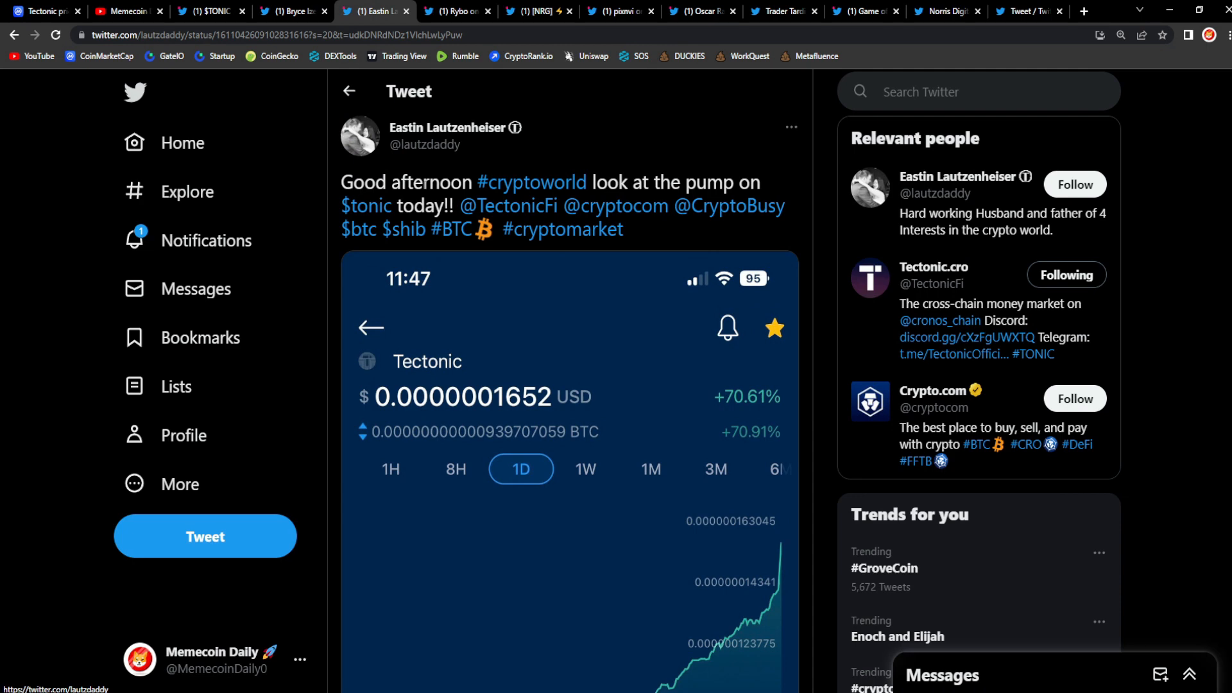
scroll(down, 3)
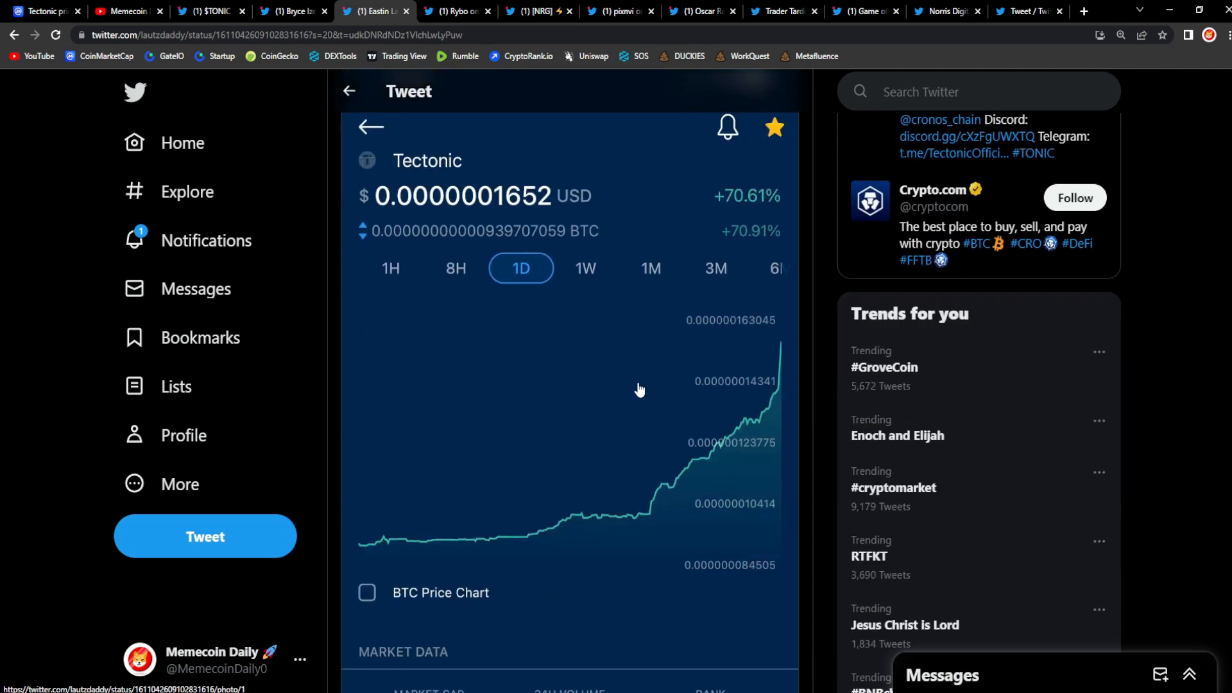
scroll(down, 3)
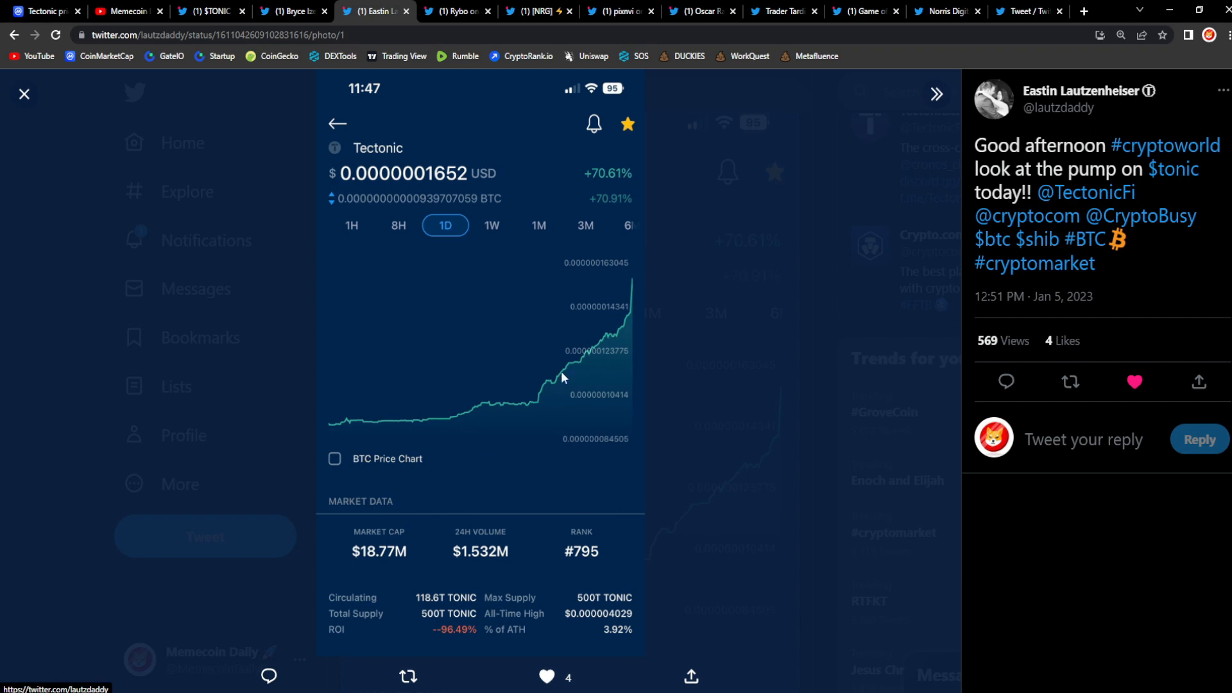
mouse_move(720, 290)
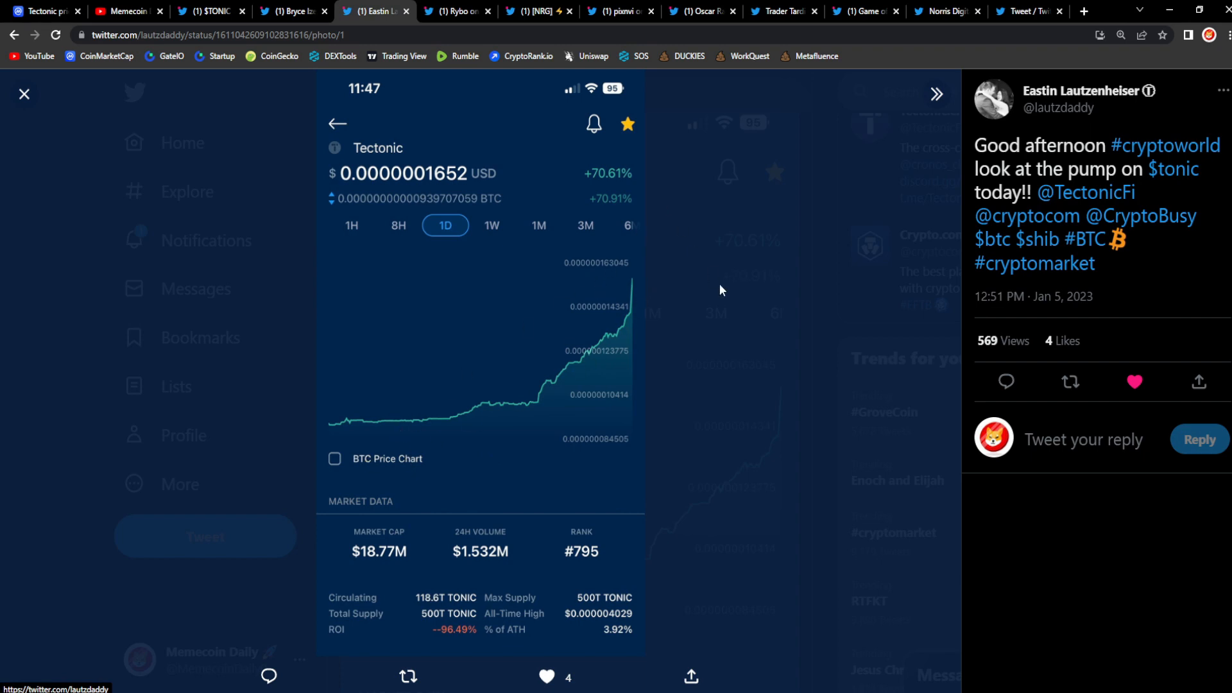
- Like the tweet about Tectonic's ski-slope 1 day chart, raising it to 19 likes
click(455, 11)
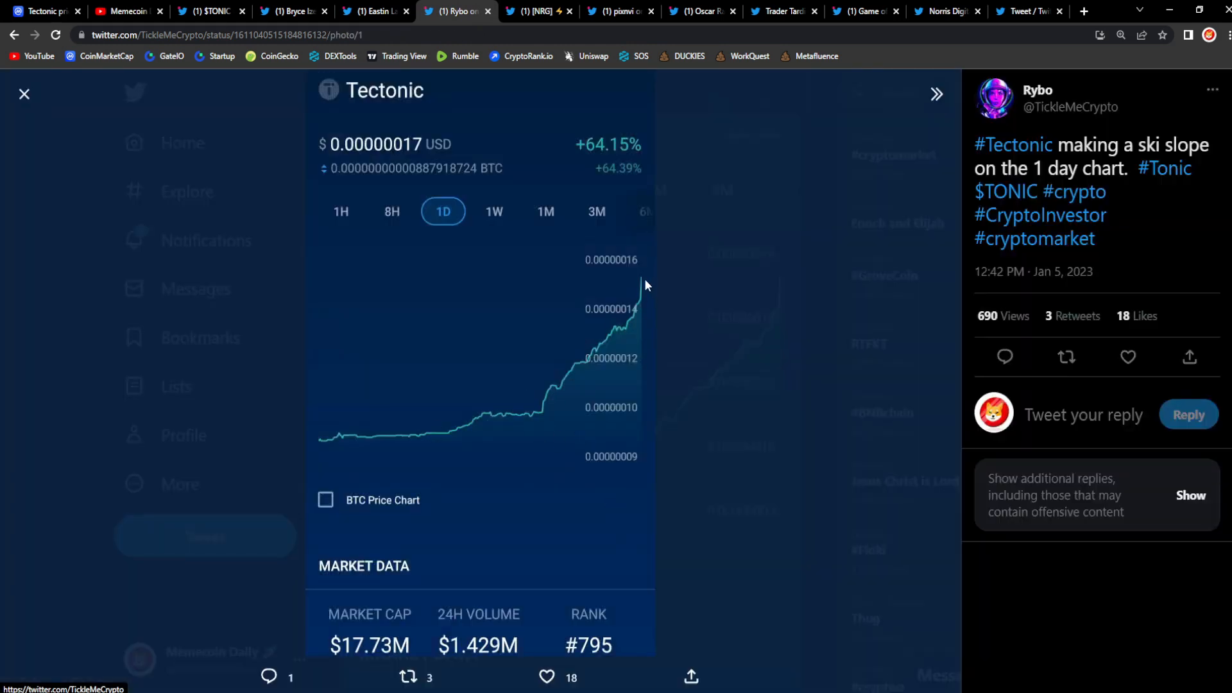
click(1126, 357)
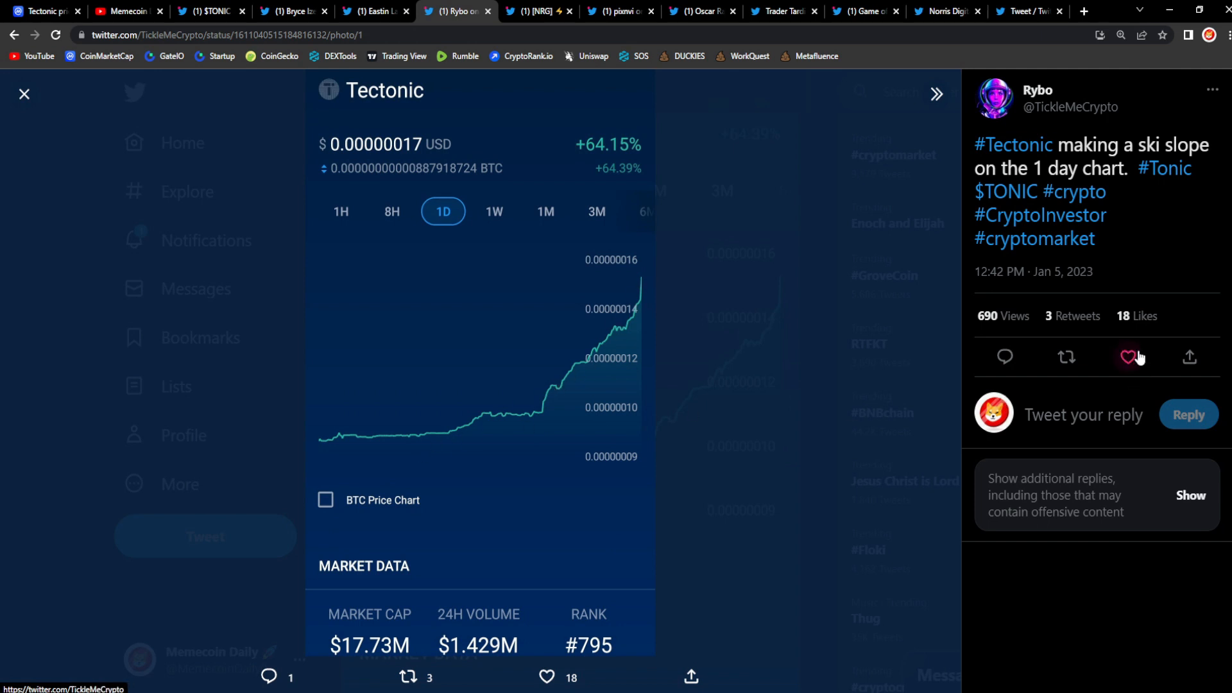
click(1126, 357)
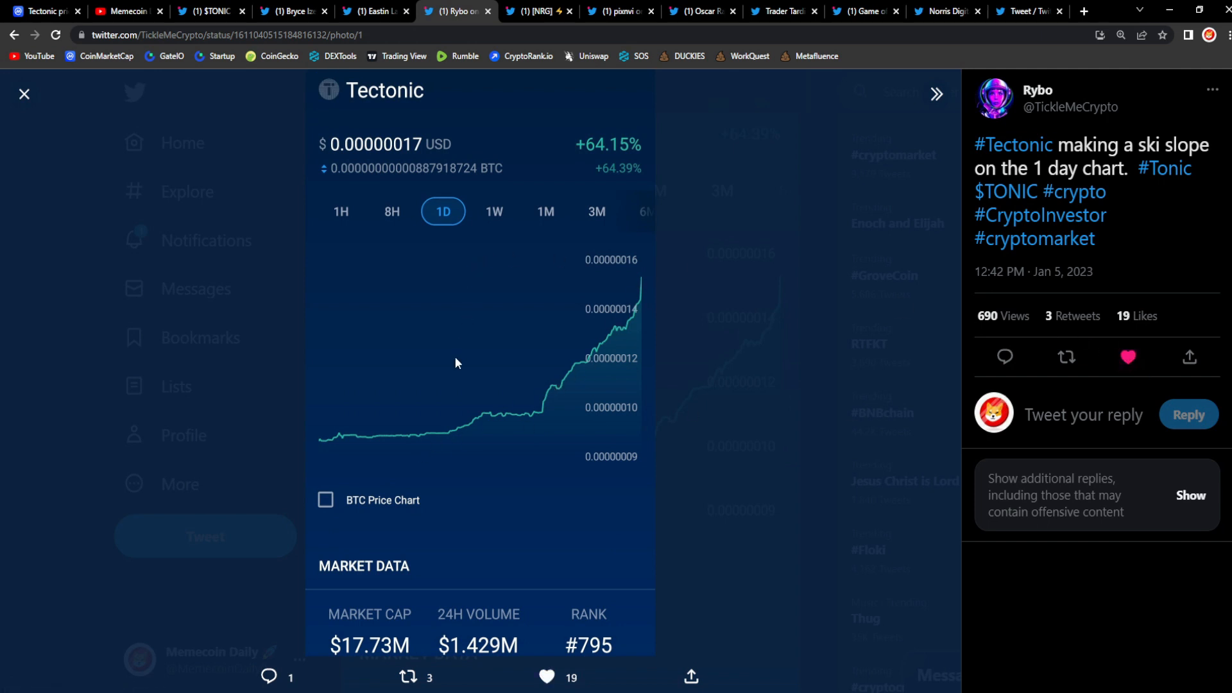
mouse_move(509, 319)
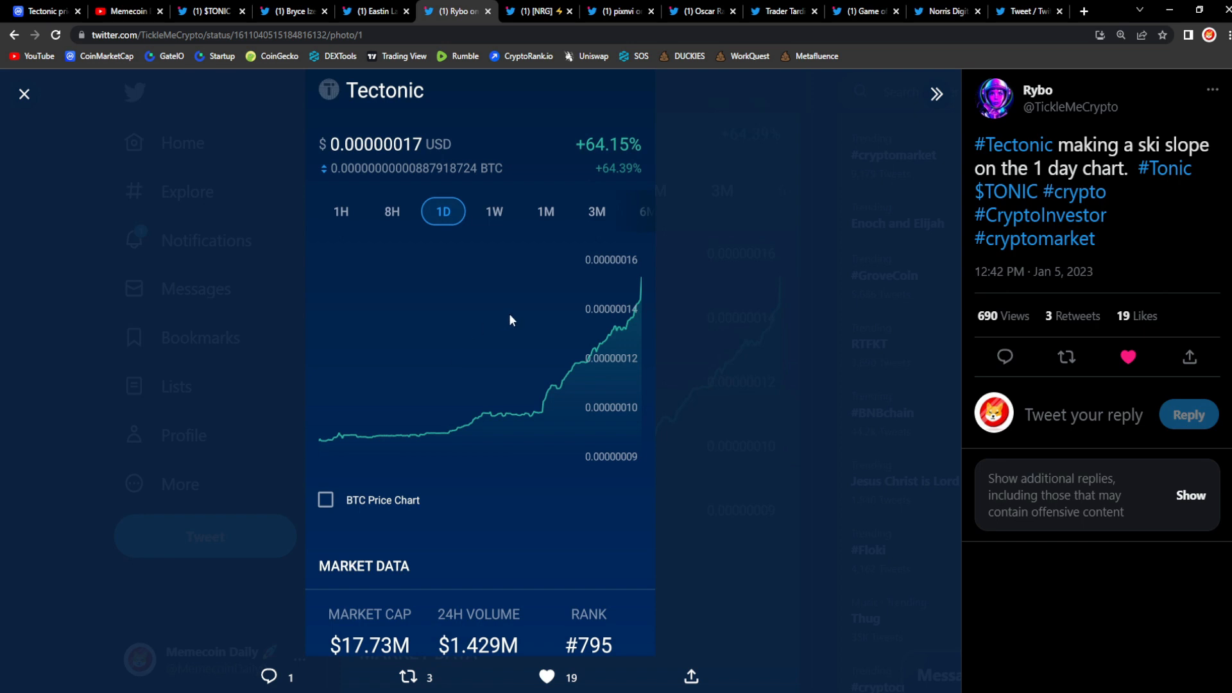
mouse_move(504, 445)
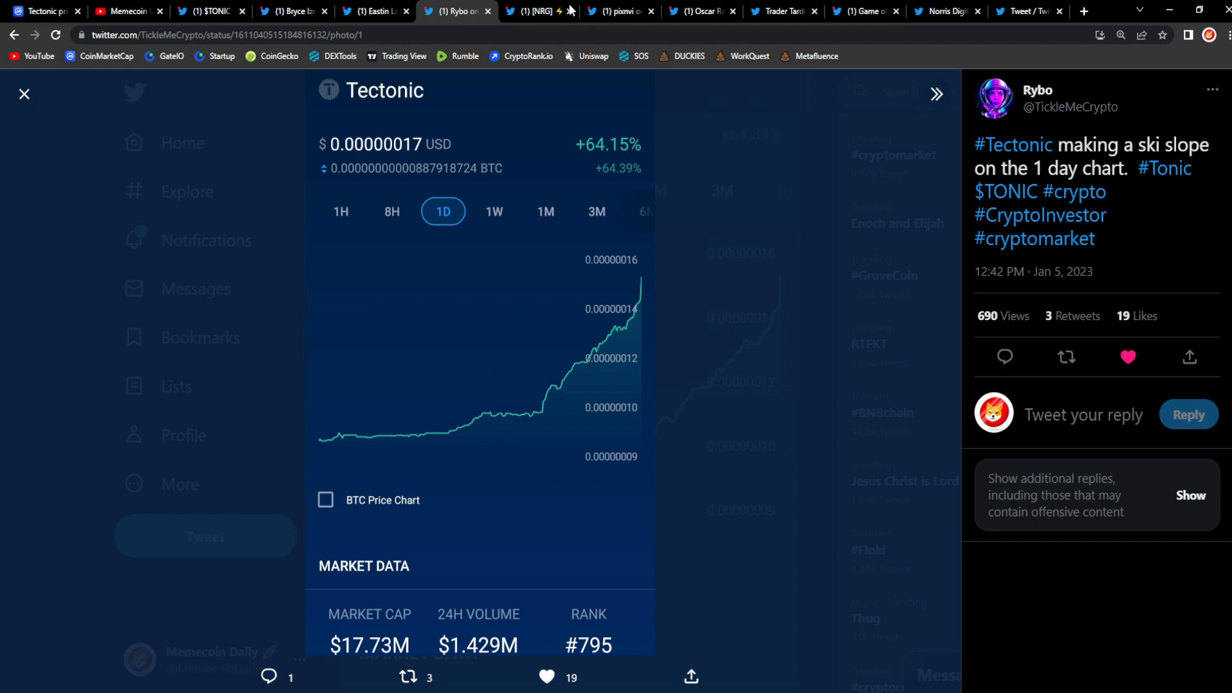
- Open the '90% up to the moon' TONIC tweet and scroll to its top-gainers screenshot
click(539, 11)
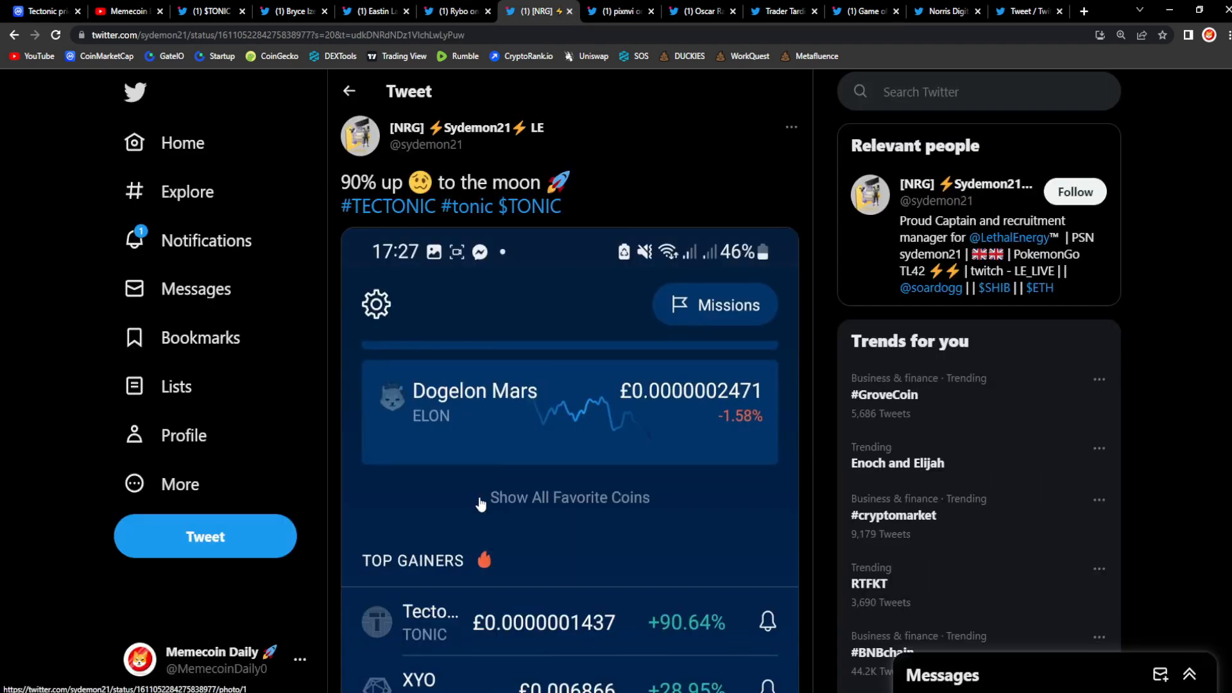
scroll(down, 3)
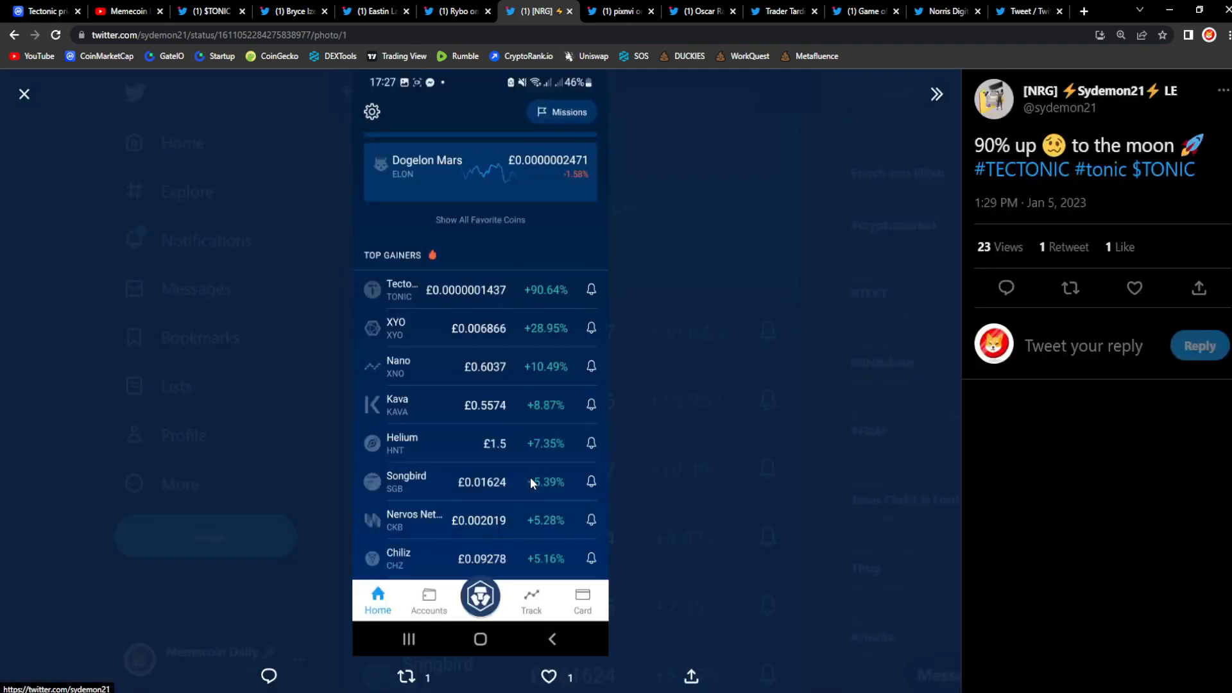
mouse_move(1050, 151)
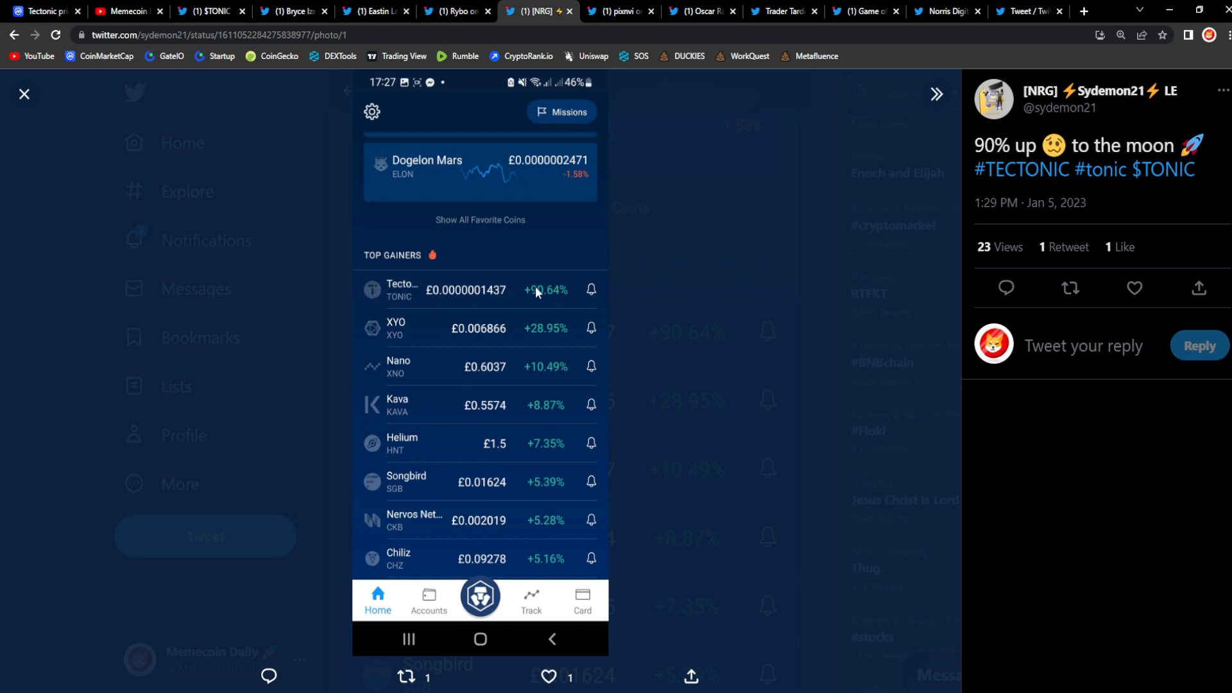
mouse_move(500, 288)
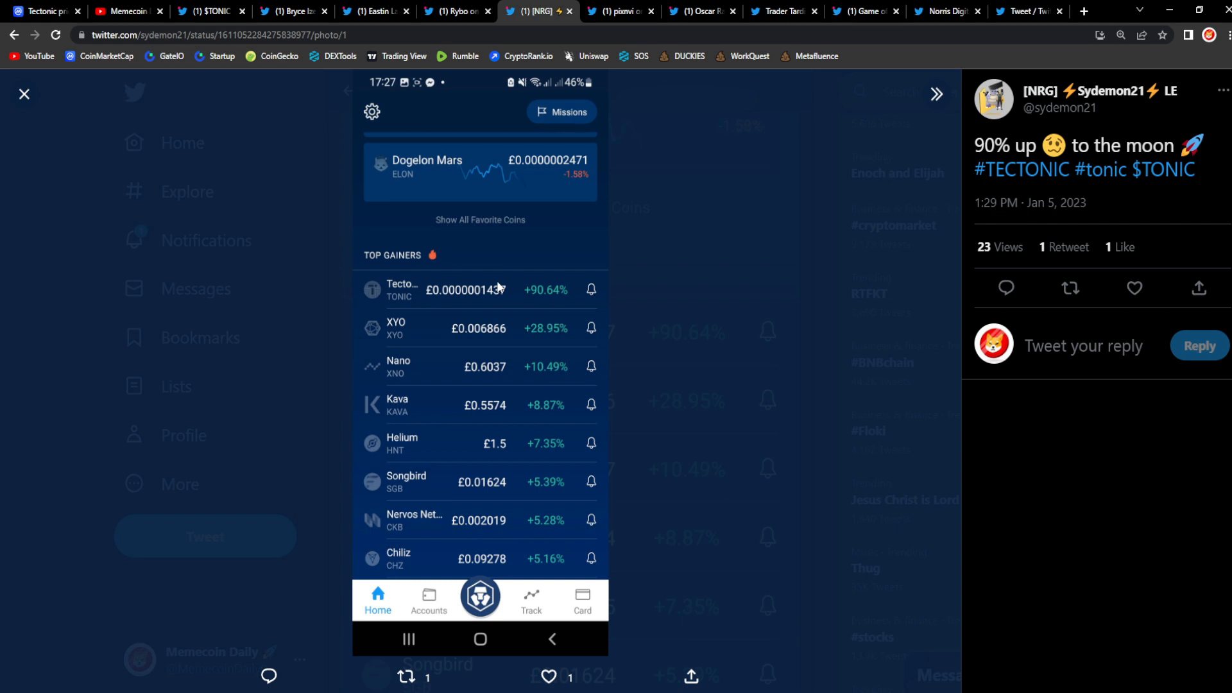
click(1133, 288)
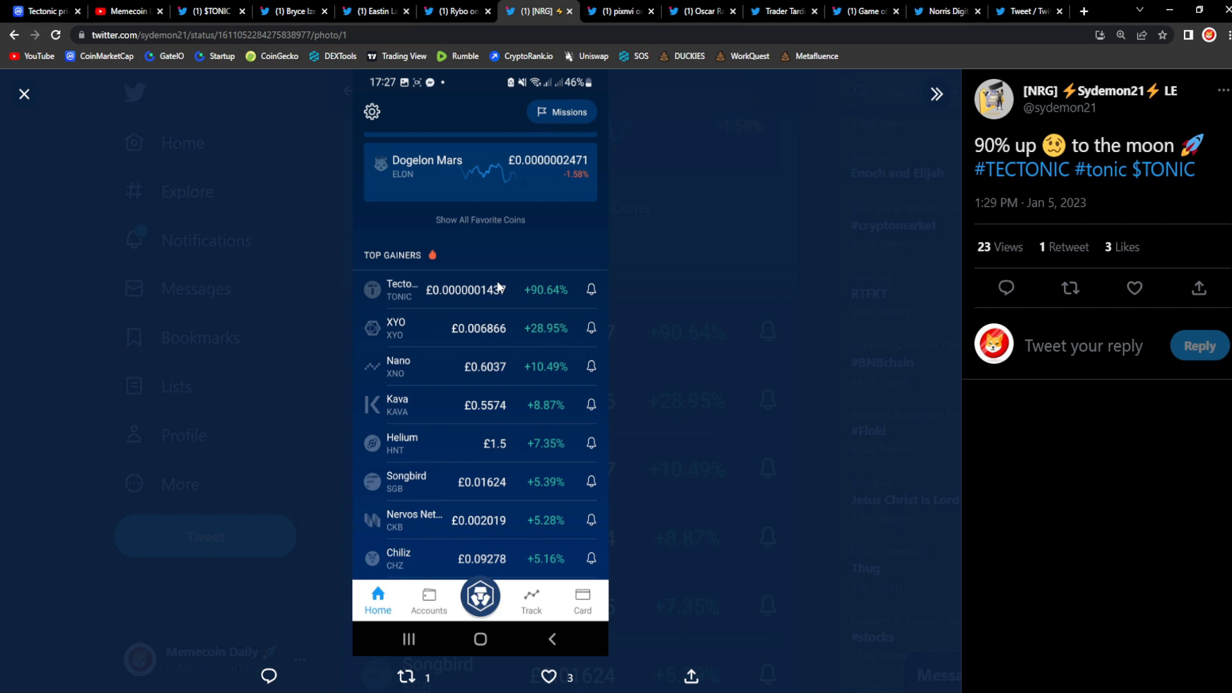
mouse_move(624, 344)
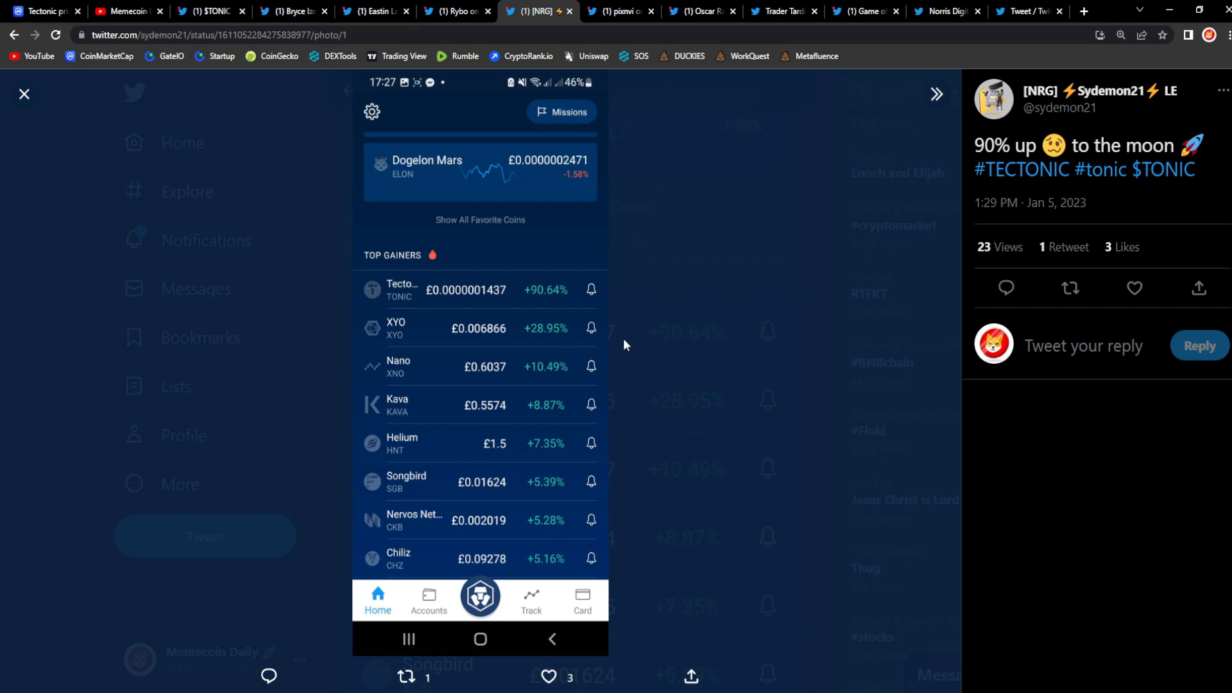
mouse_move(599, 360)
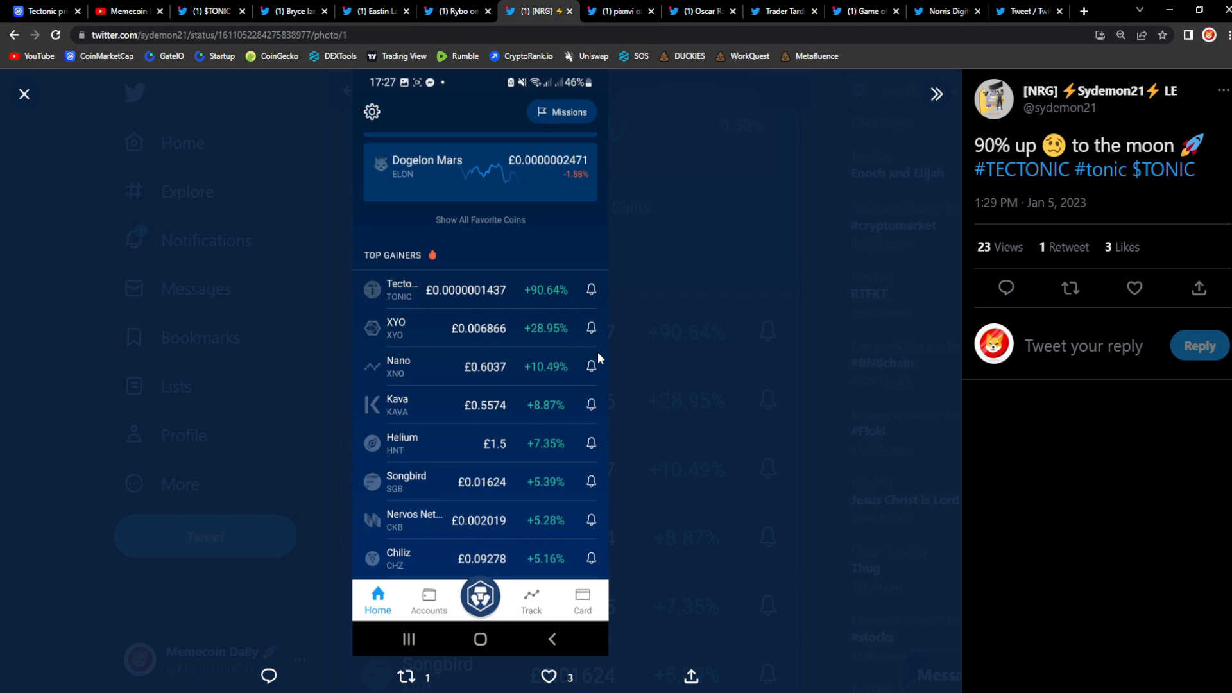
- Leave the TONIC screenshot and open CoinMarketCap's Bitcoin page, priced at $16,840.23
click(1133, 288)
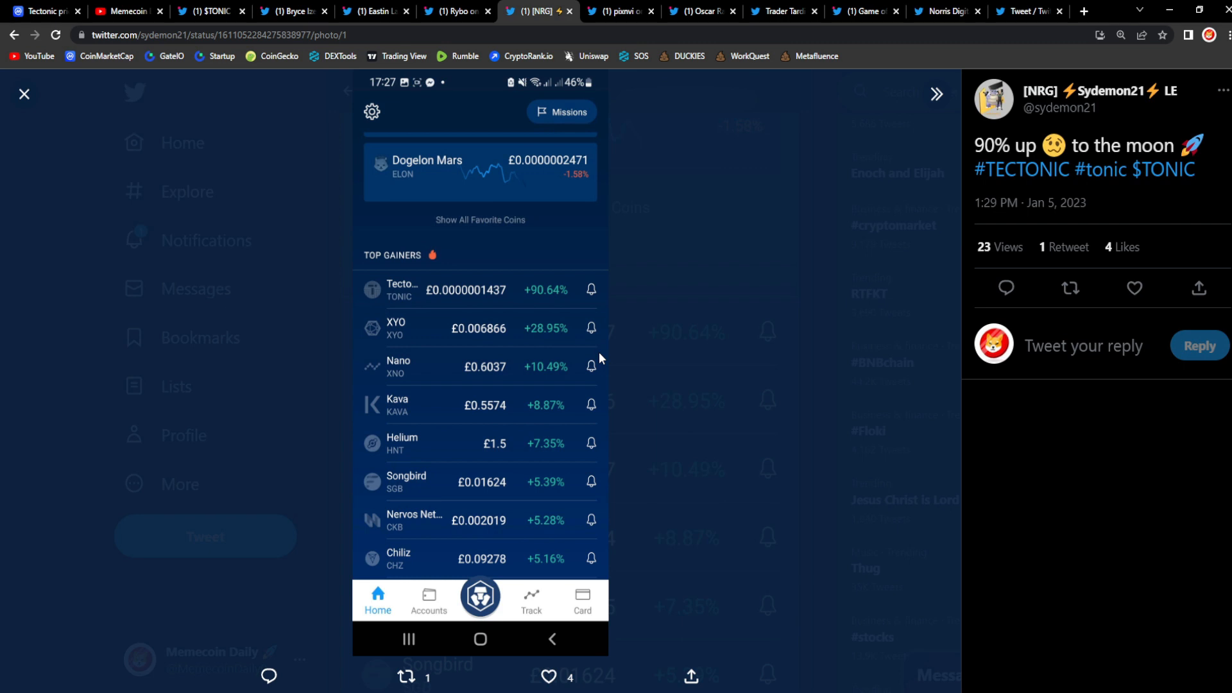
mouse_move(679, 410)
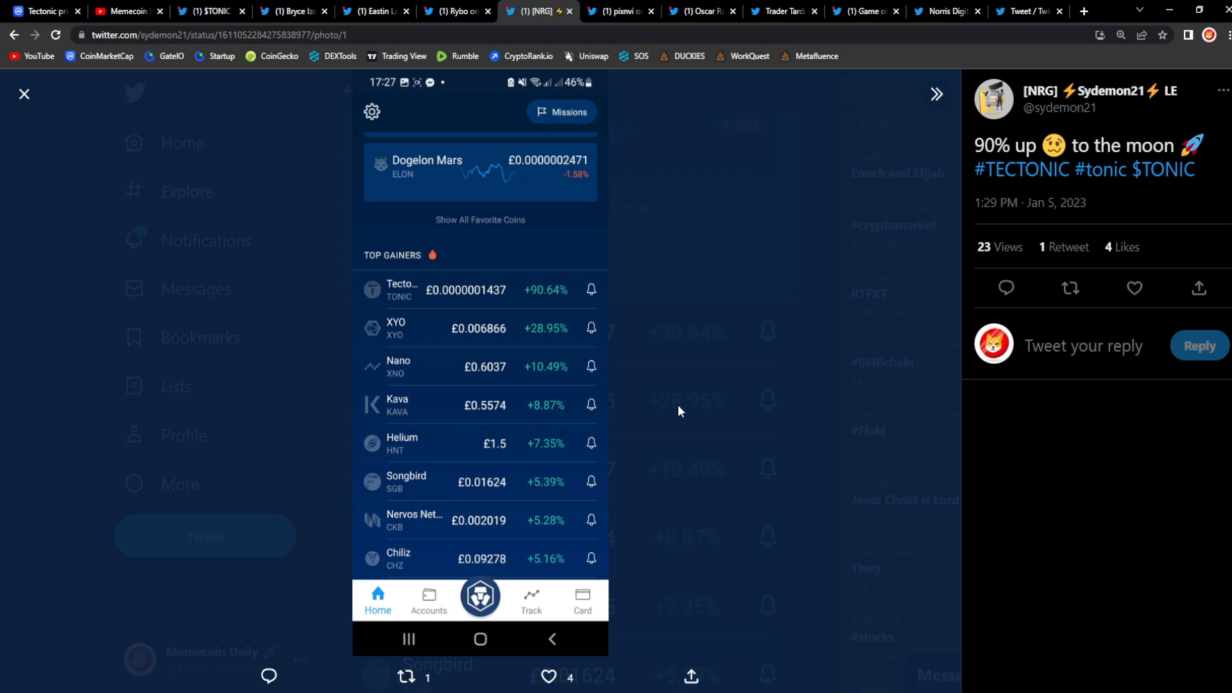
click(1069, 288)
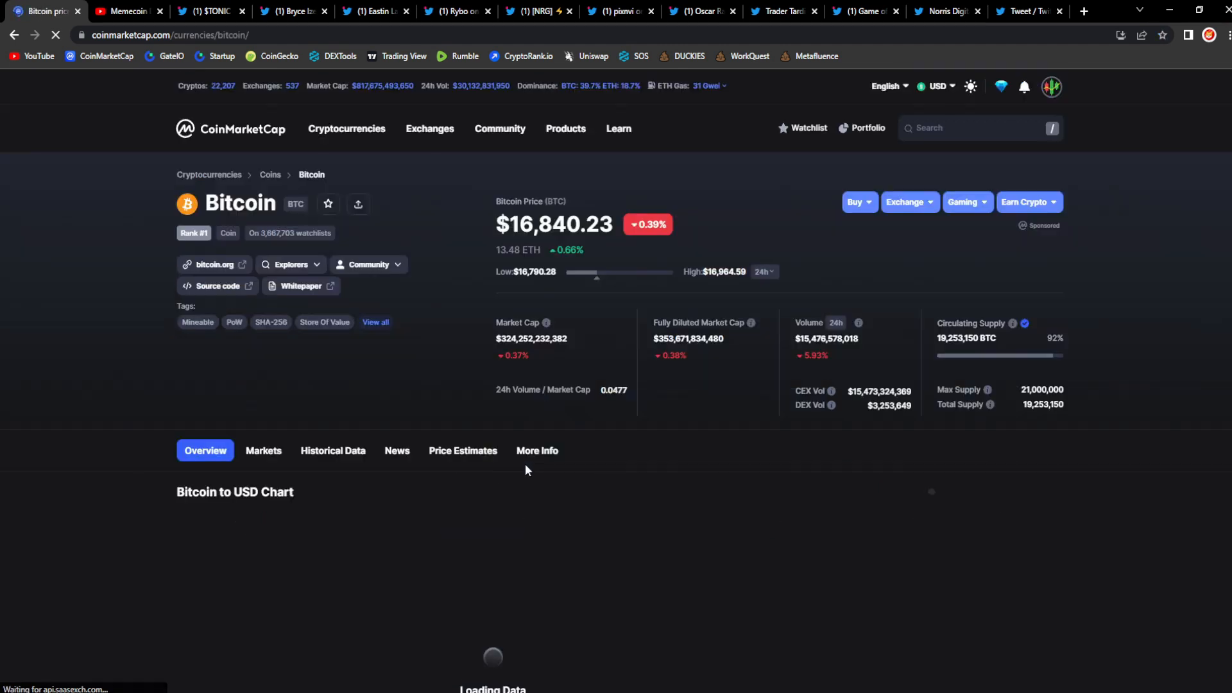
- Scroll to the Bitcoin to USD chart and set its range to 3M
scroll(down, 3)
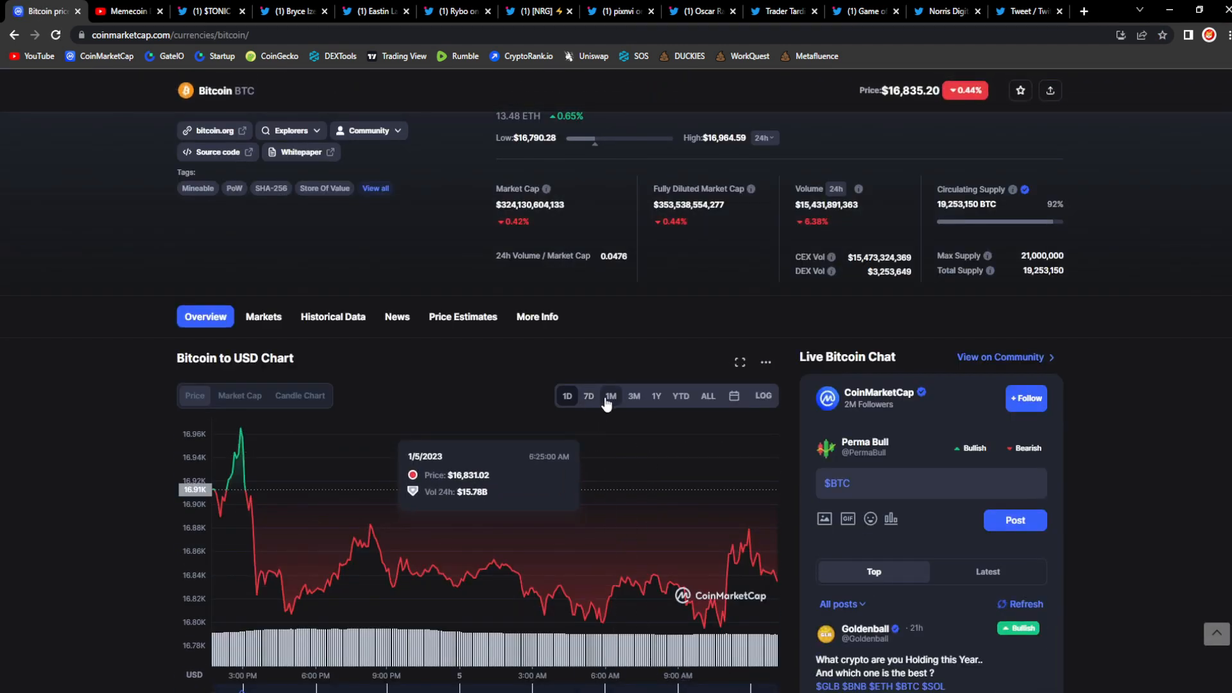
click(656, 395)
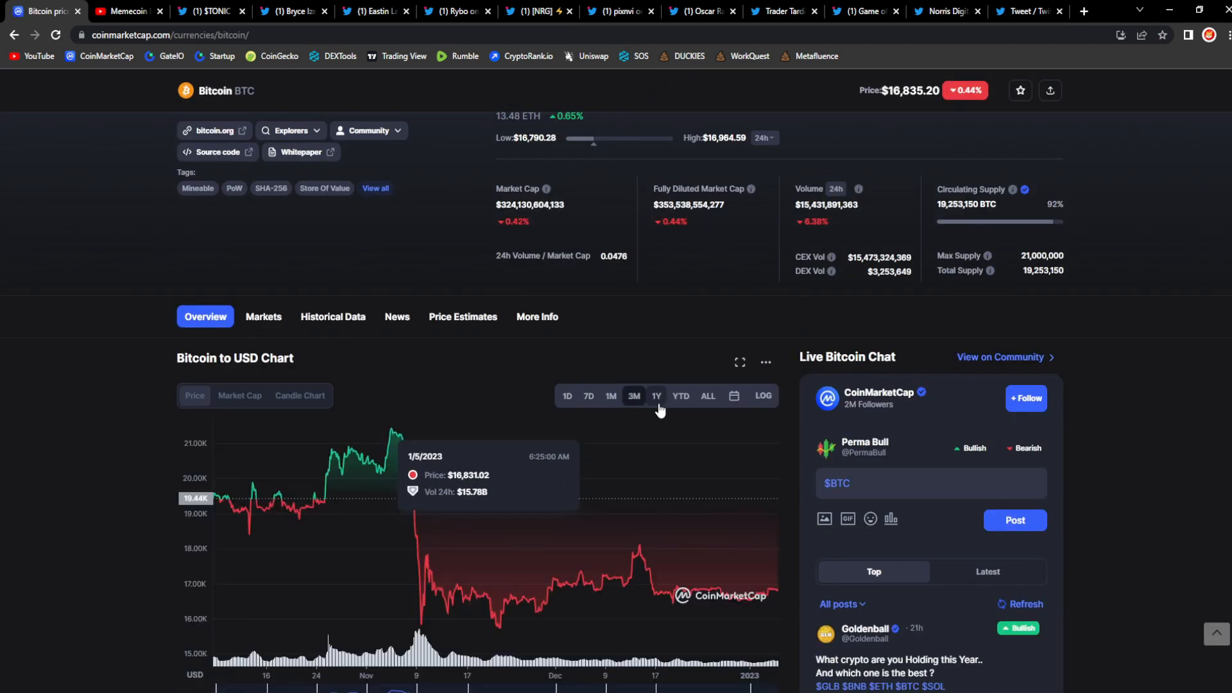
mouse_move(805, 571)
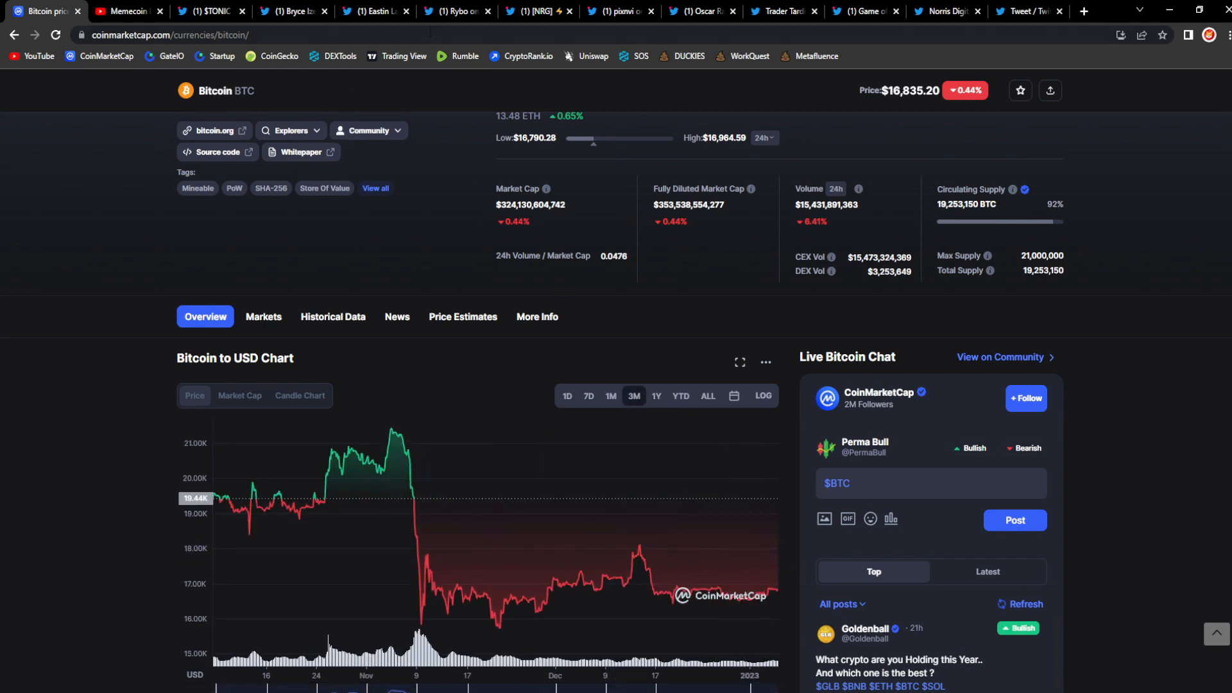
- Revisit the TONIC gainers tweet, then view pixnvi's 'Top 5 gainers' photo showing TONIC +71.77%
click(536, 11)
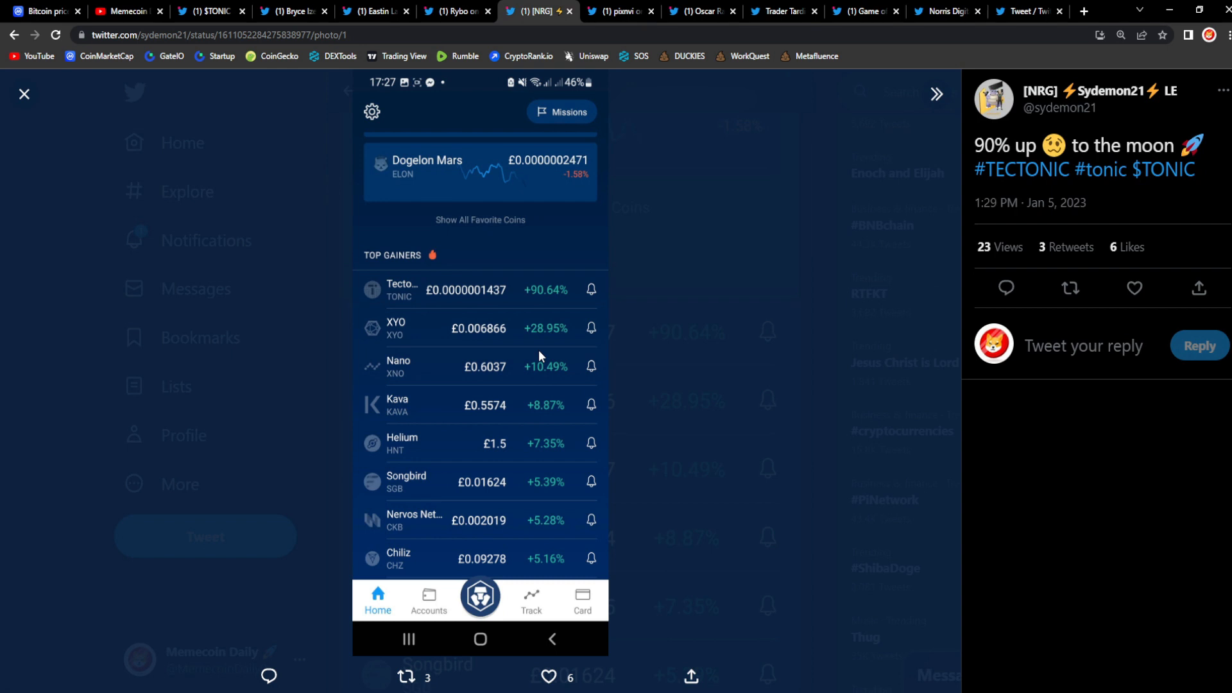
mouse_move(542, 356)
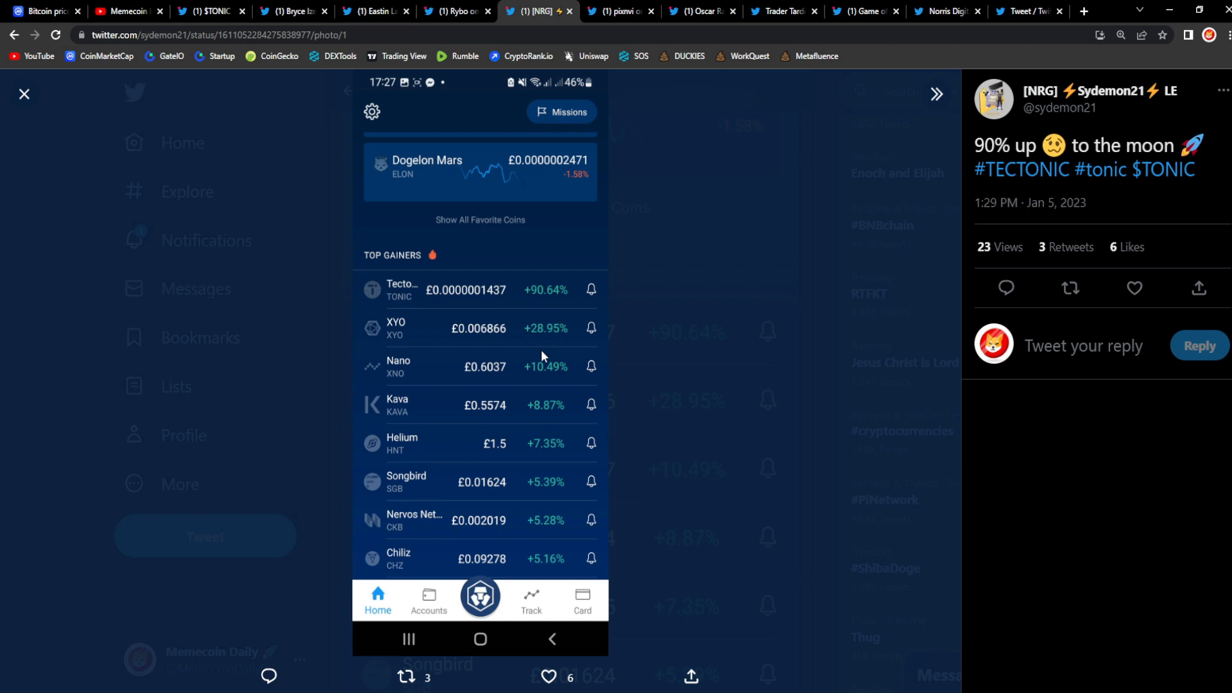
click(616, 11)
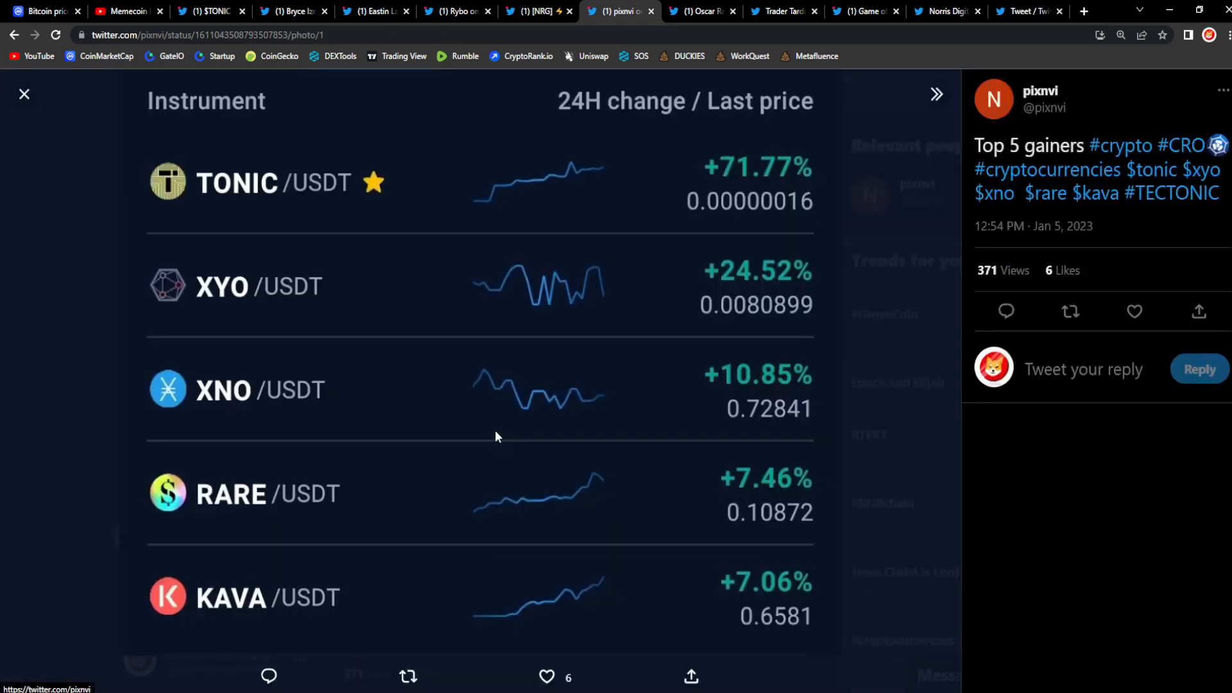
mouse_move(419, 193)
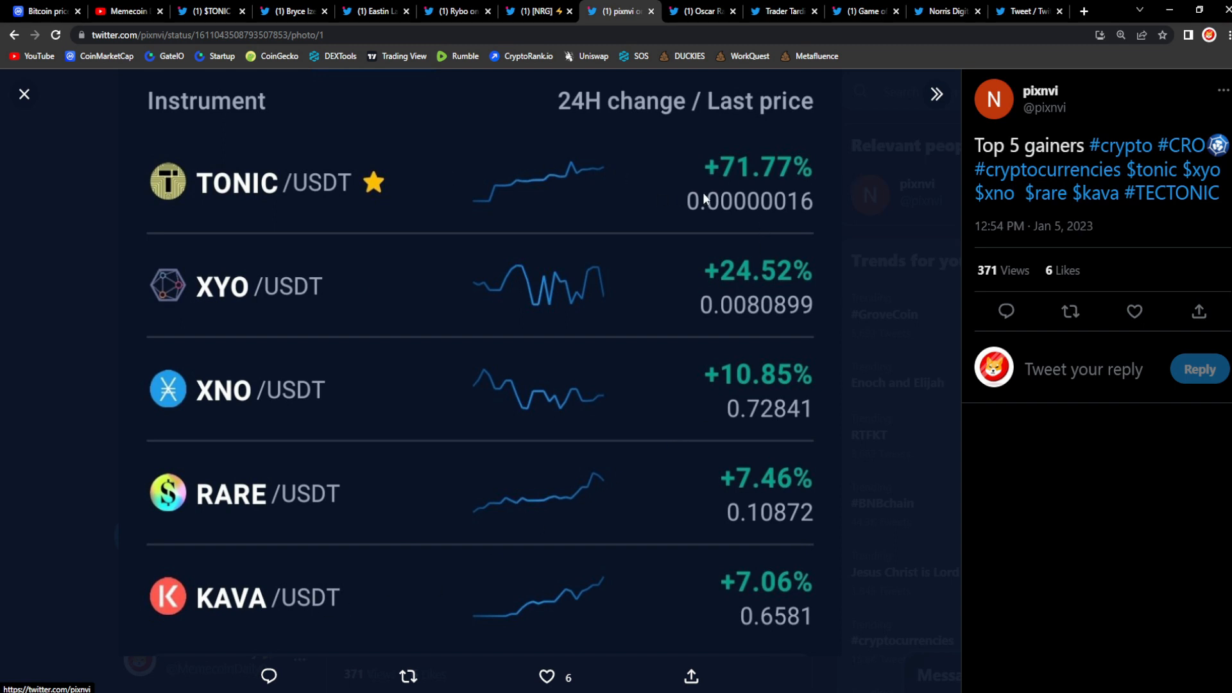
mouse_move(781, 539)
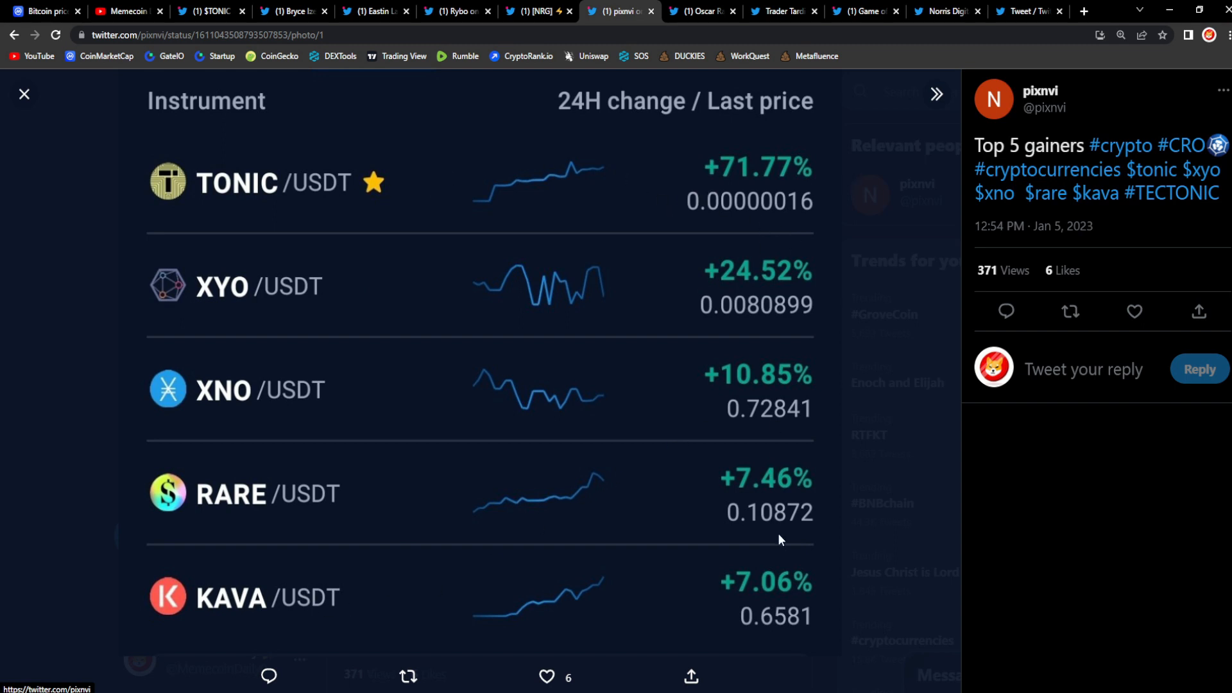
mouse_move(712, 451)
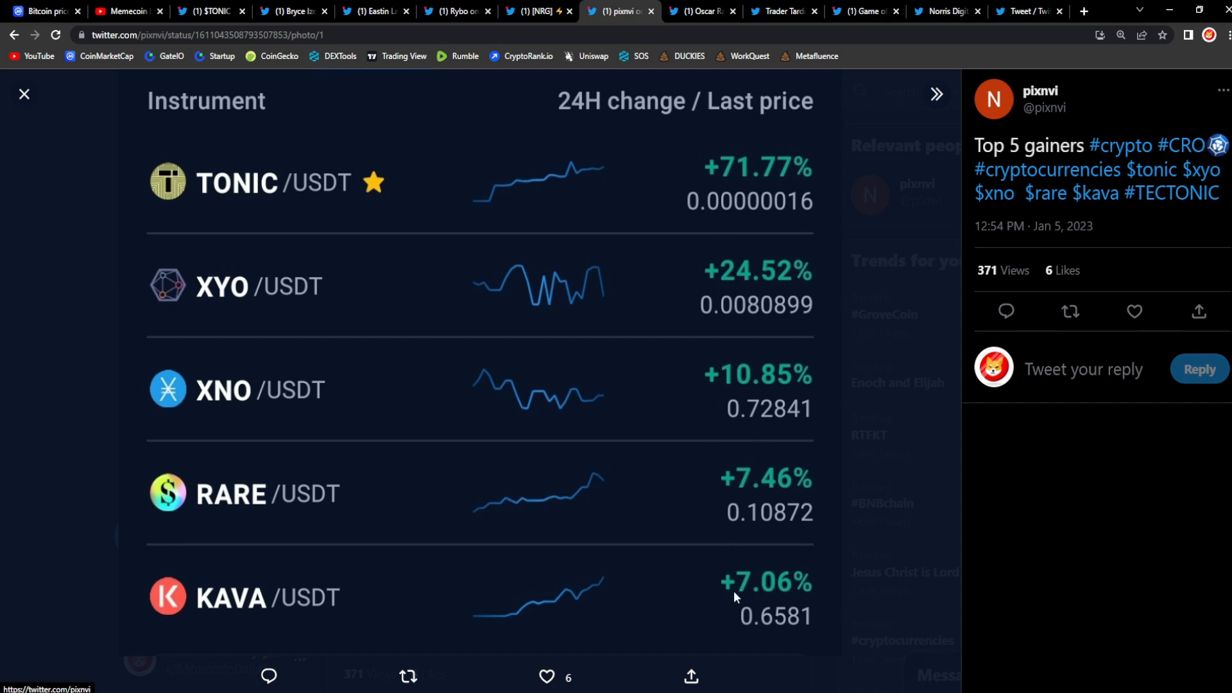
mouse_move(754, 221)
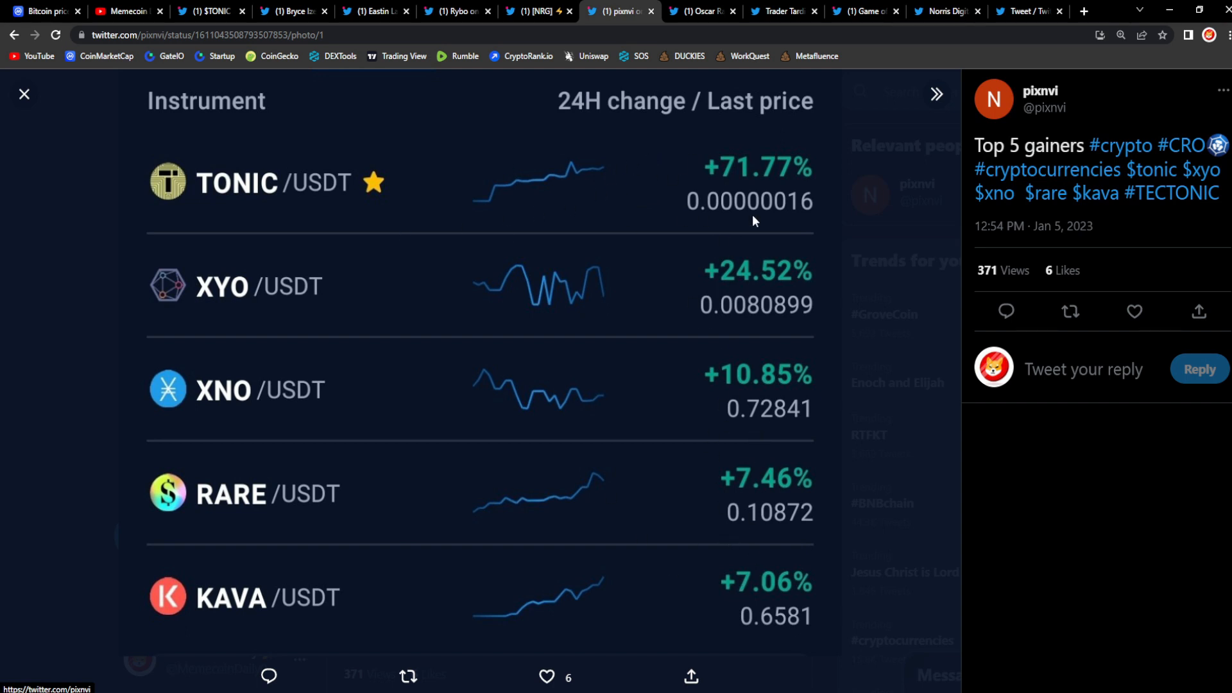
mouse_move(701, 11)
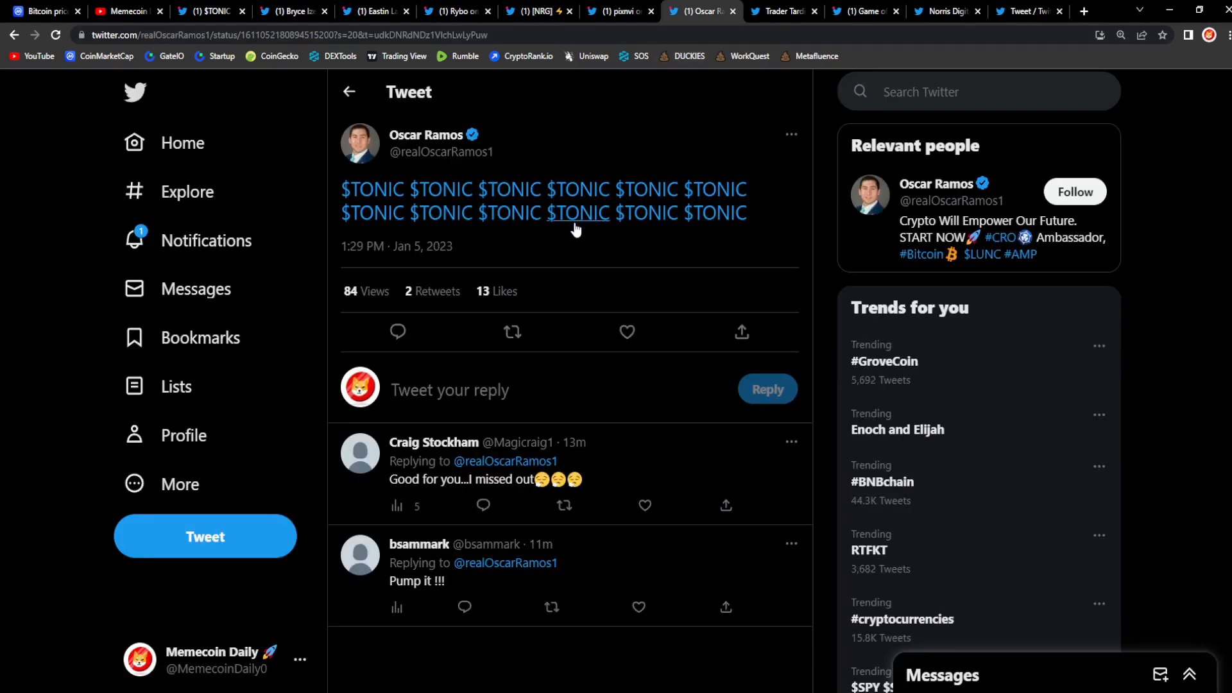
- Like and retweet the repeated-$TONIC tweet, bringing it to 37 likes and 11 retweets
click(626, 332)
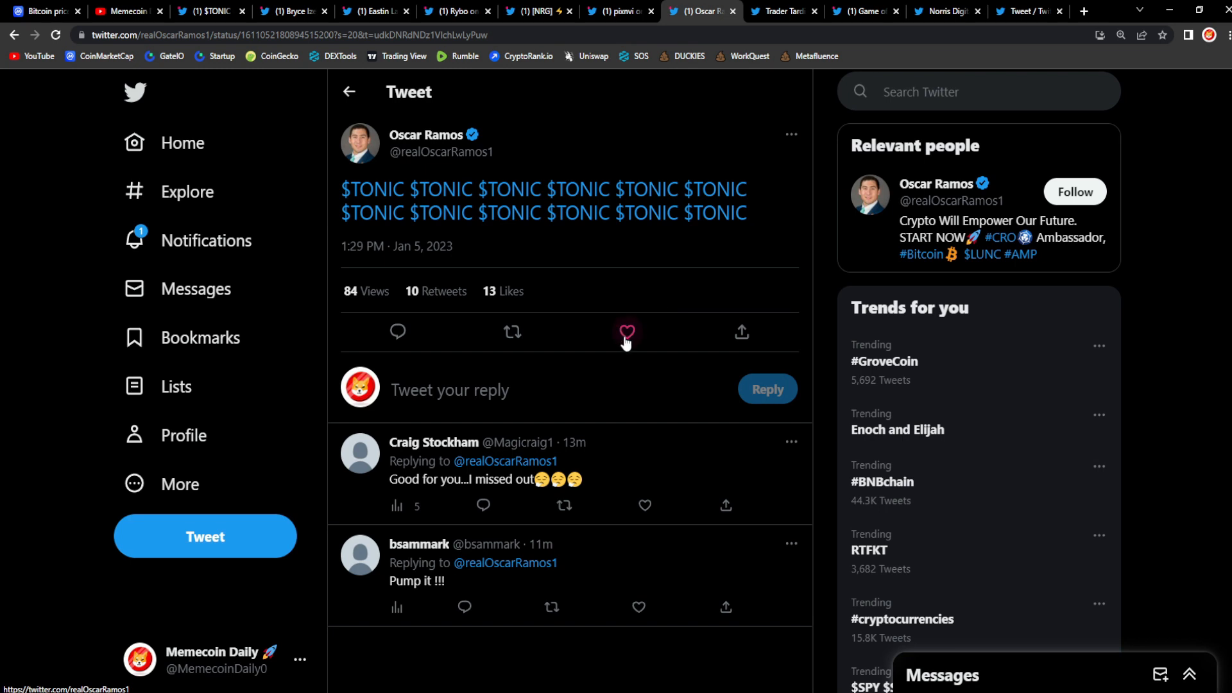
click(626, 332)
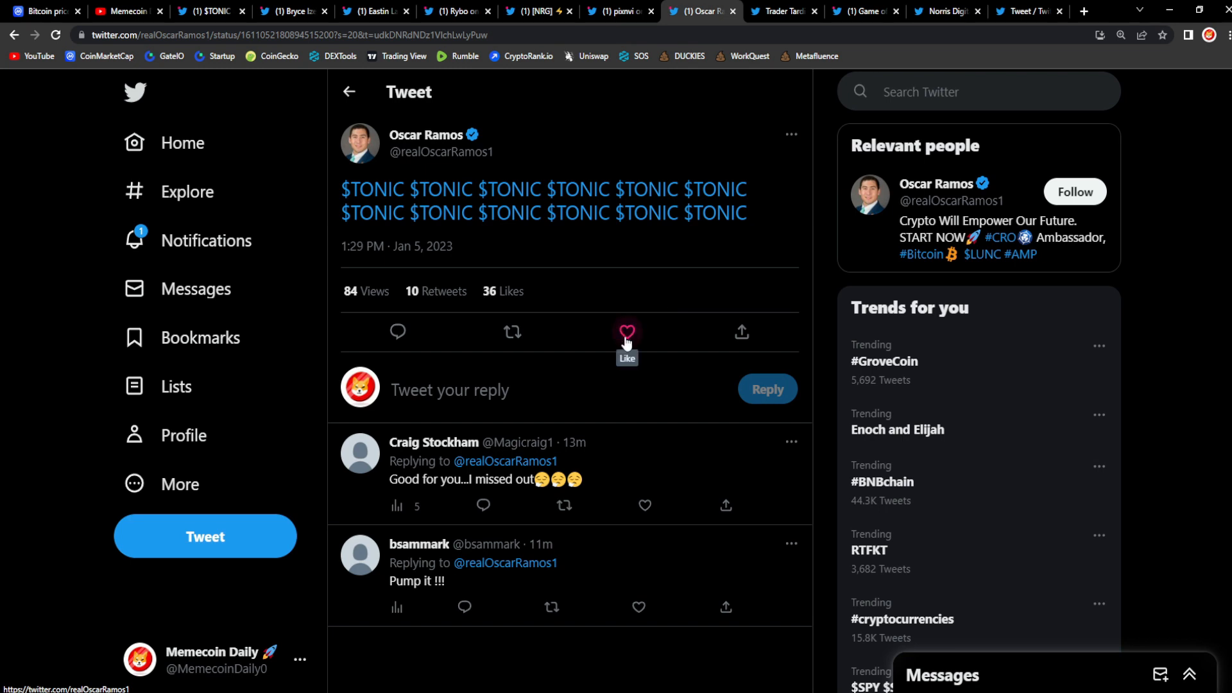
click(626, 331)
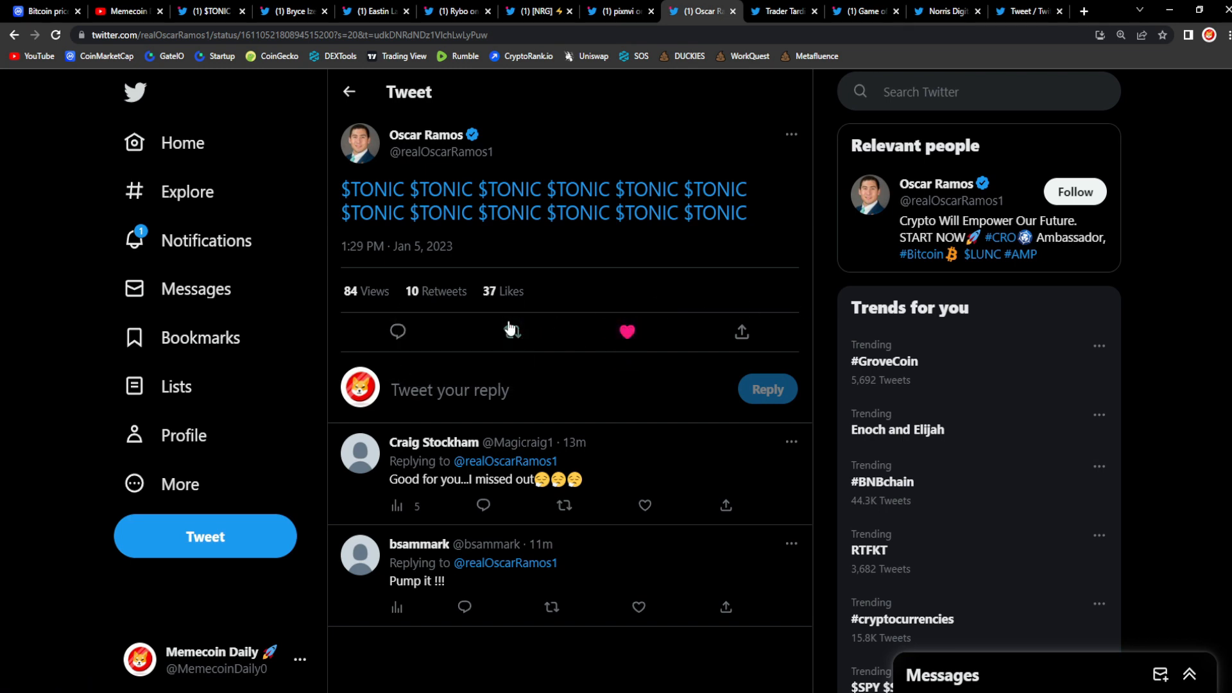
click(511, 332)
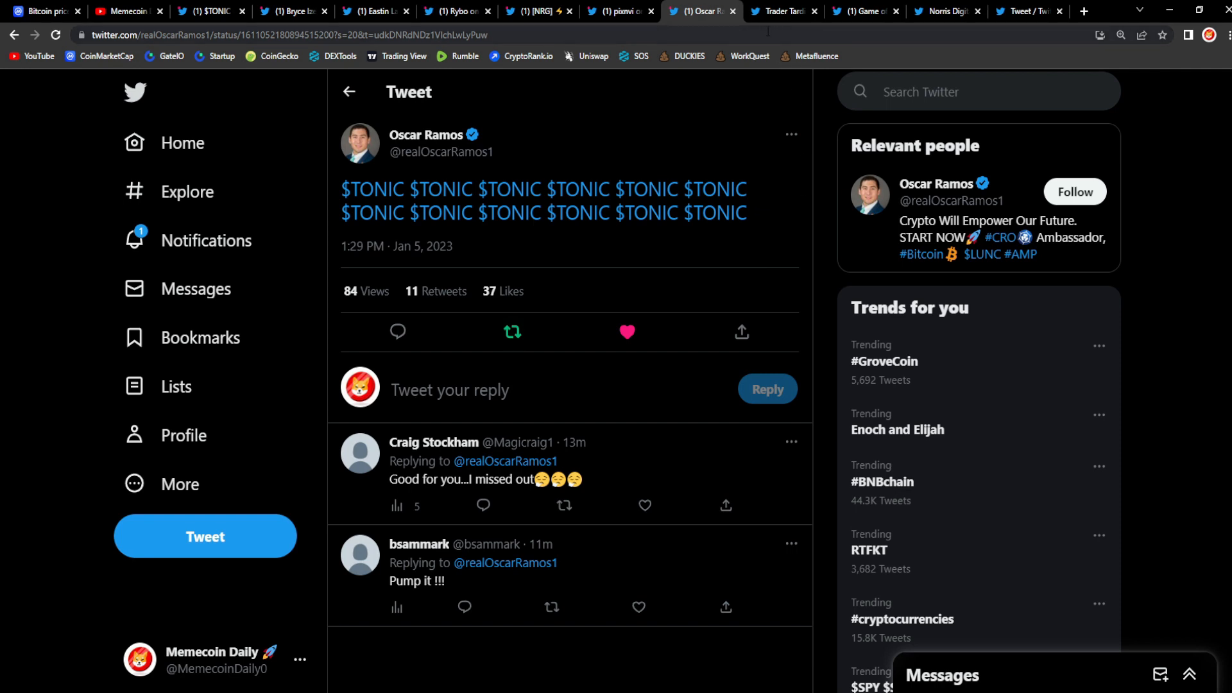
mouse_move(778, 306)
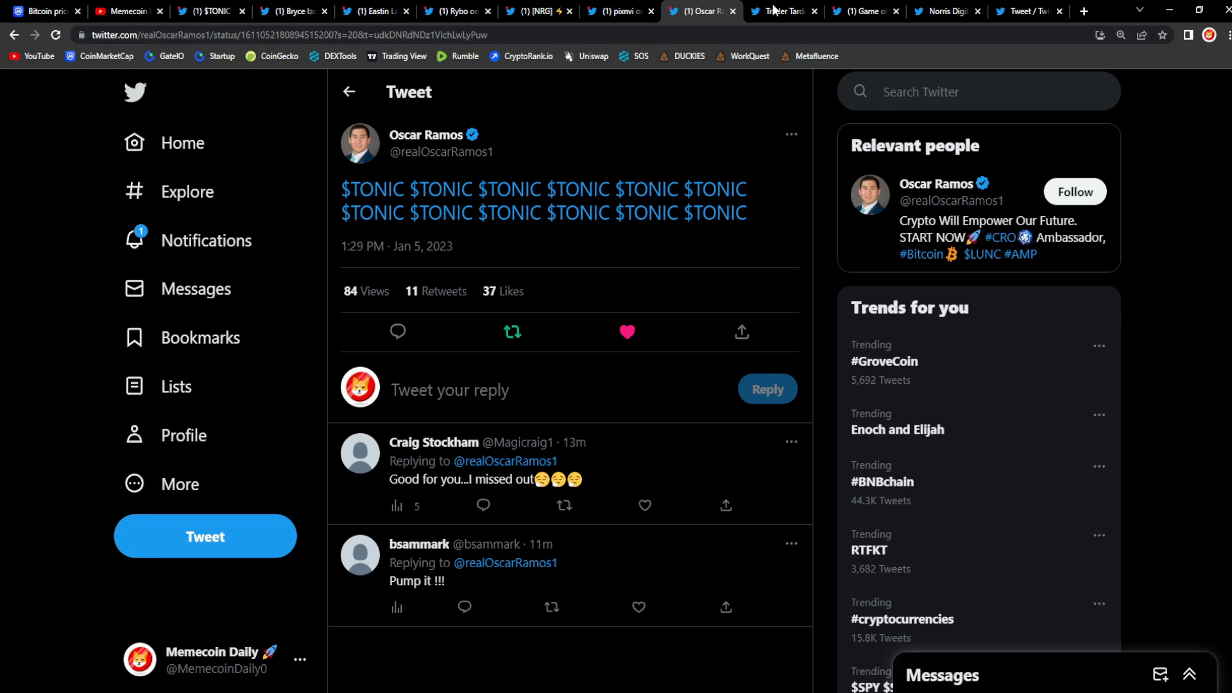
click(782, 11)
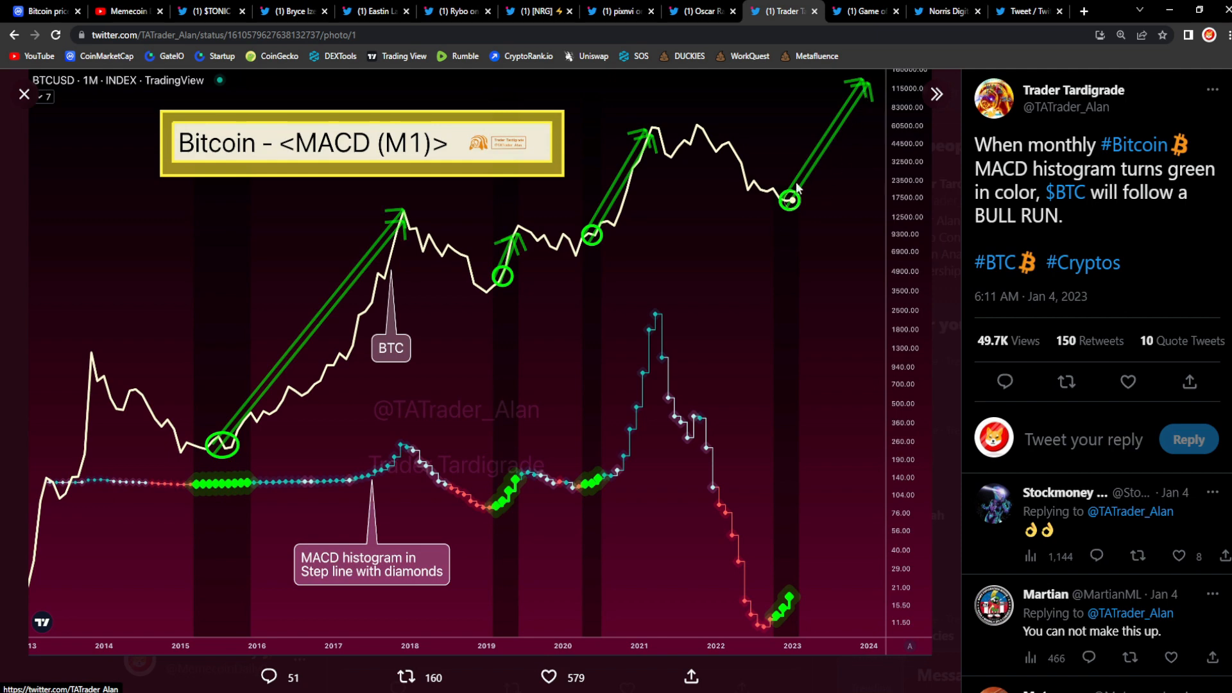
mouse_move(806, 181)
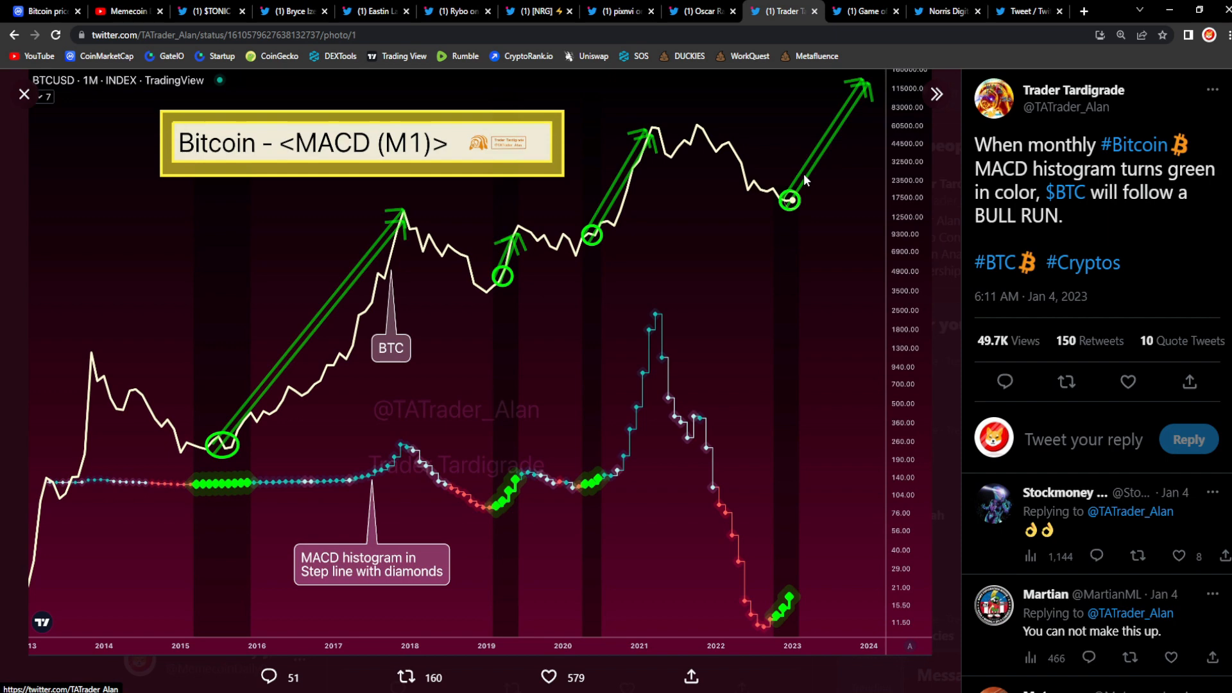
mouse_move(816, 180)
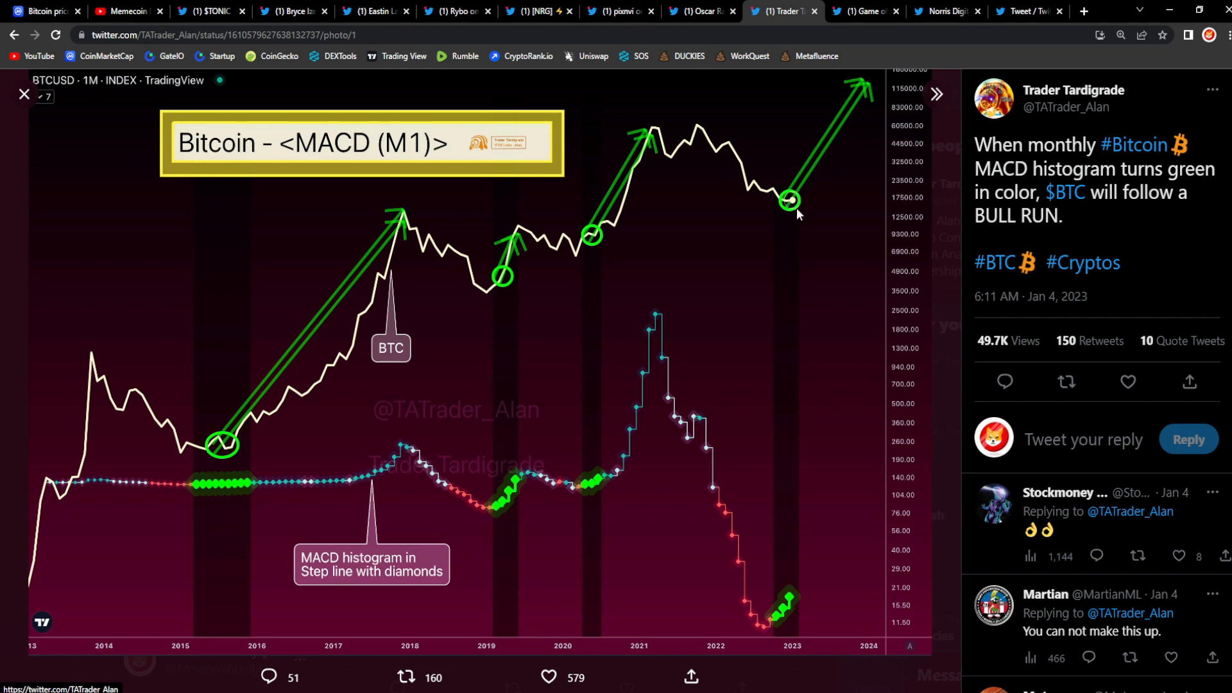
mouse_move(862, 123)
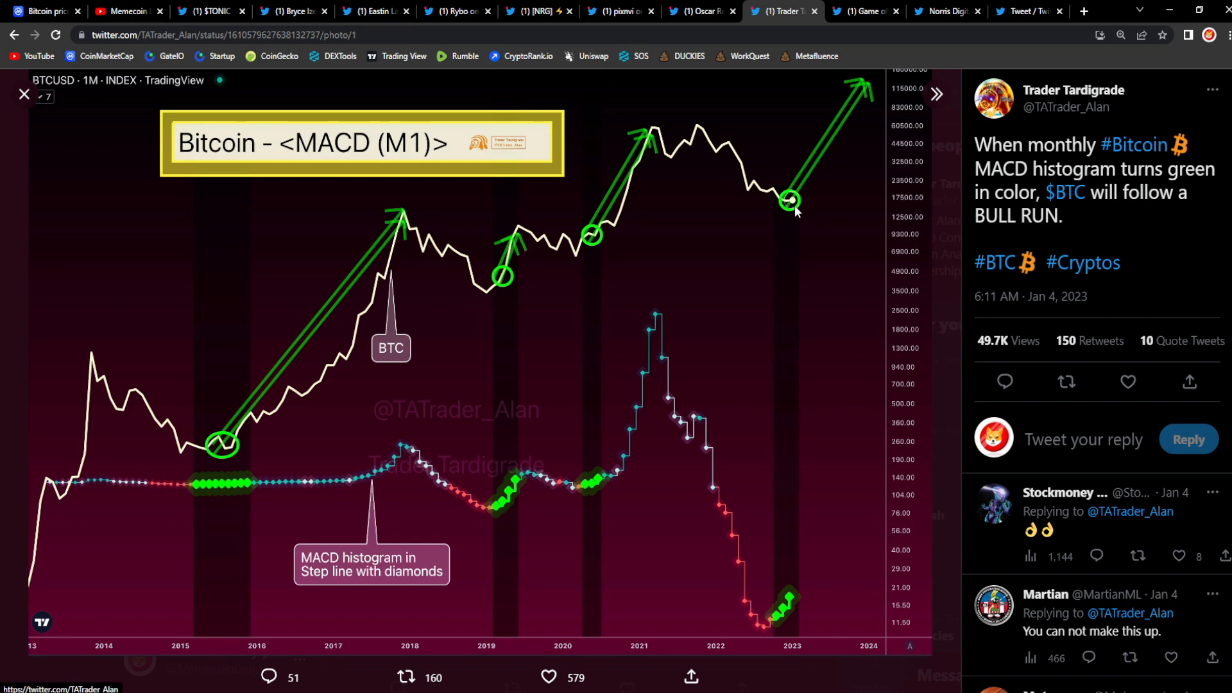
mouse_move(787, 205)
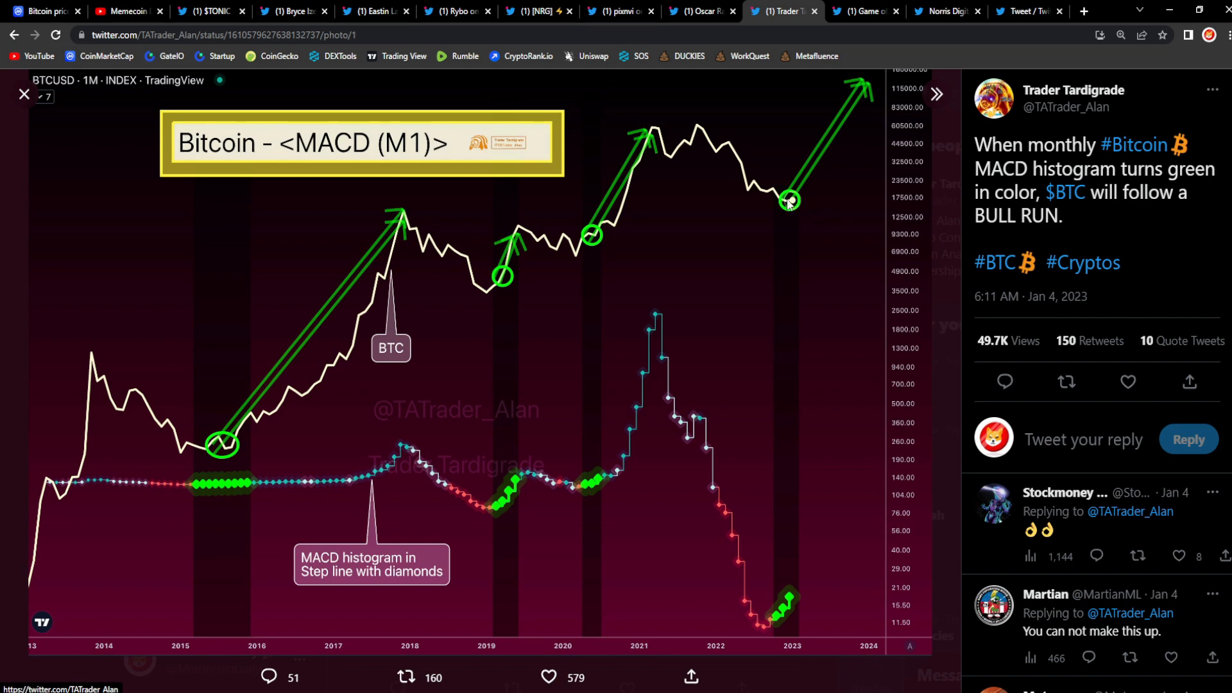
mouse_move(791, 209)
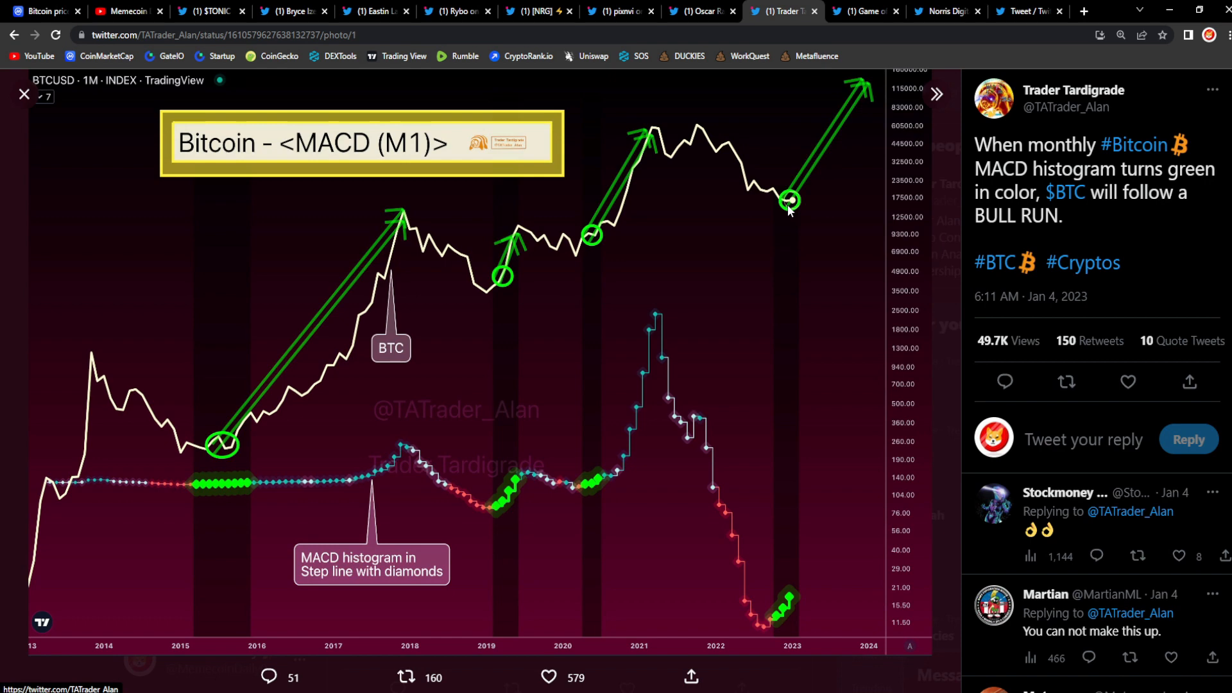
mouse_move(848, 97)
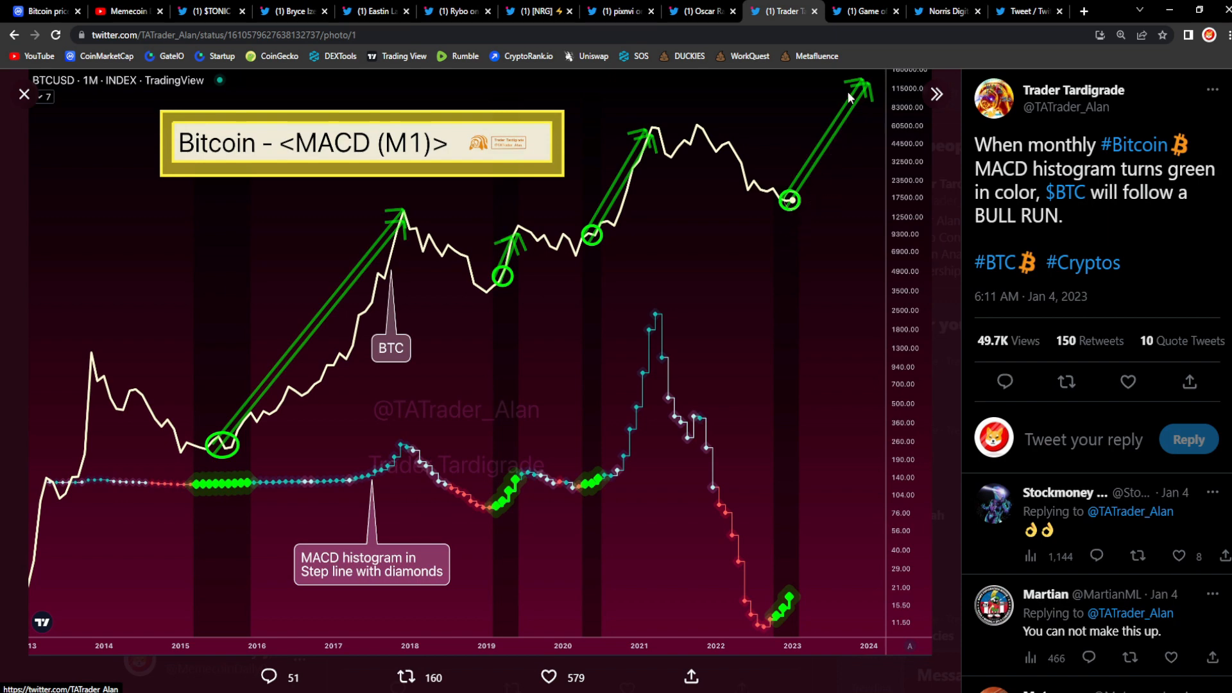
mouse_move(859, 93)
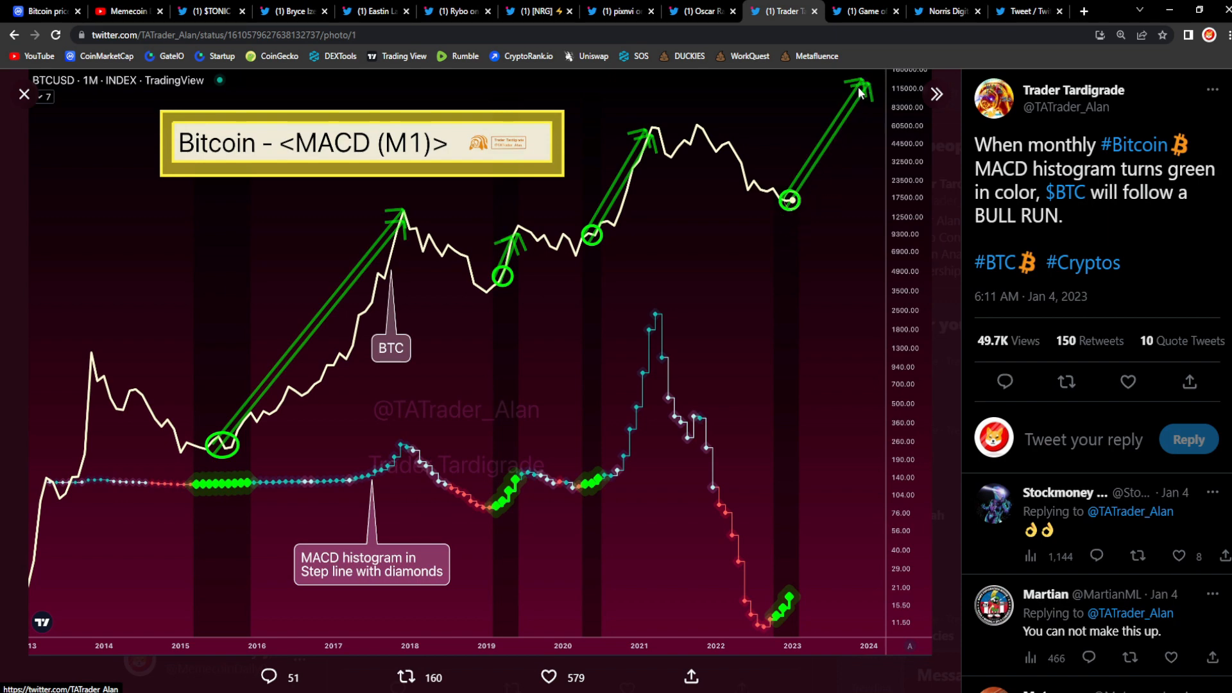
mouse_move(126, 388)
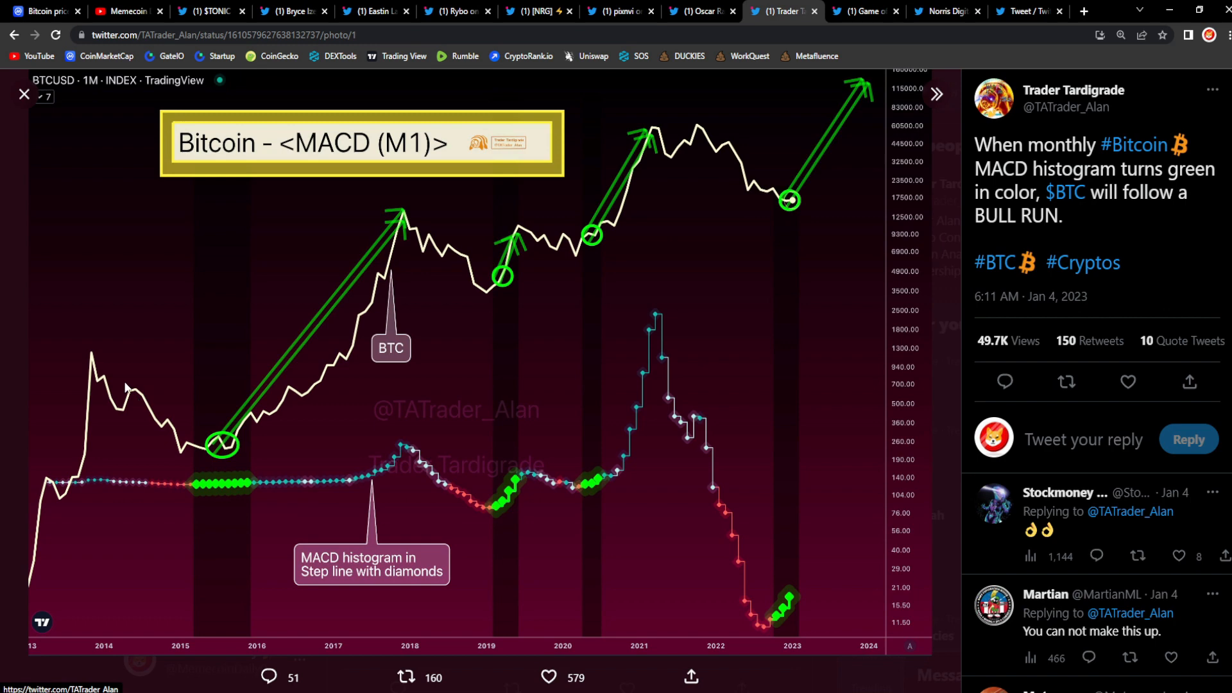
mouse_move(196, 448)
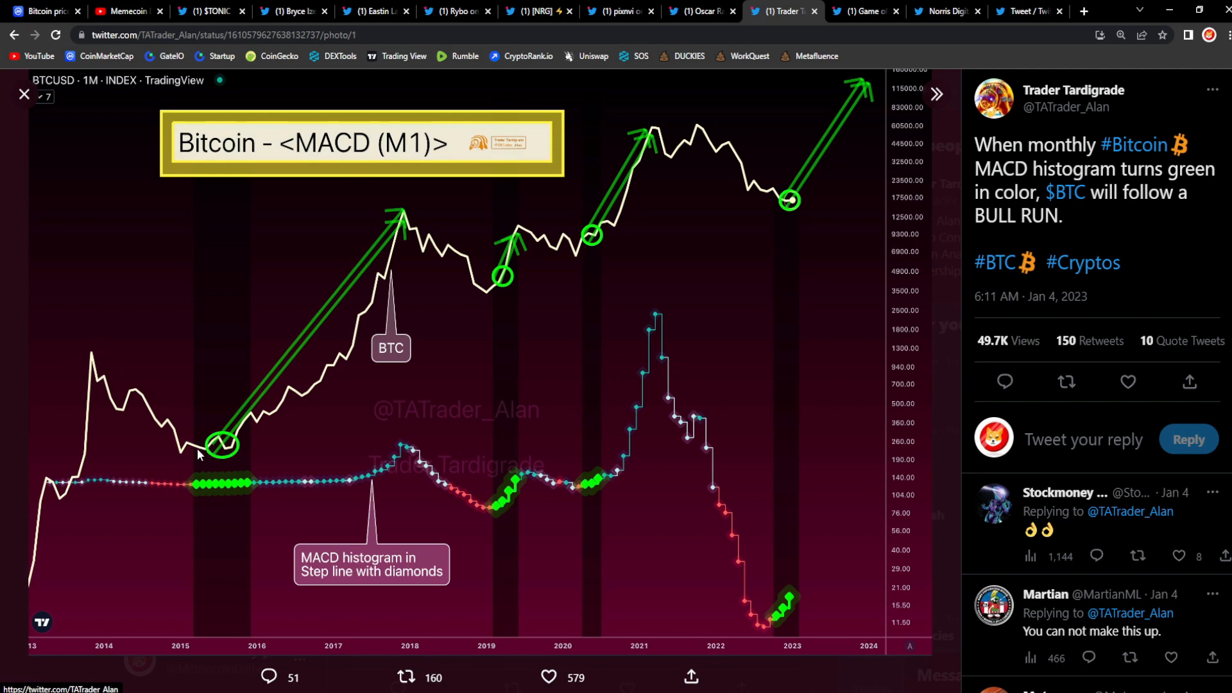
mouse_move(223, 461)
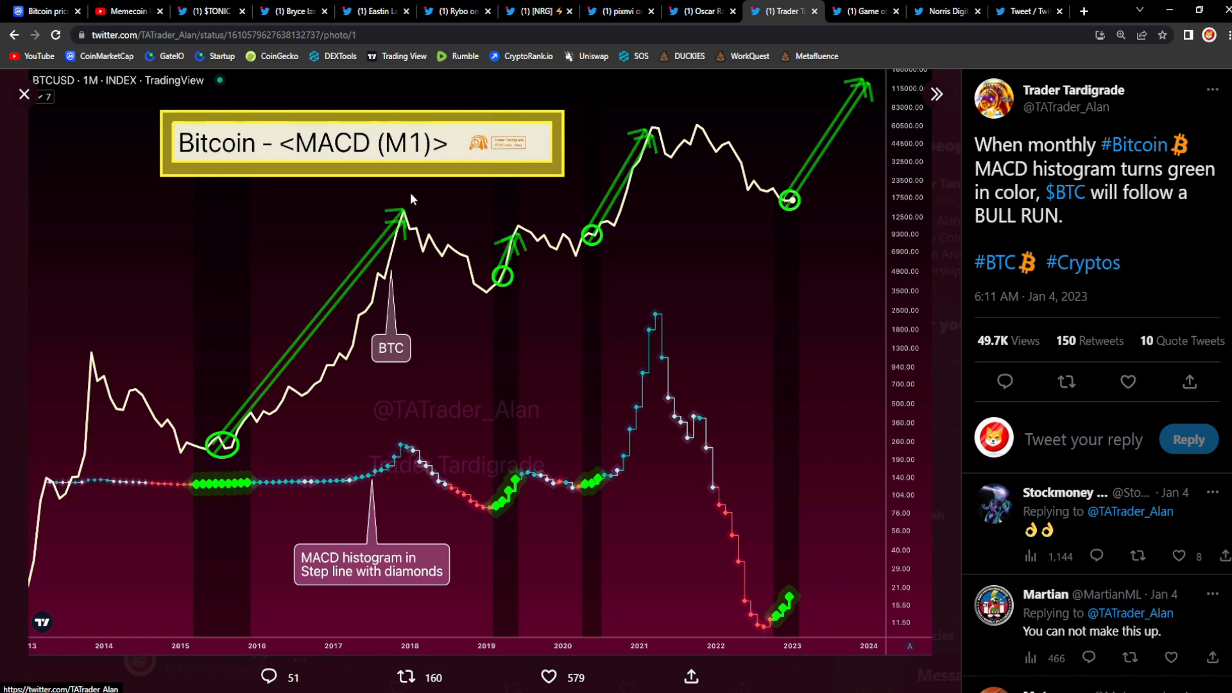
mouse_move(414, 258)
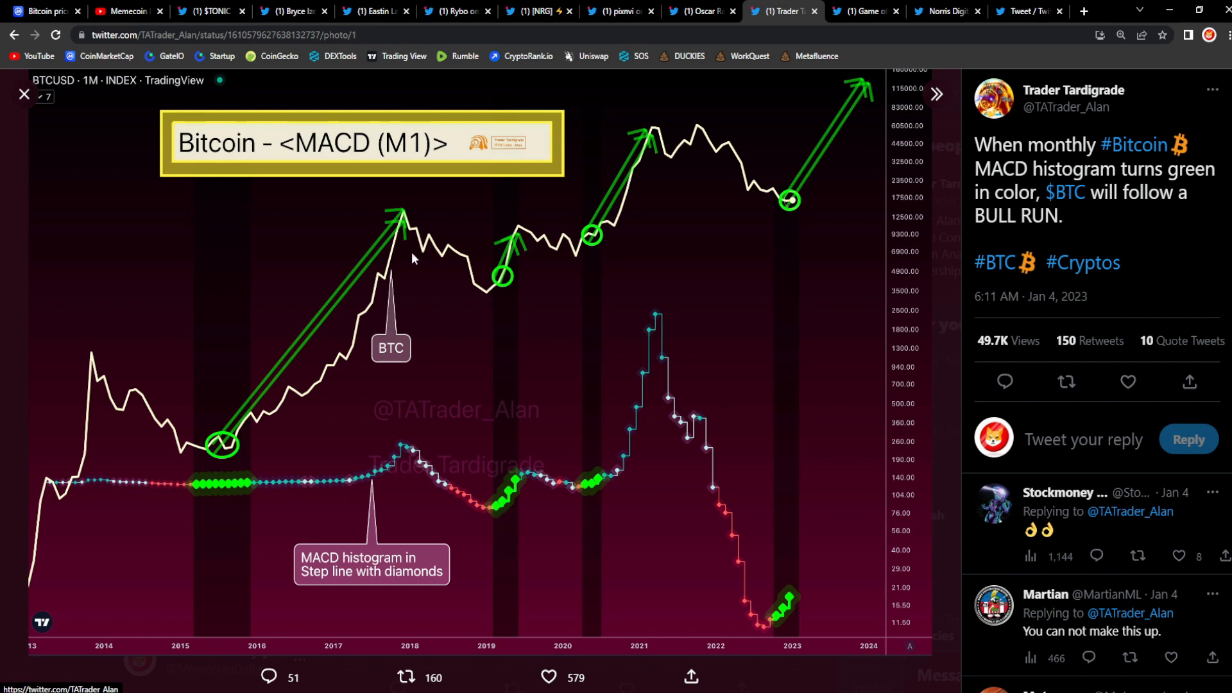
mouse_move(241, 445)
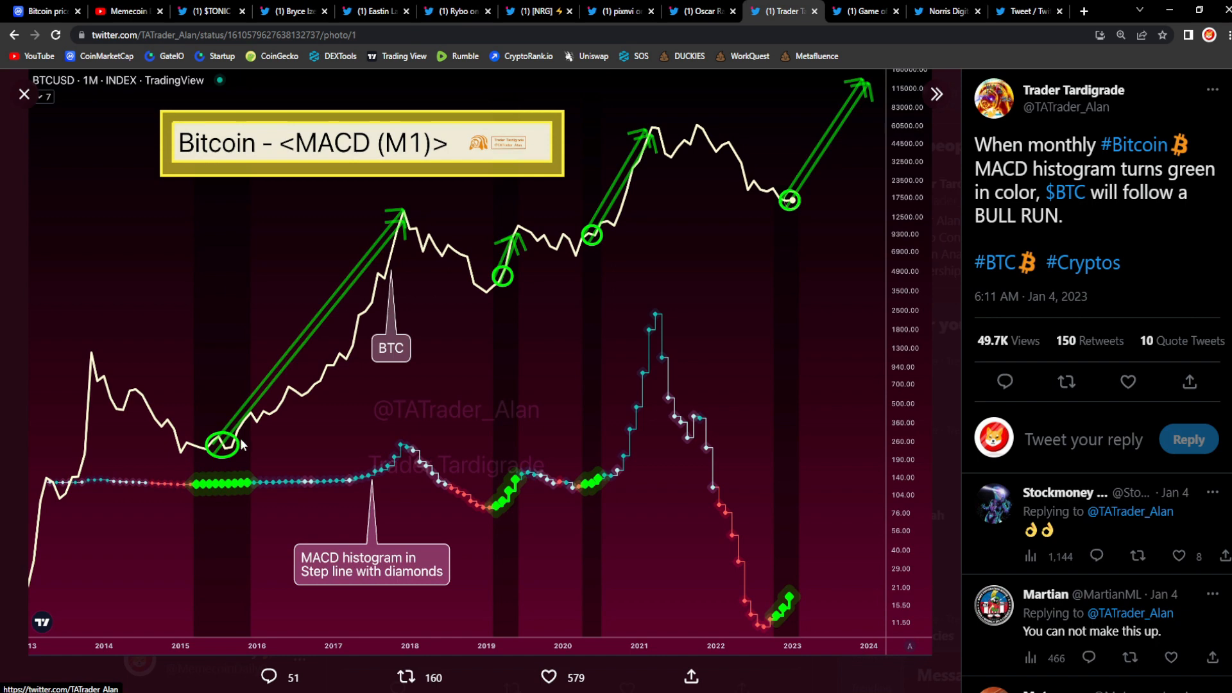
mouse_move(360, 195)
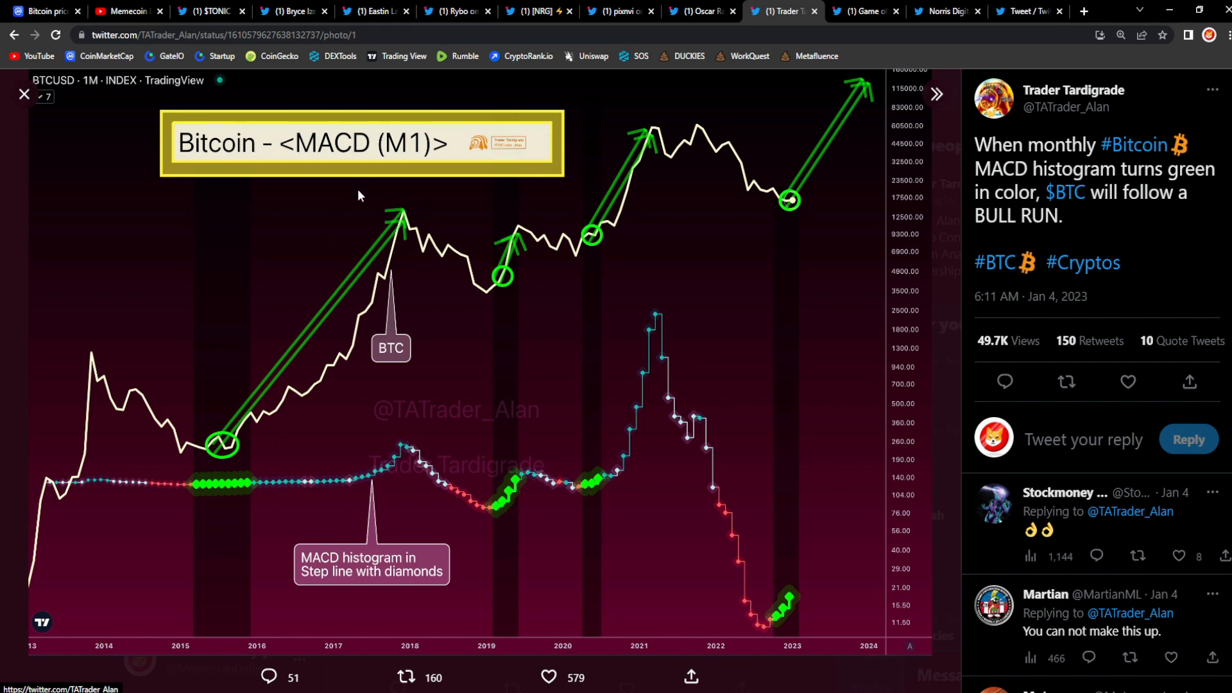
mouse_move(415, 220)
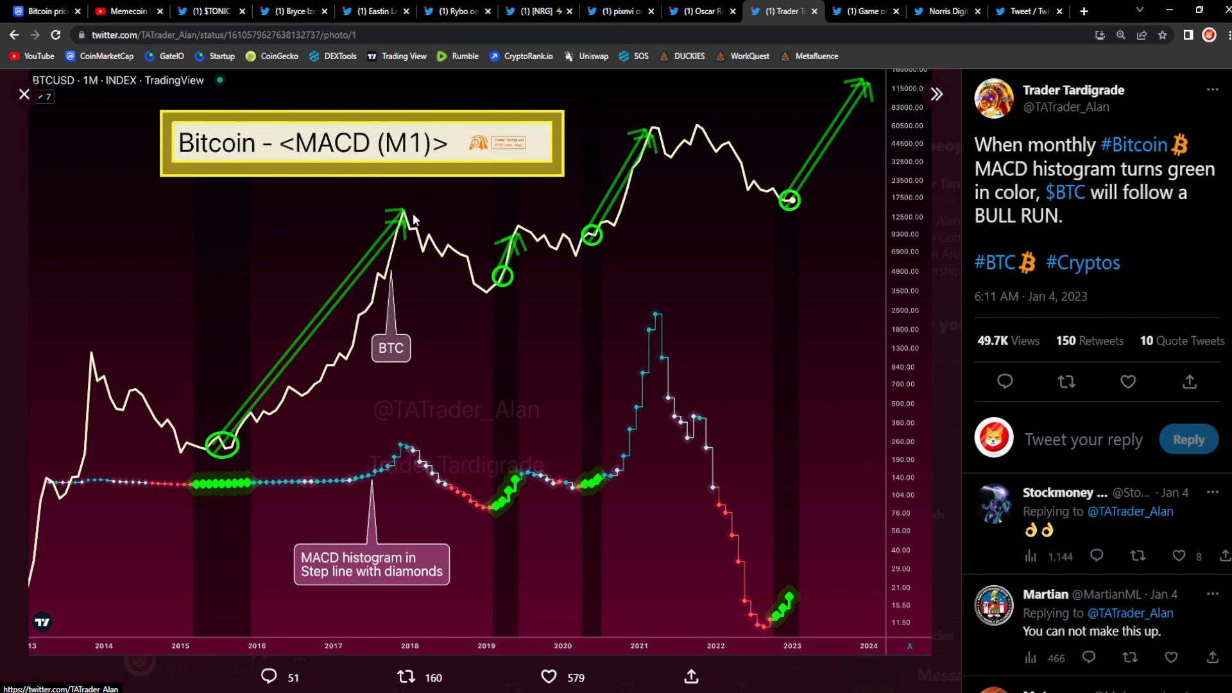
mouse_move(458, 301)
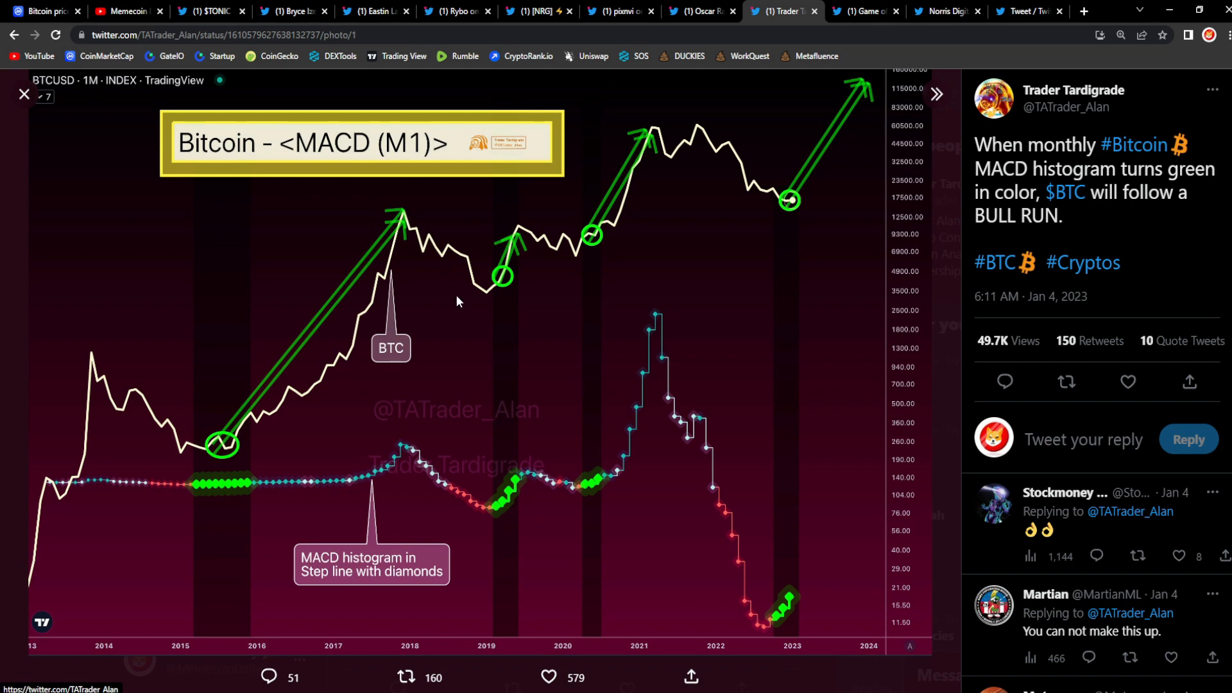
mouse_move(497, 309)
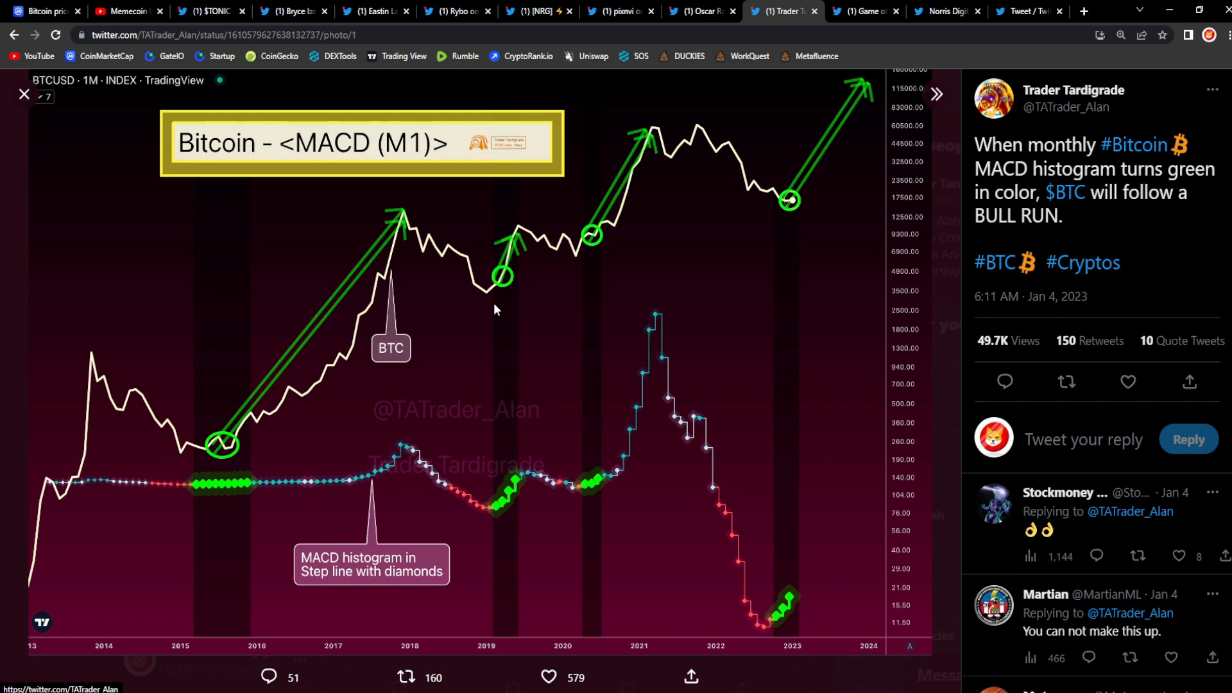
mouse_move(468, 294)
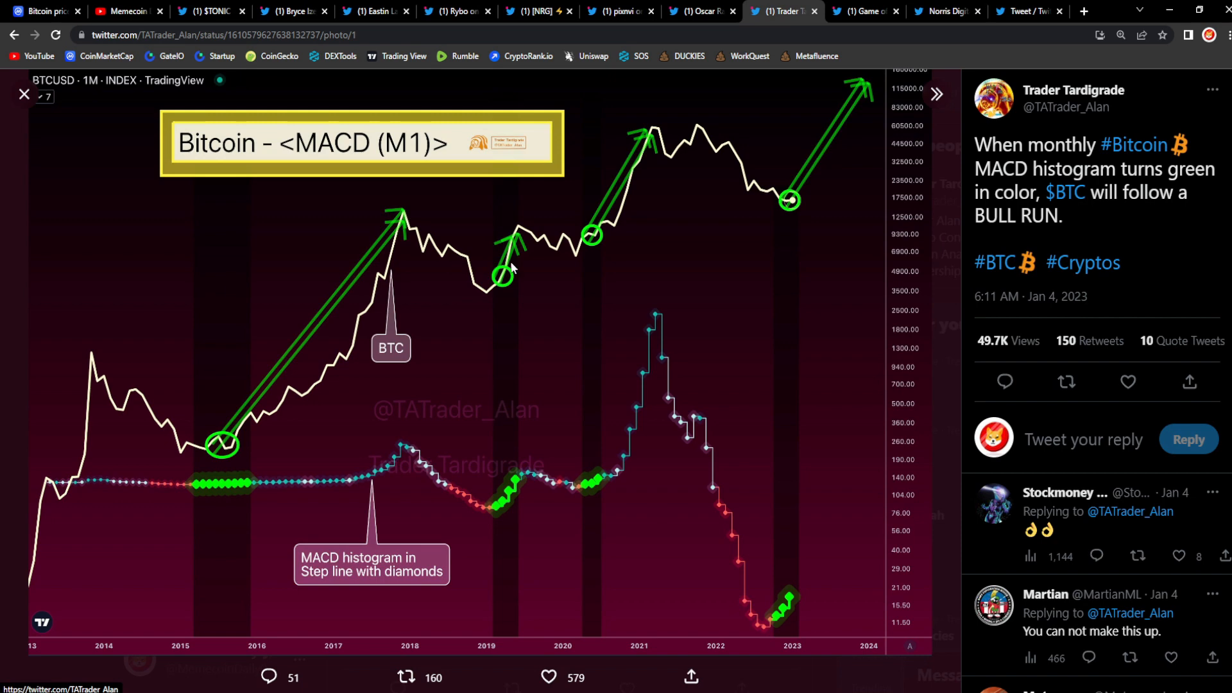
mouse_move(583, 262)
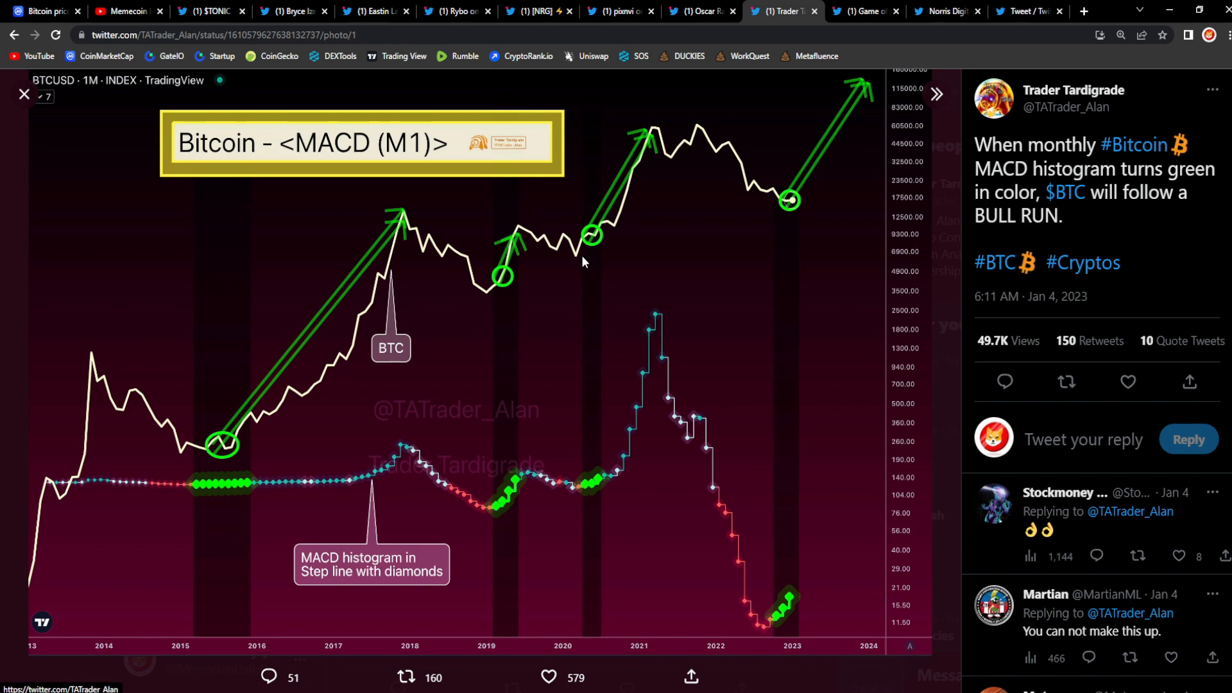
mouse_move(525, 247)
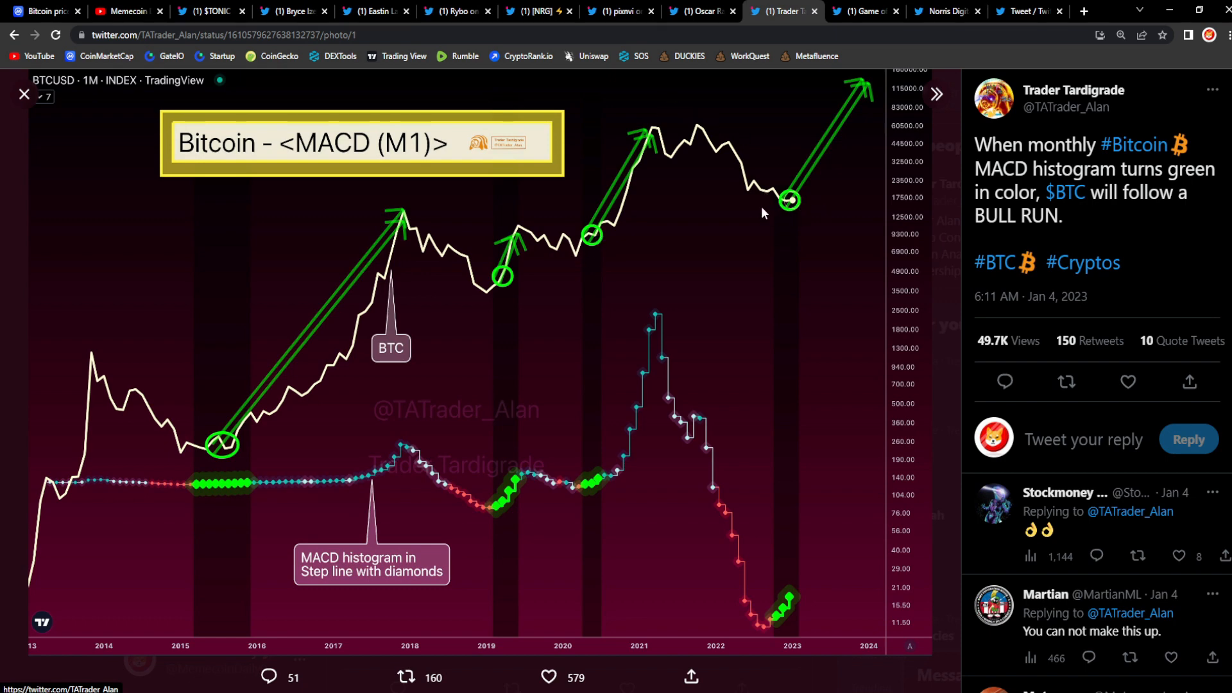
mouse_move(825, 203)
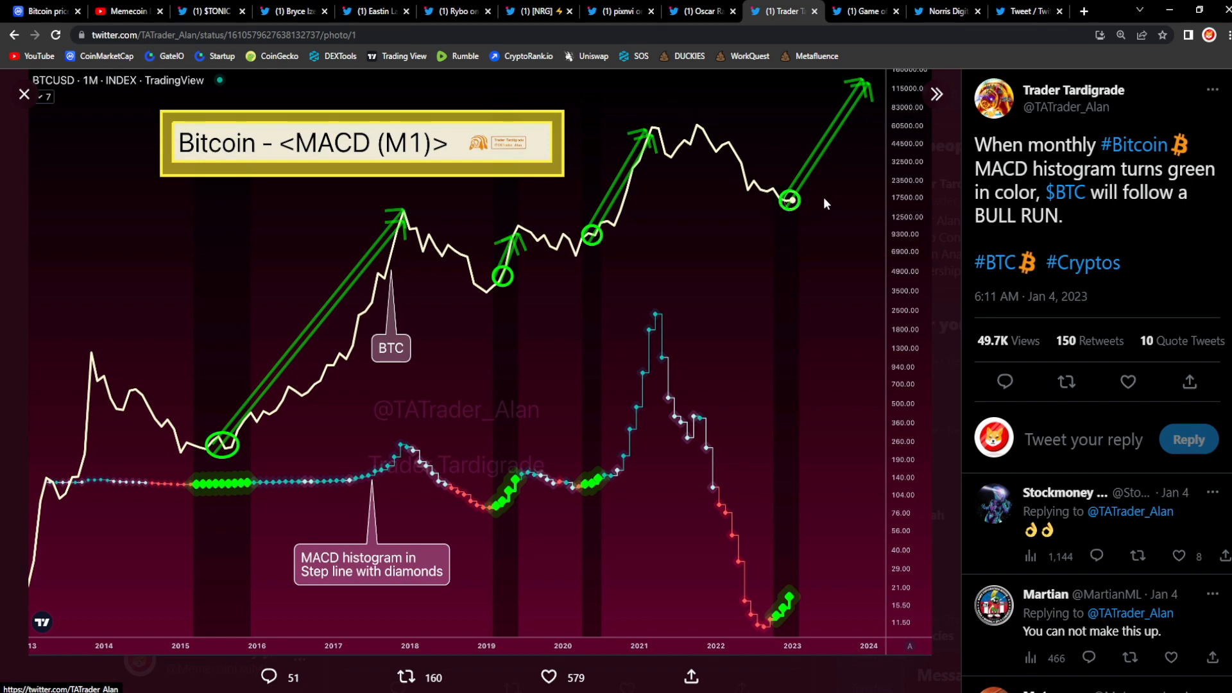
mouse_move(847, 98)
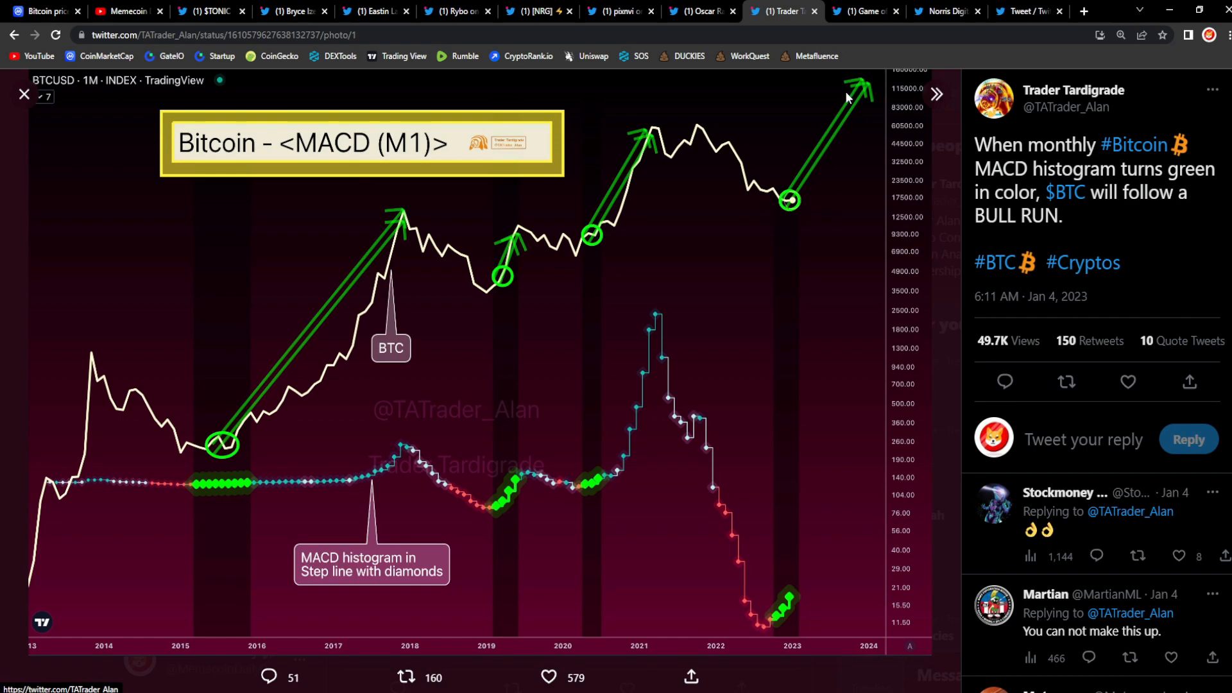
mouse_move(848, 98)
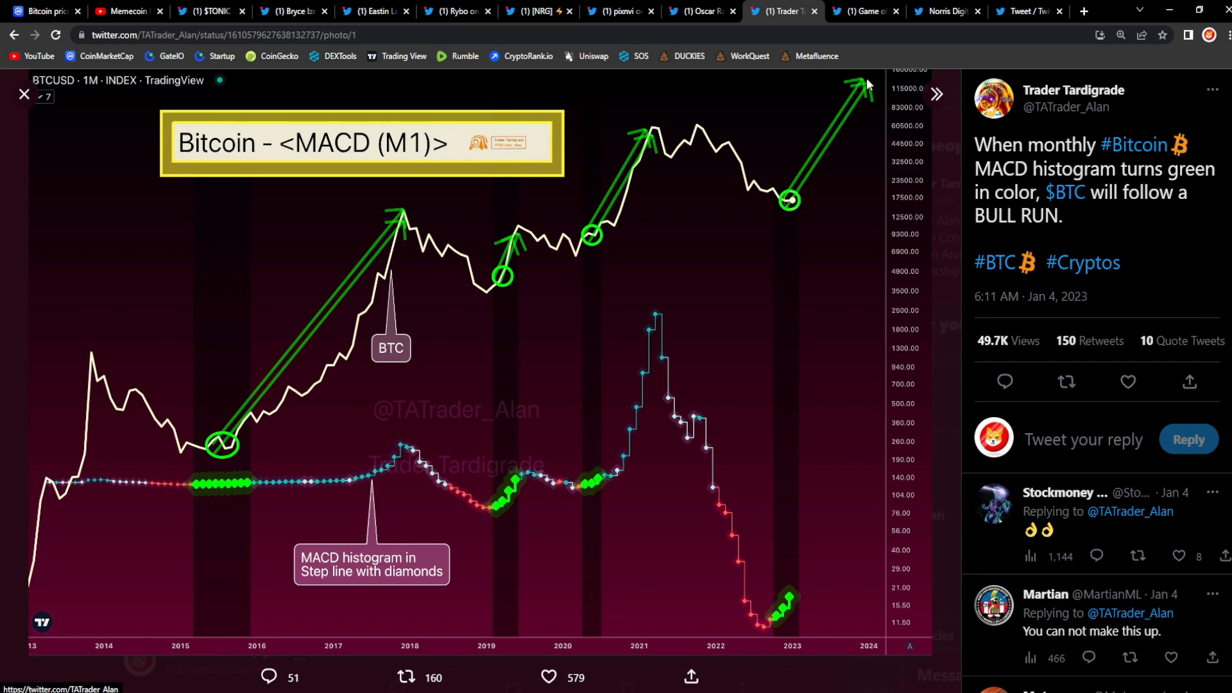
mouse_move(855, 102)
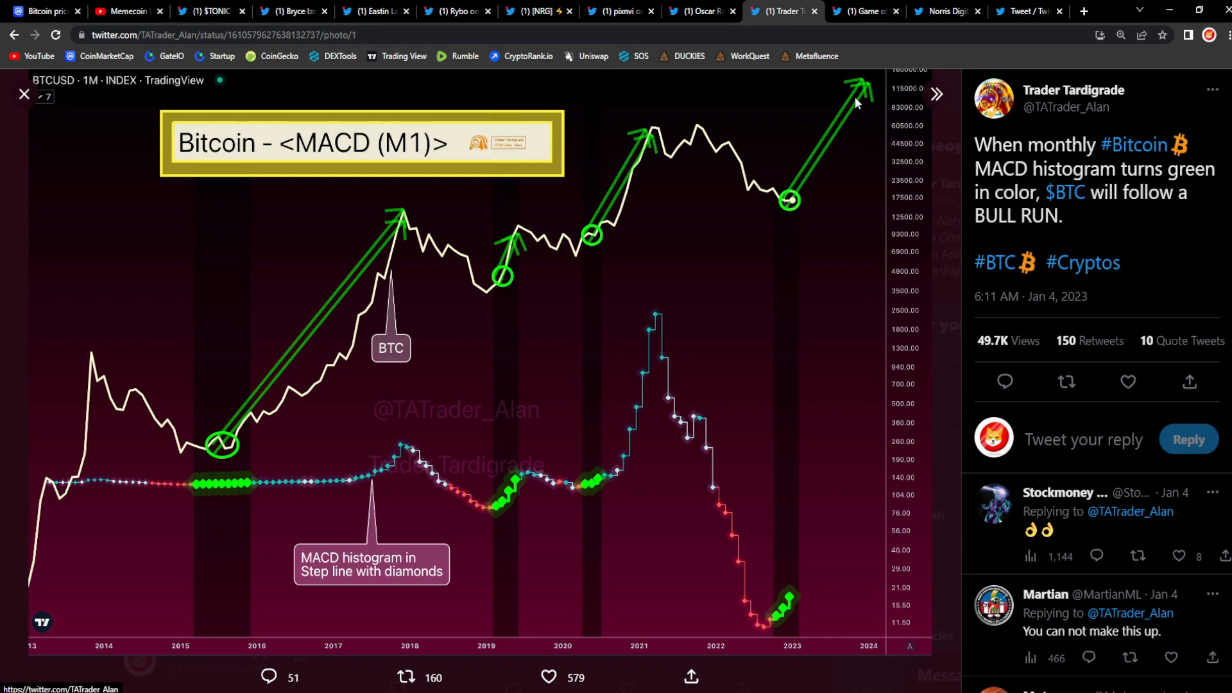
mouse_move(854, 104)
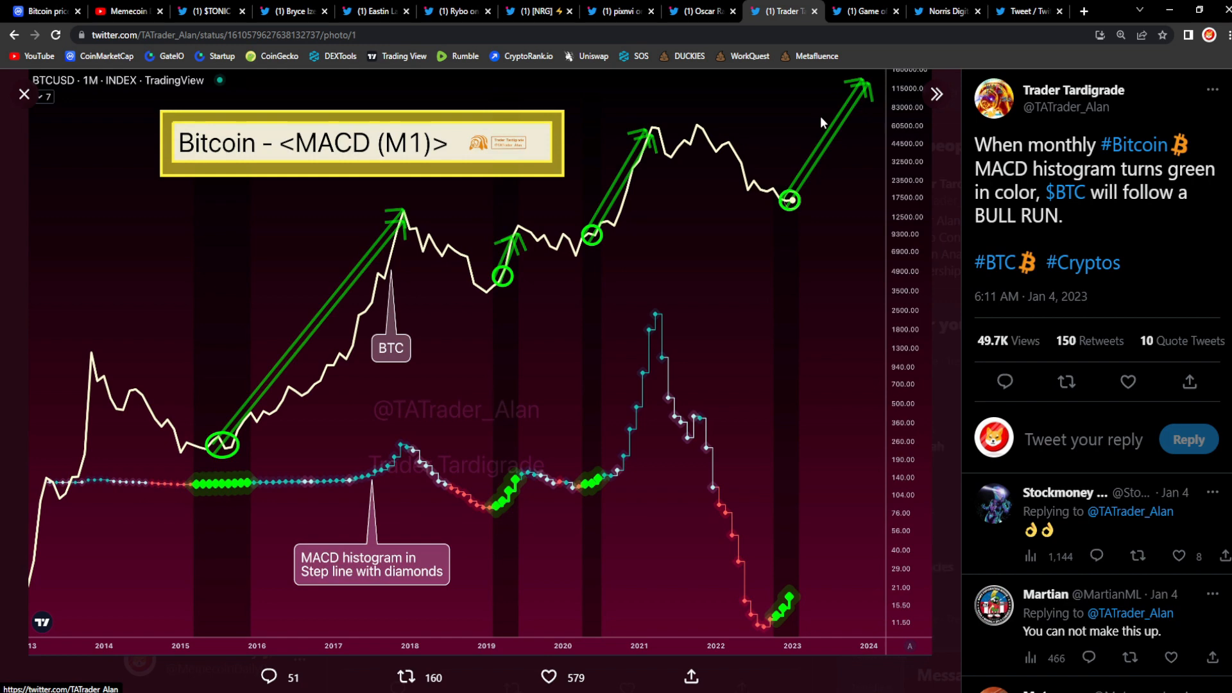
mouse_move(752, 154)
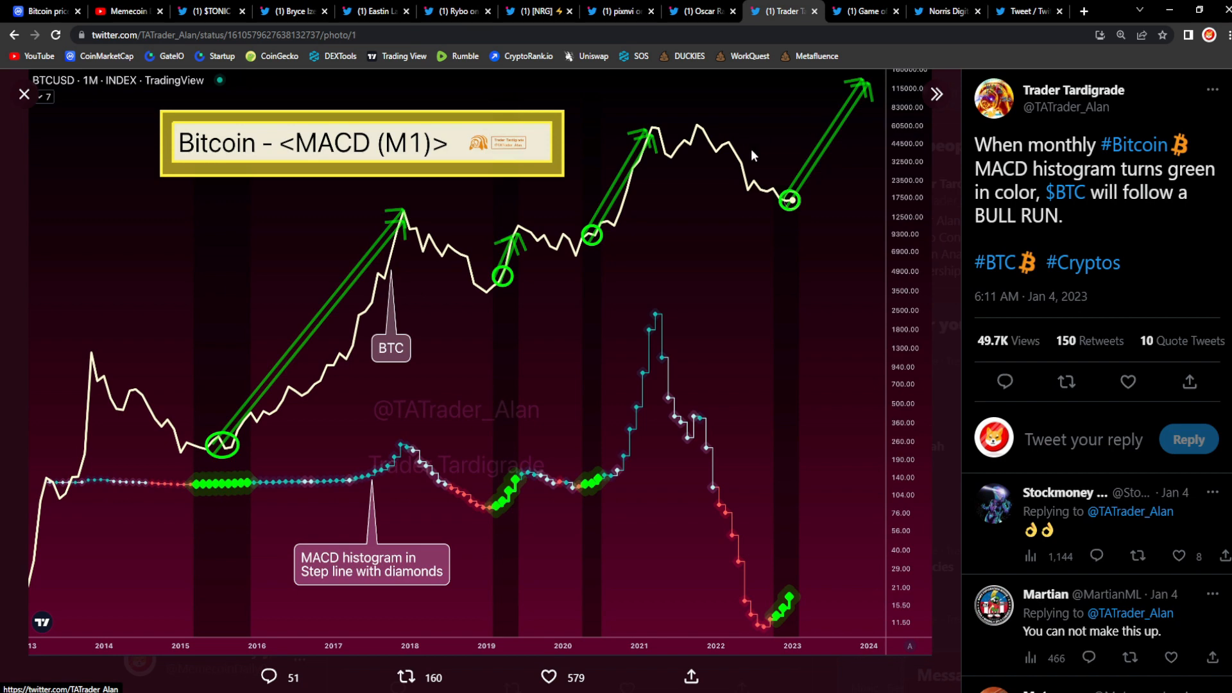
mouse_move(830, 214)
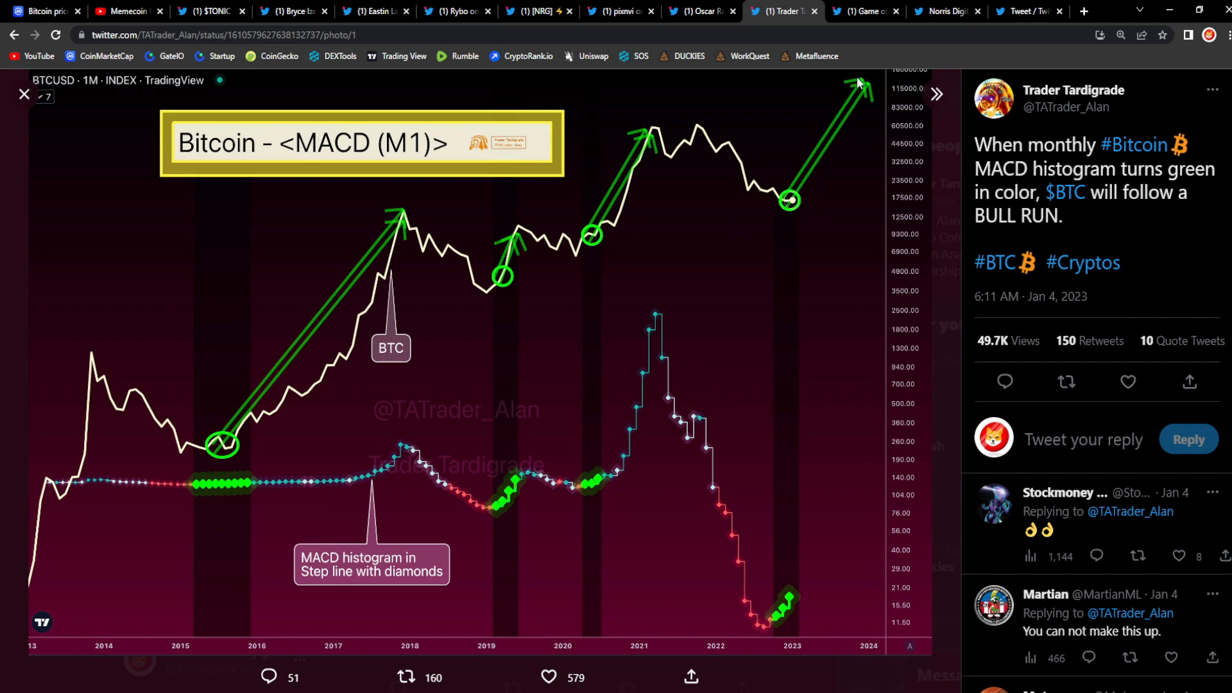
mouse_move(857, 85)
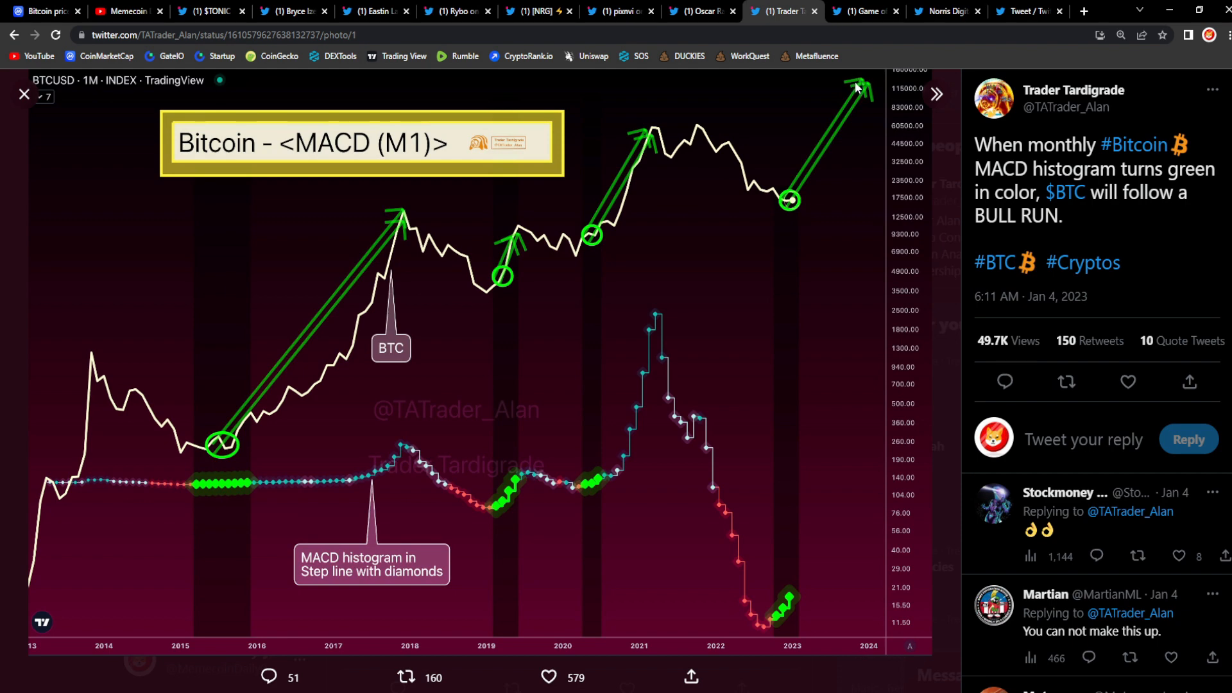
mouse_move(858, 85)
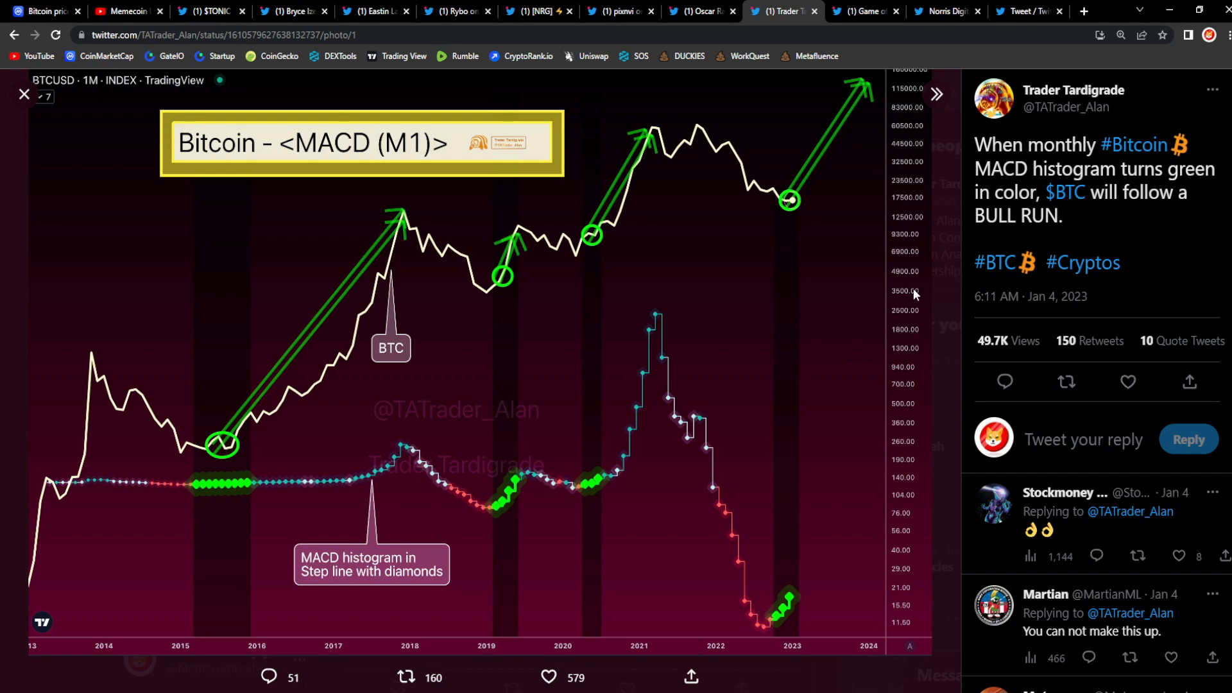
mouse_move(914, 277)
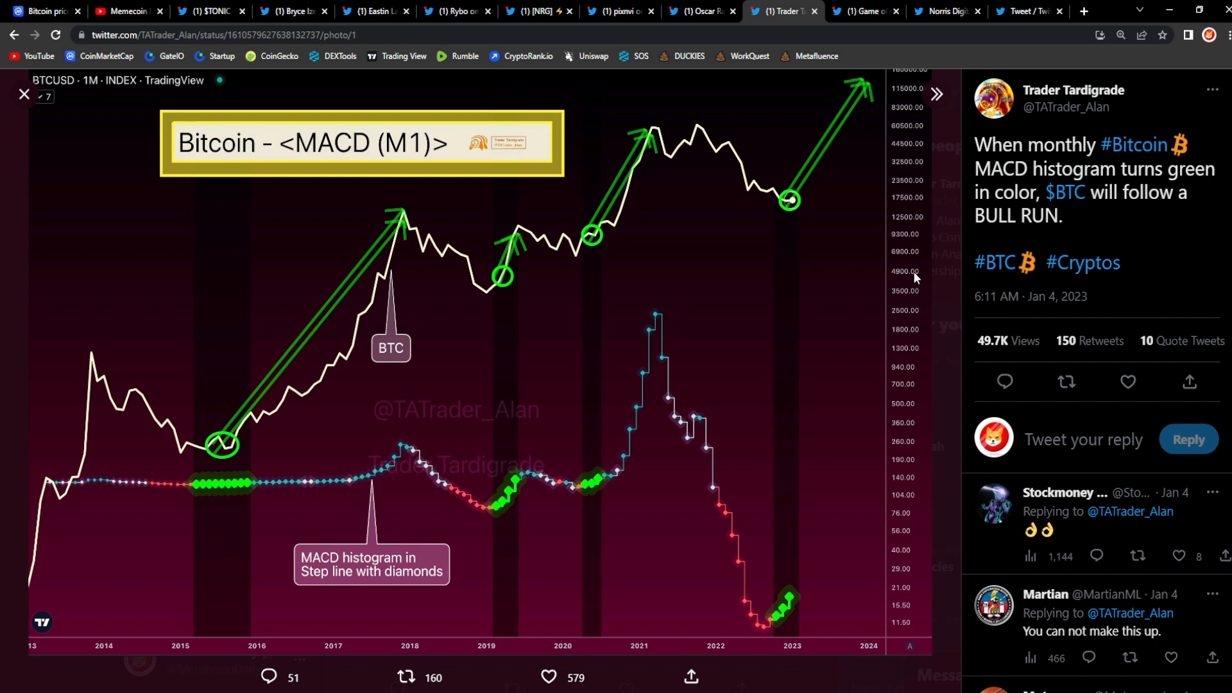
- Open the Game of Trades tweet and enlarge its Germany Inflation chart showing the sub-10% drop
click(861, 11)
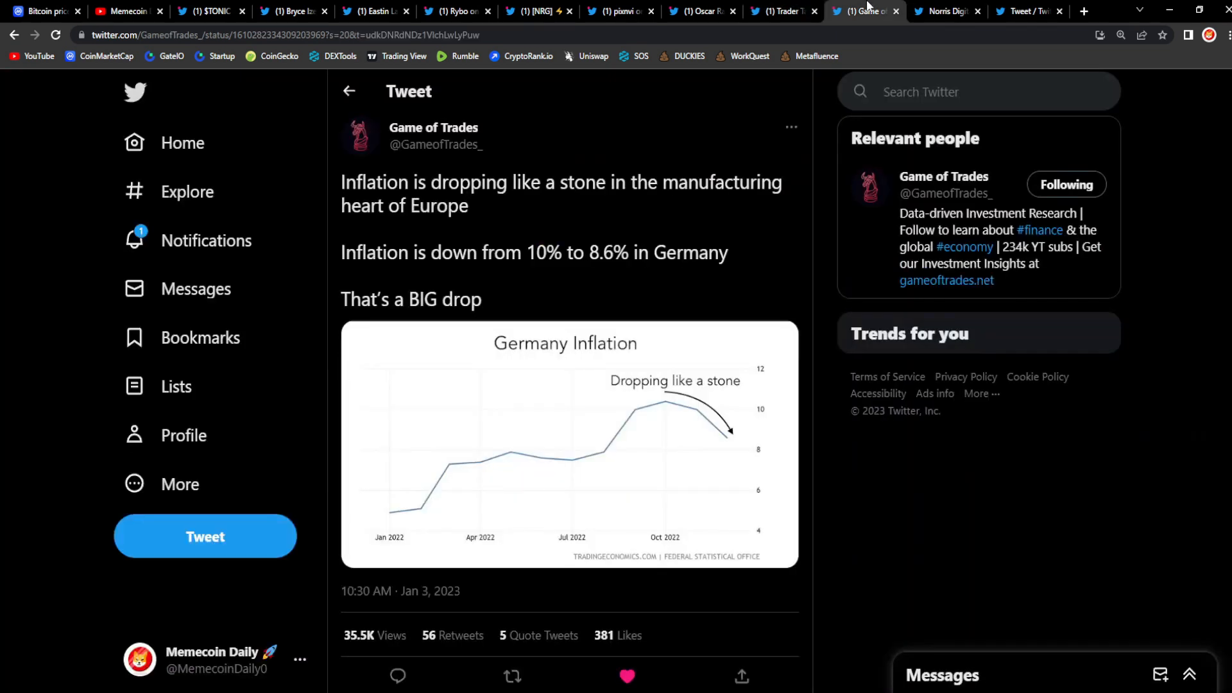
click(567, 444)
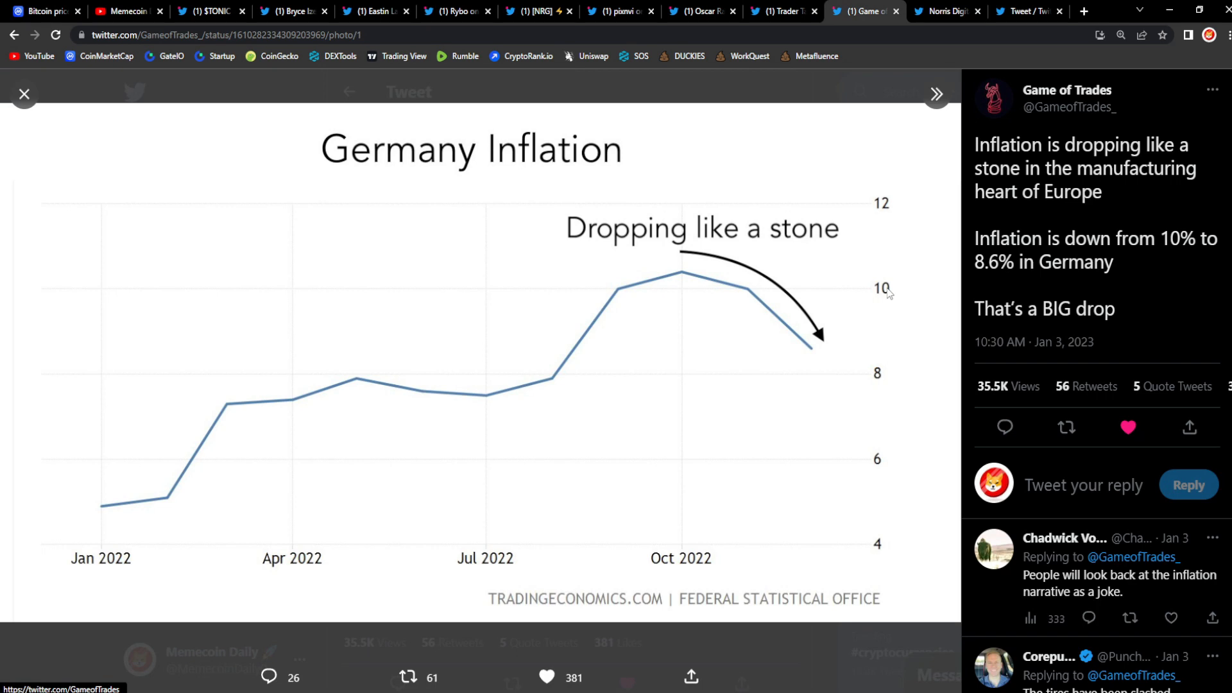
mouse_move(860, 333)
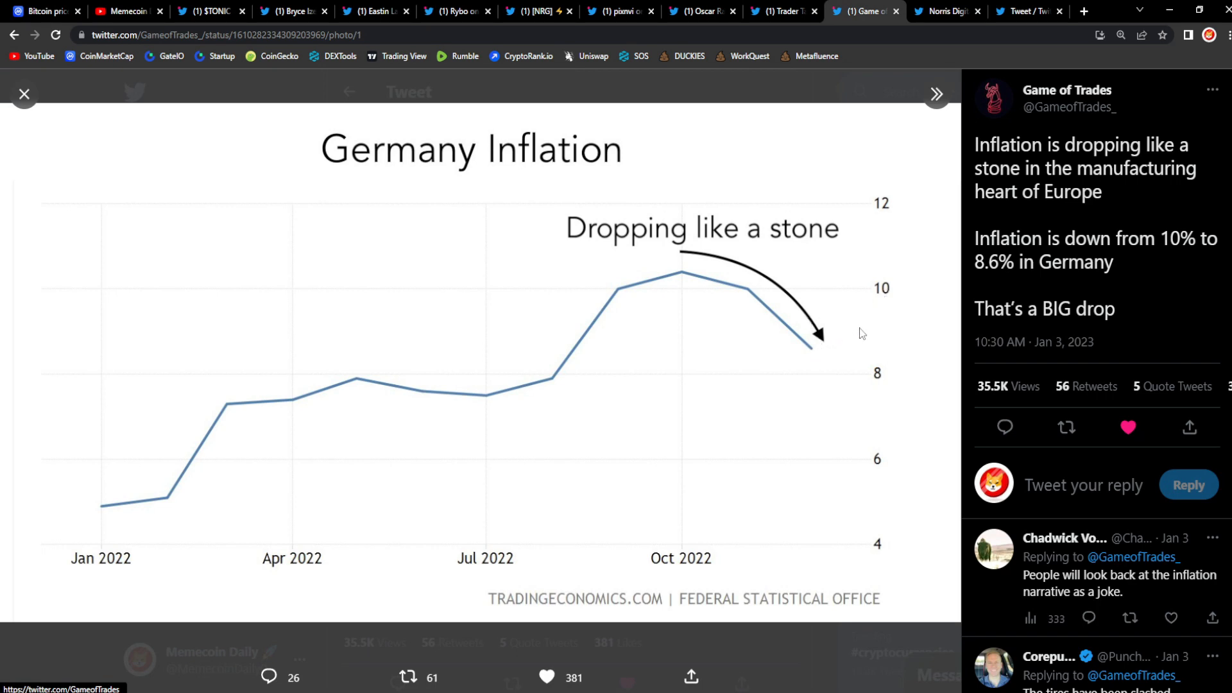
mouse_move(802, 330)
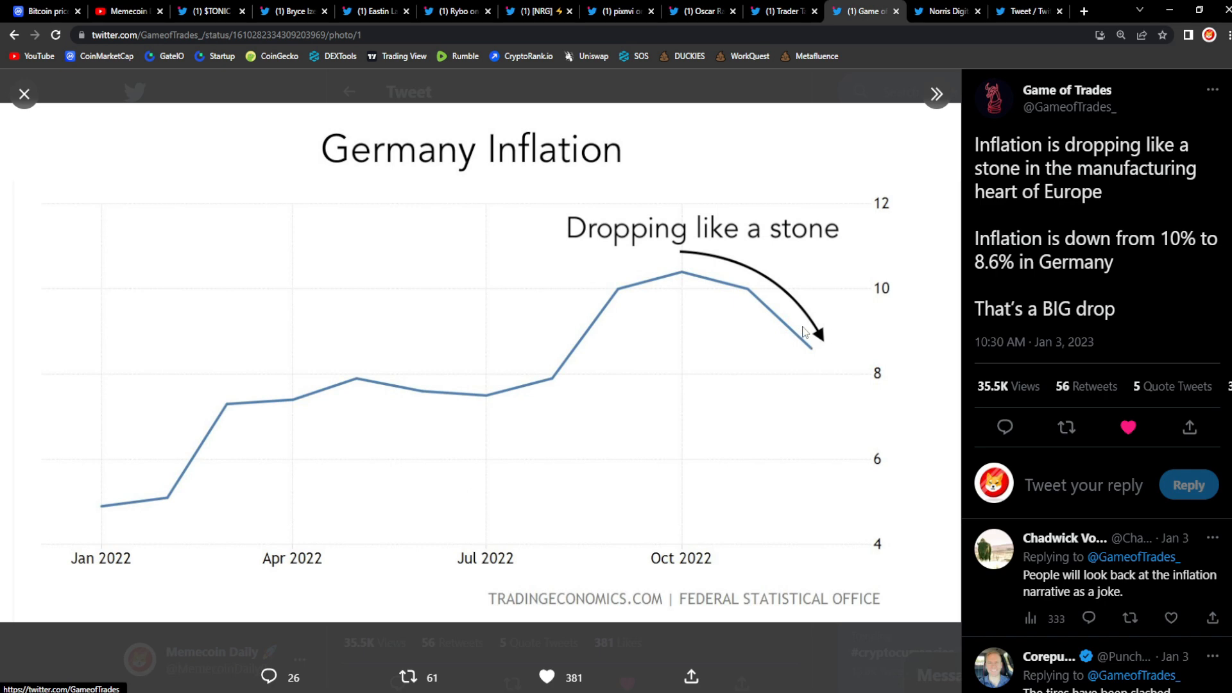
mouse_move(738, 245)
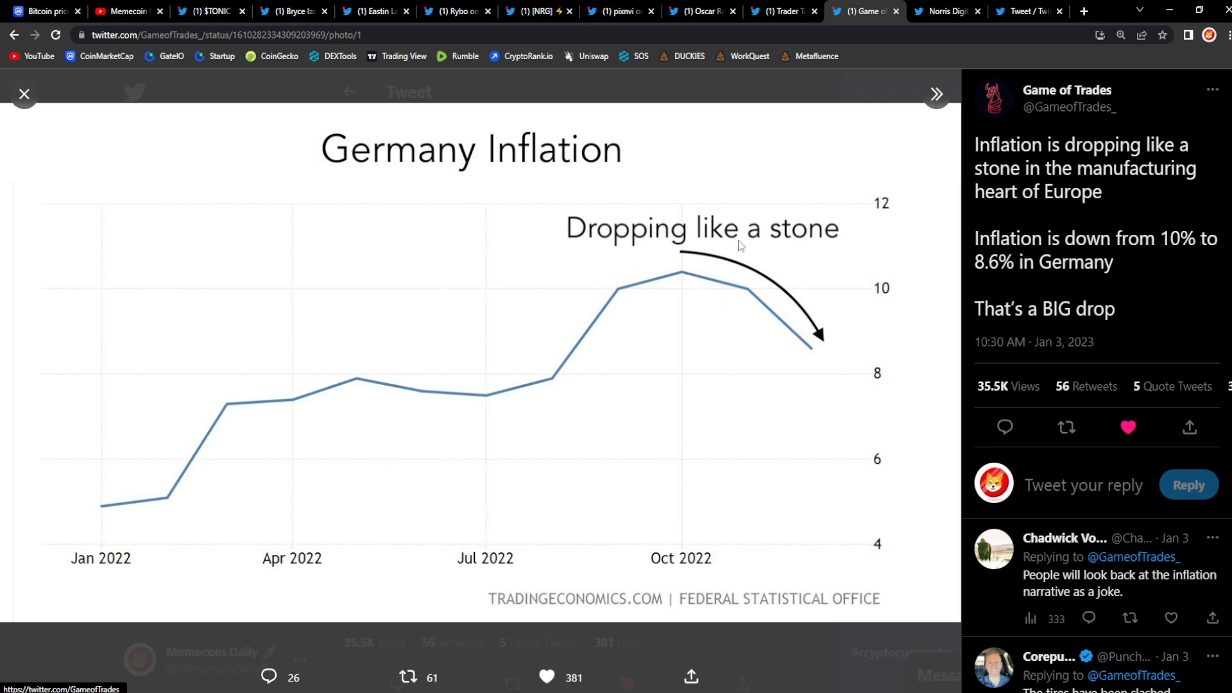
mouse_move(814, 384)
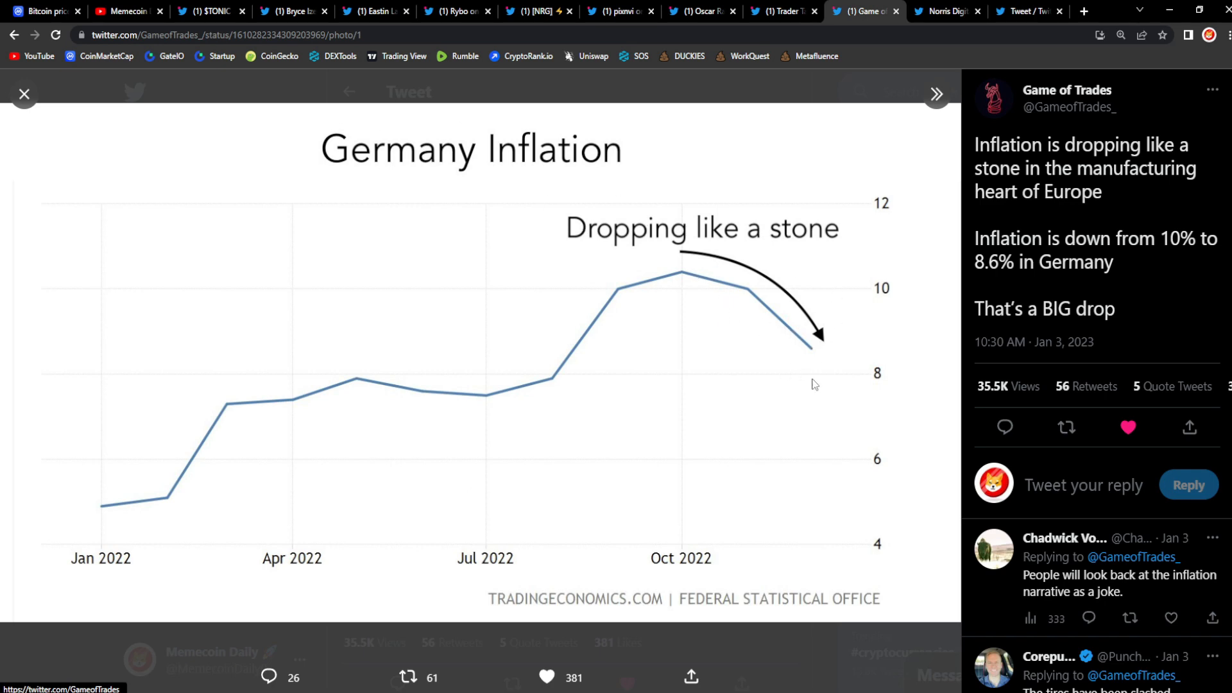
mouse_move(836, 398)
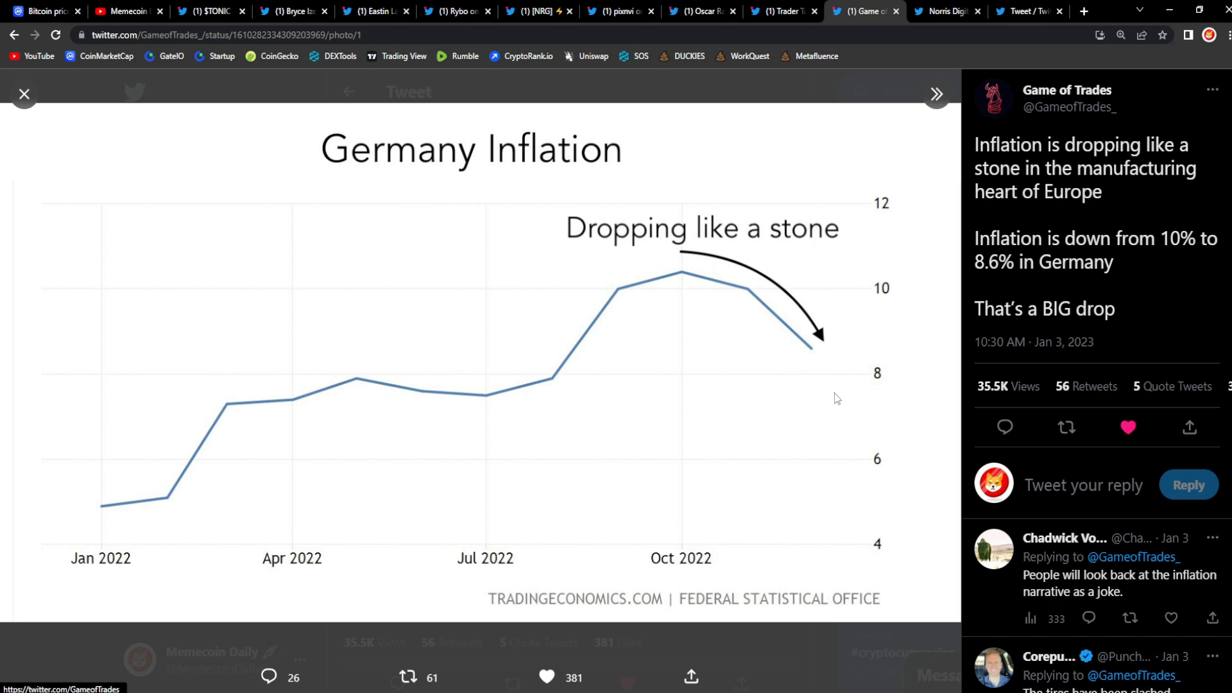
mouse_move(850, 403)
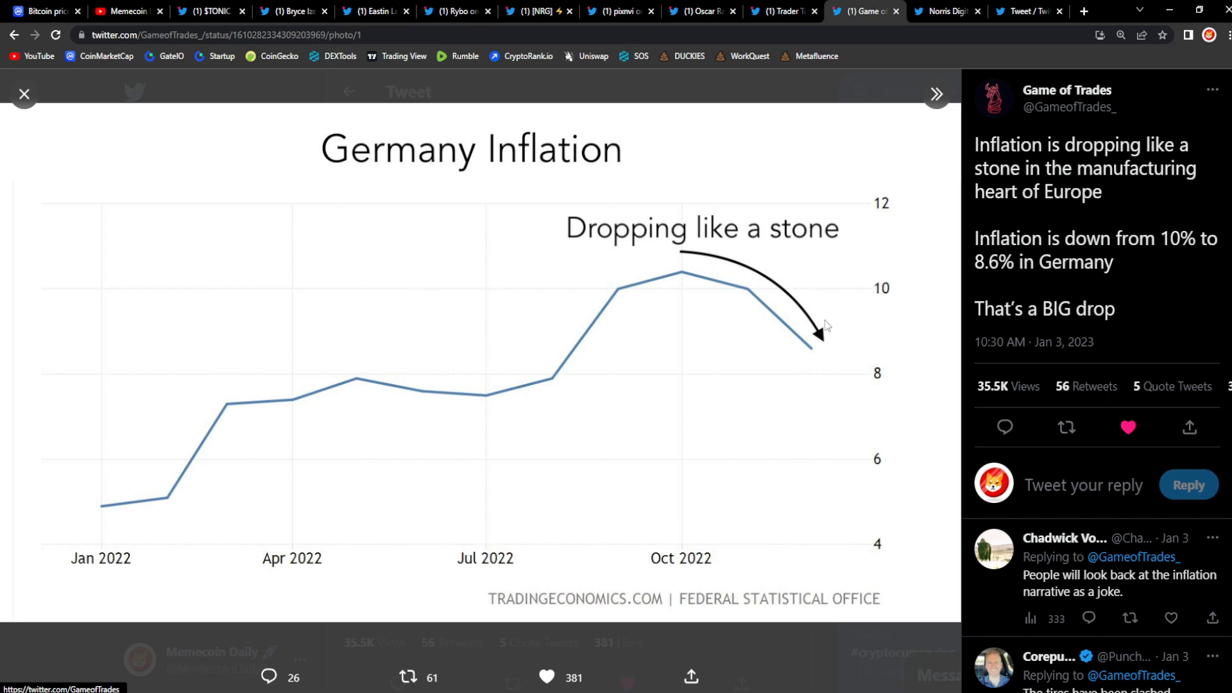
mouse_move(826, 328)
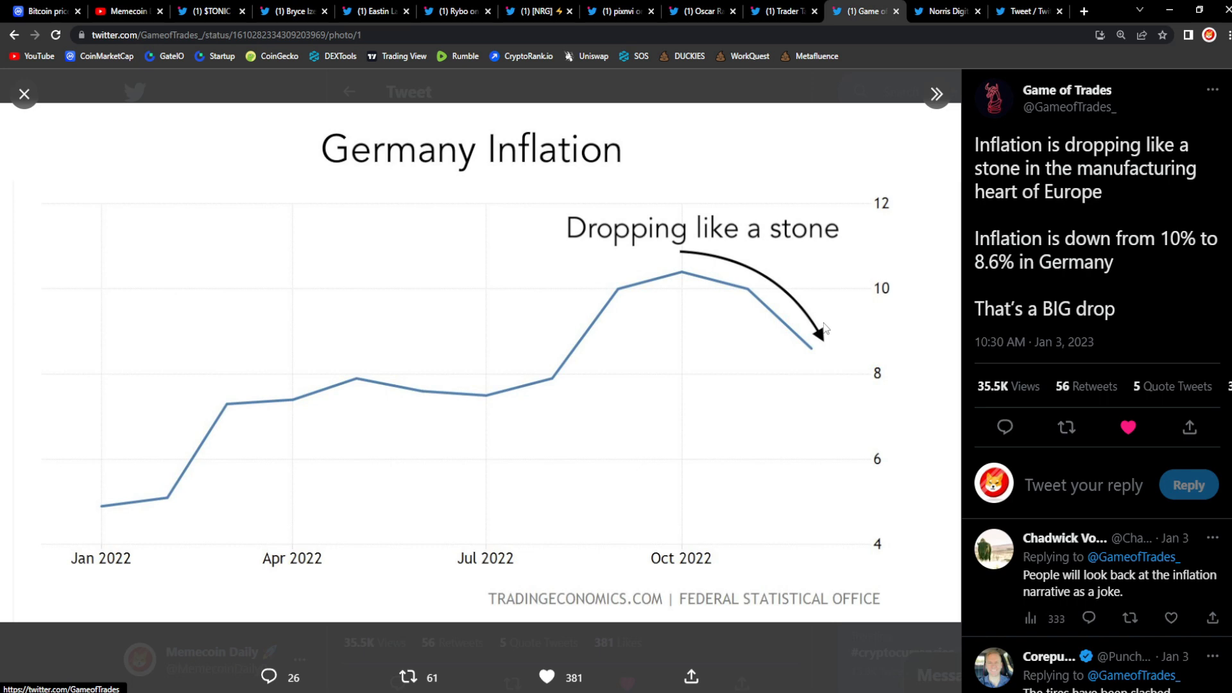
click(942, 11)
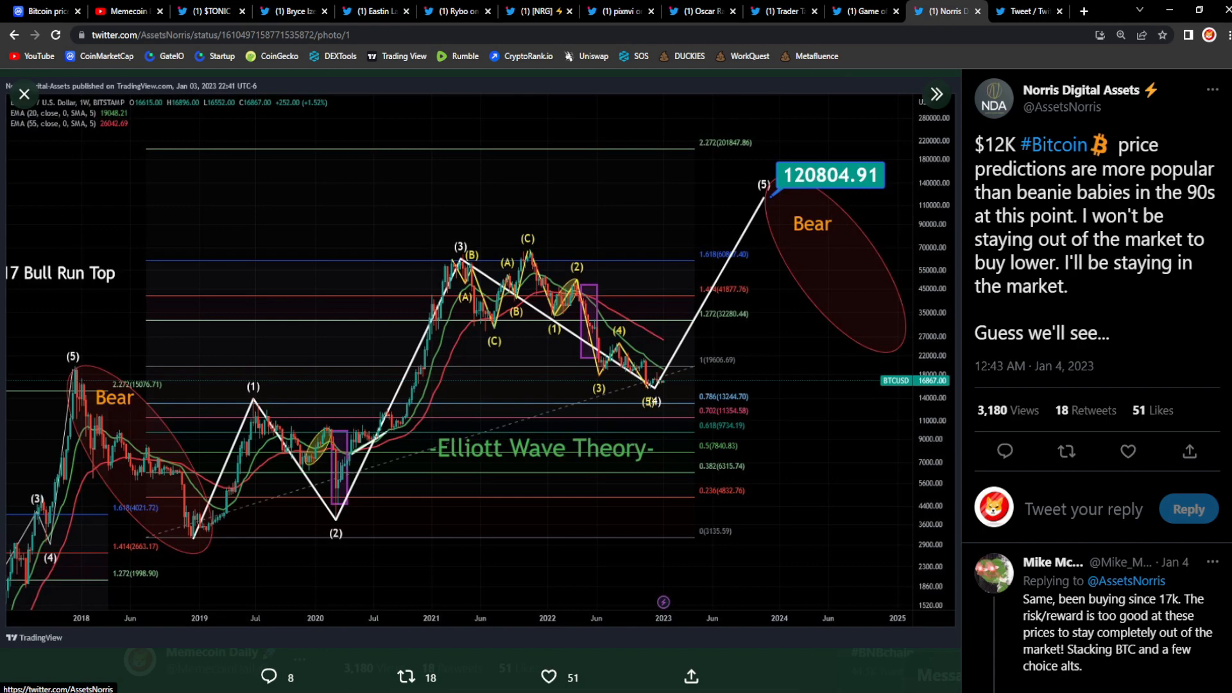
mouse_move(1025, 311)
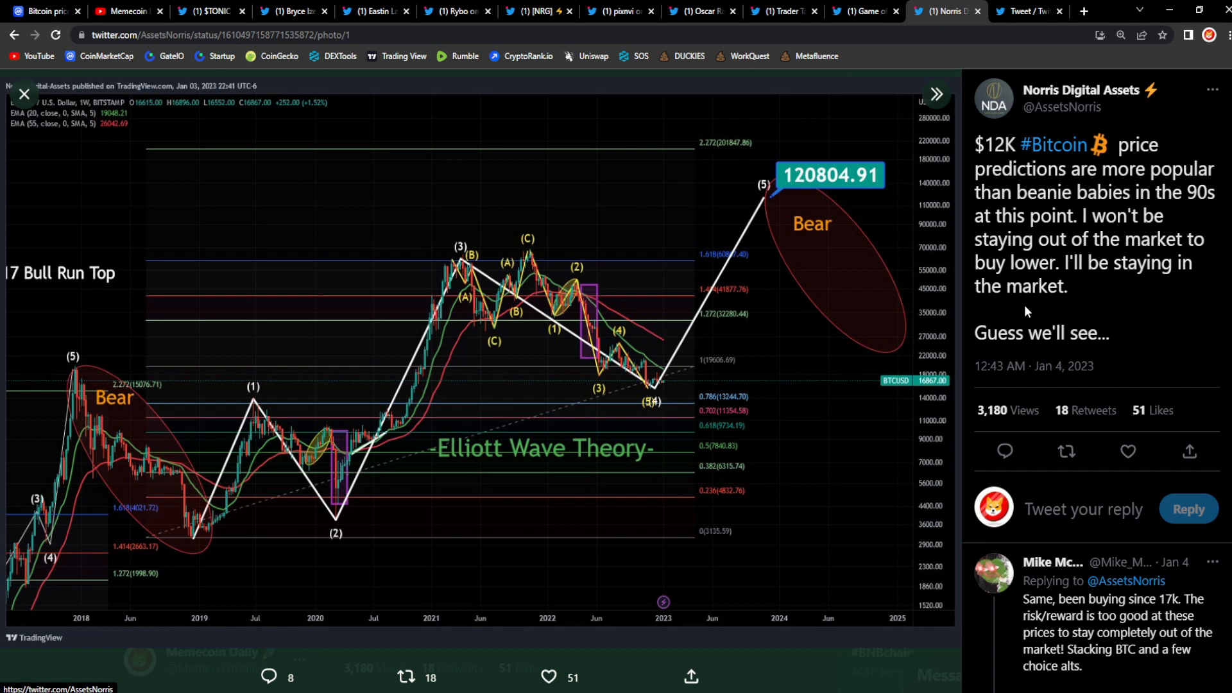
mouse_move(867, 359)
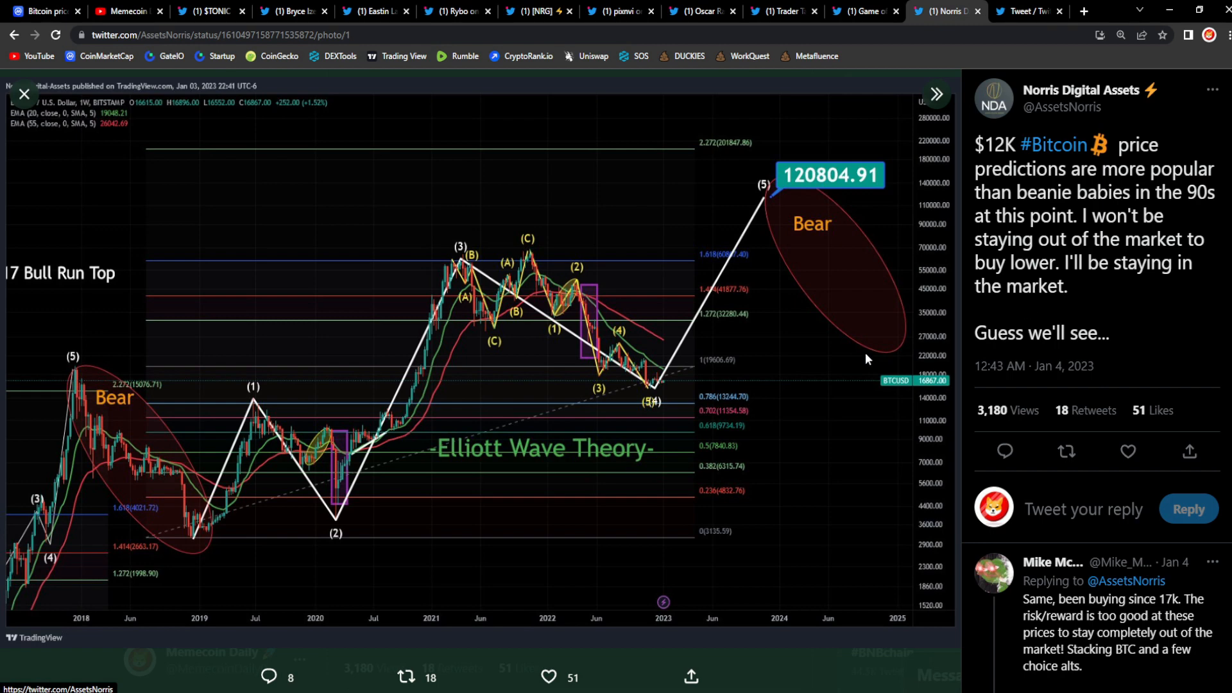
mouse_move(662, 382)
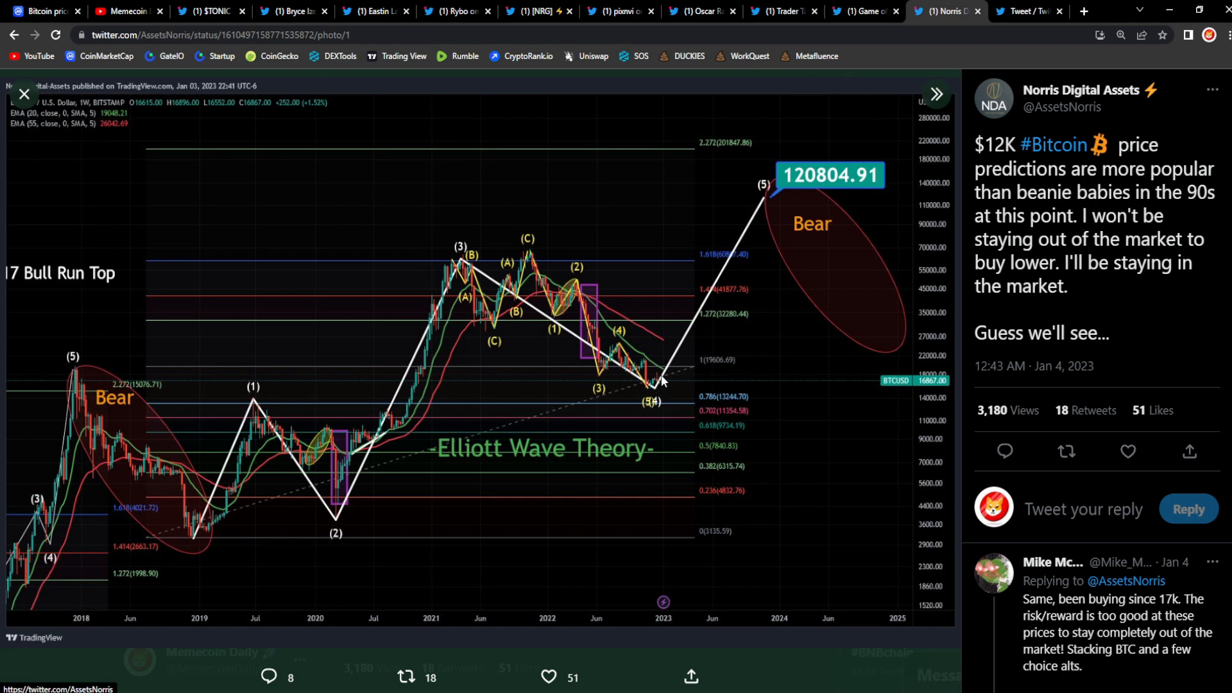
mouse_move(843, 136)
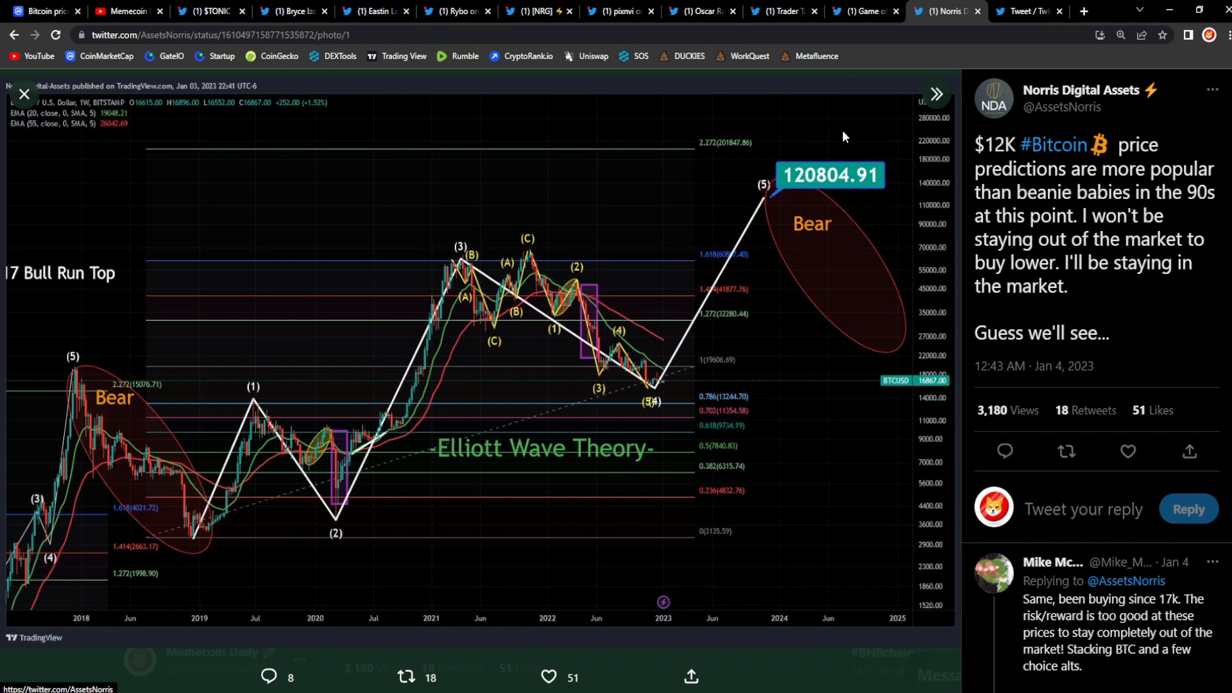
mouse_move(776, 226)
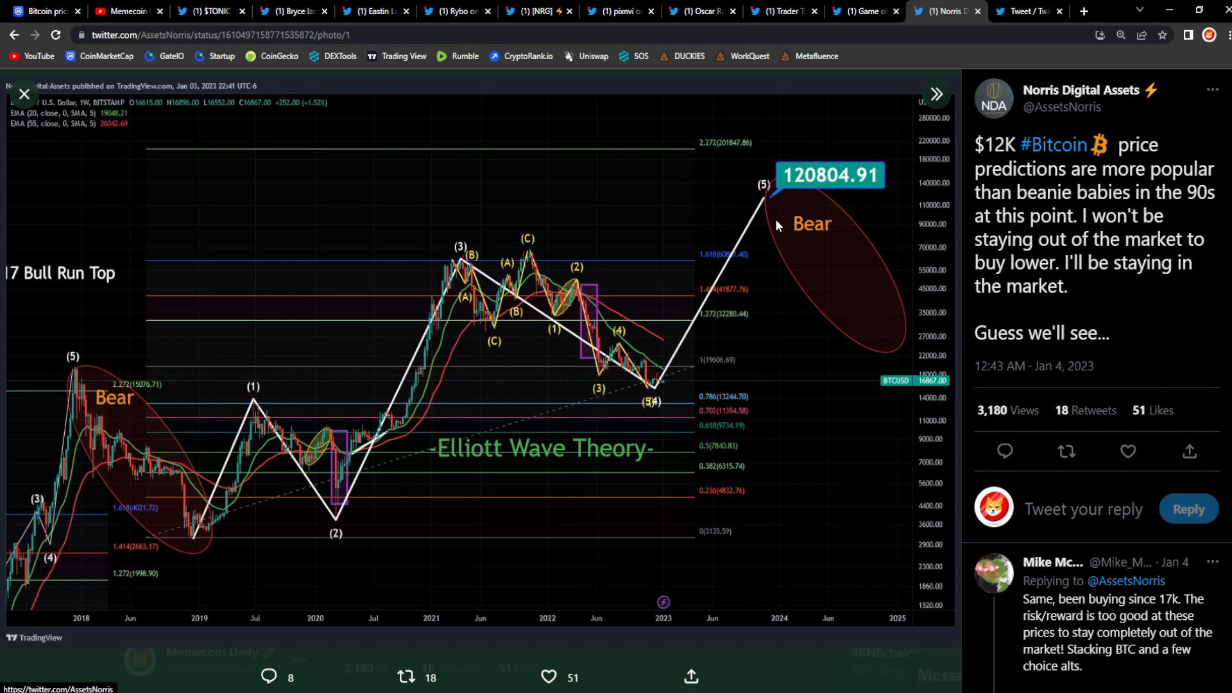
mouse_move(783, 383)
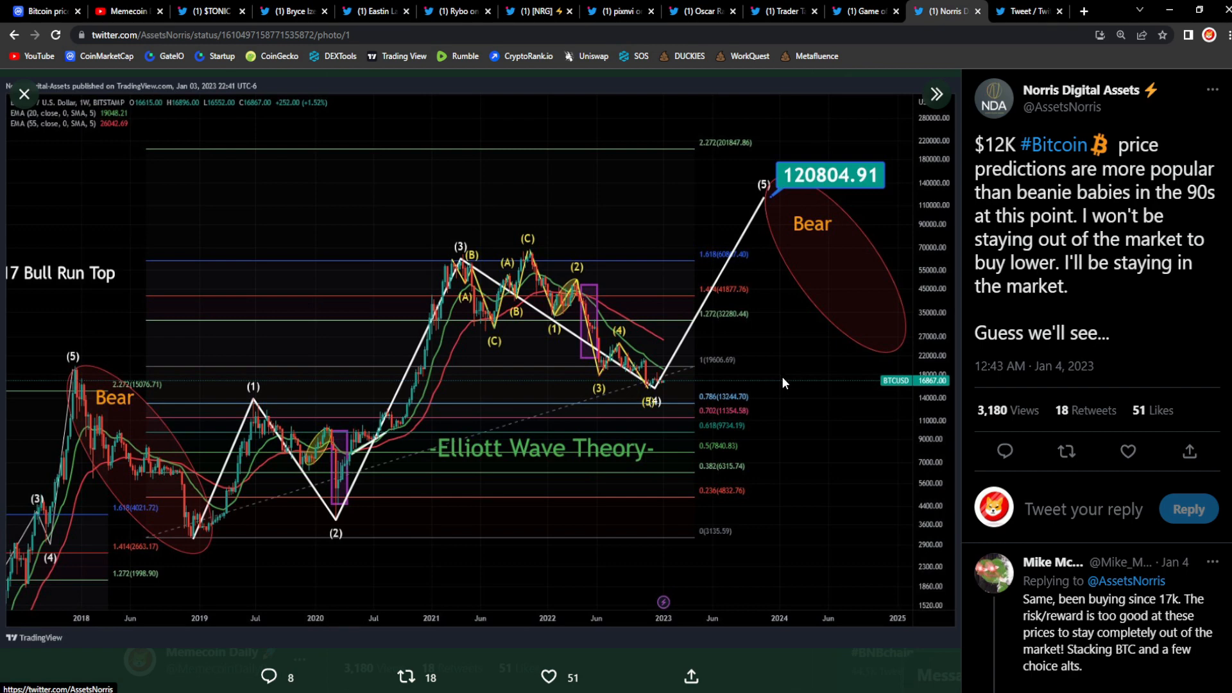
mouse_move(757, 367)
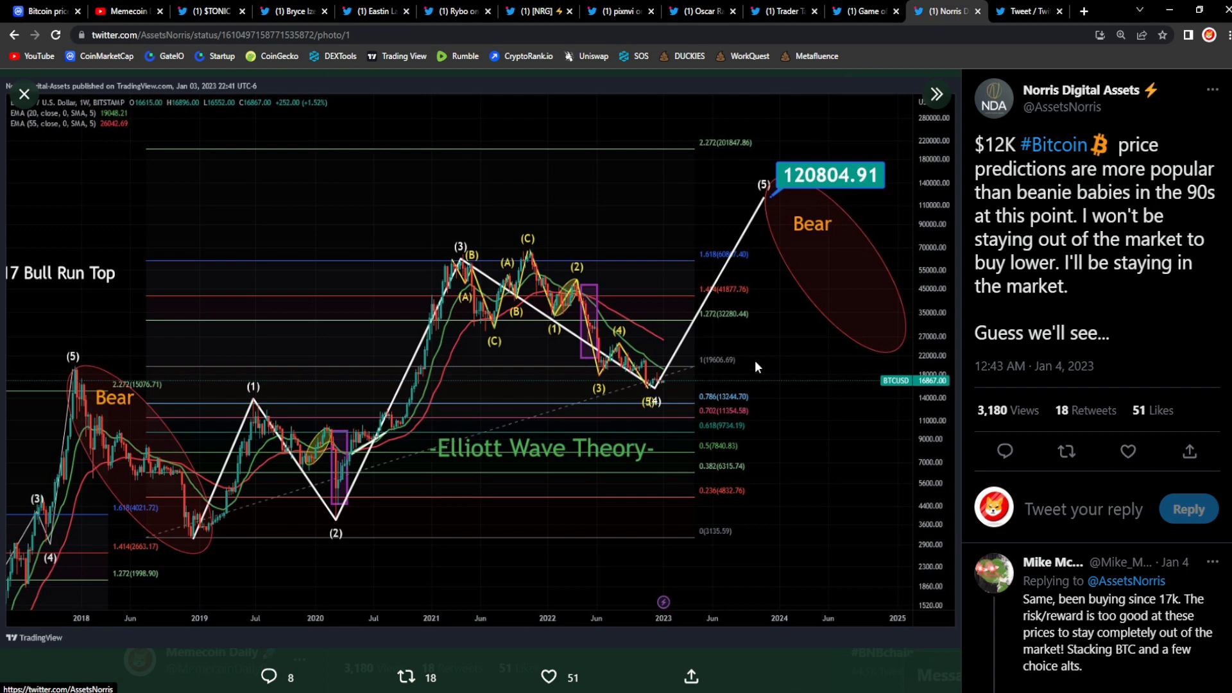
mouse_move(678, 365)
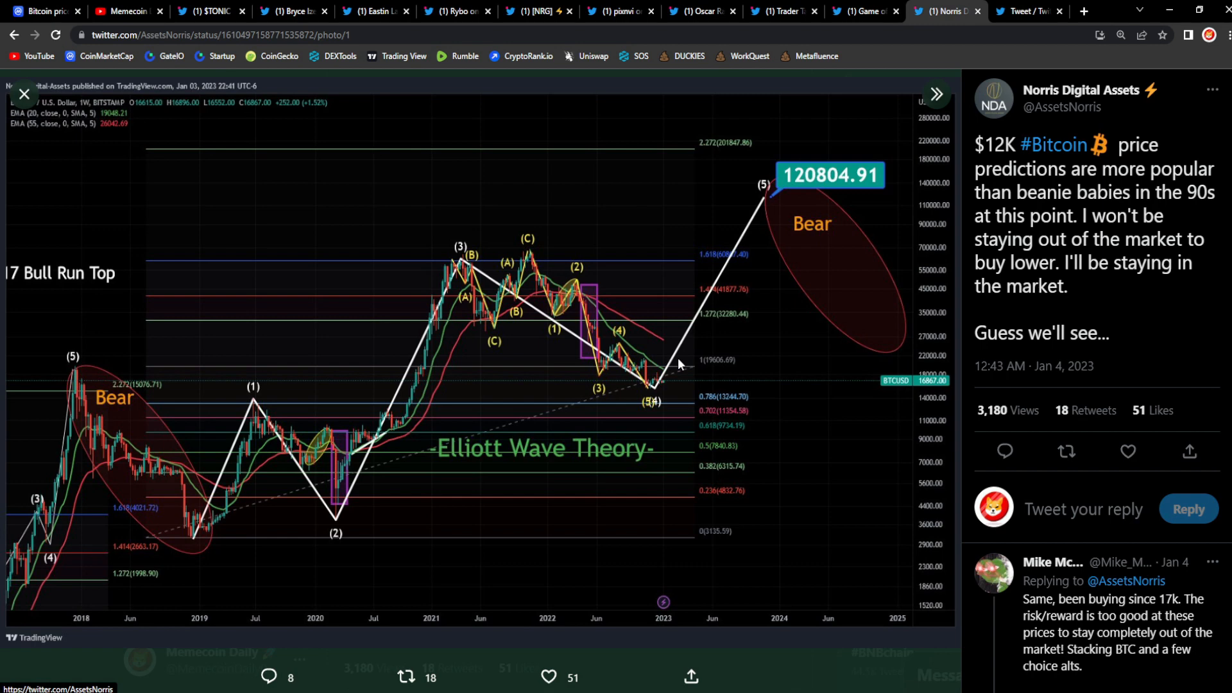
mouse_move(689, 317)
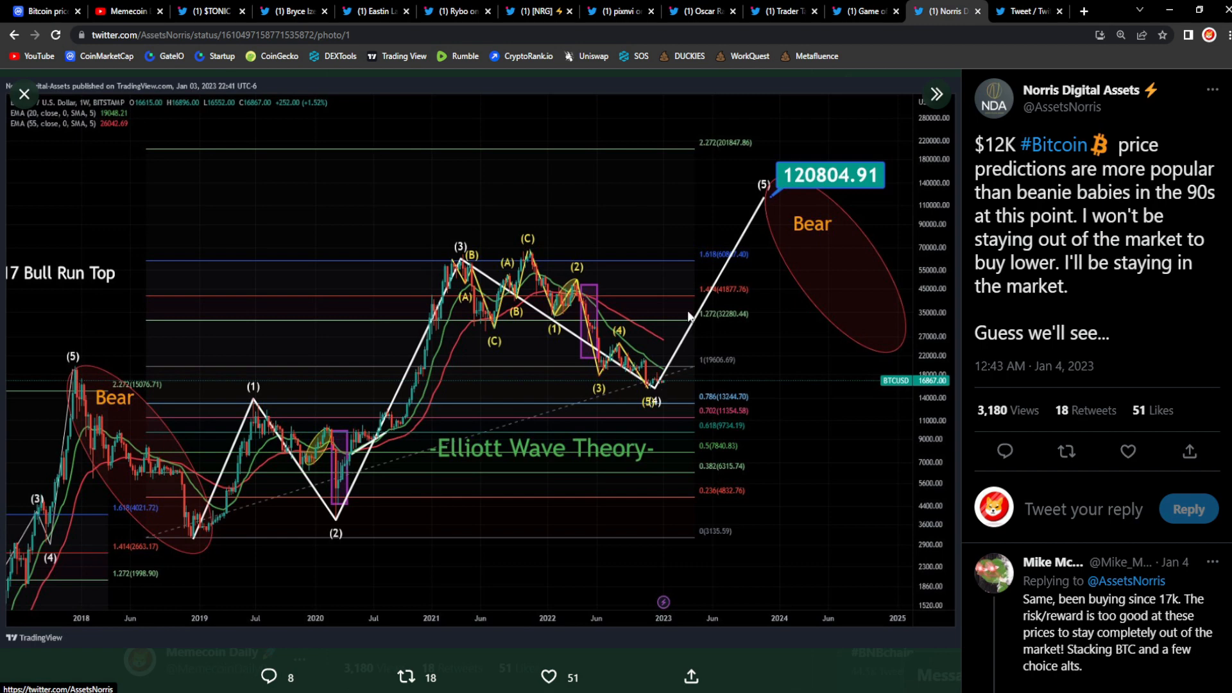
mouse_move(713, 479)
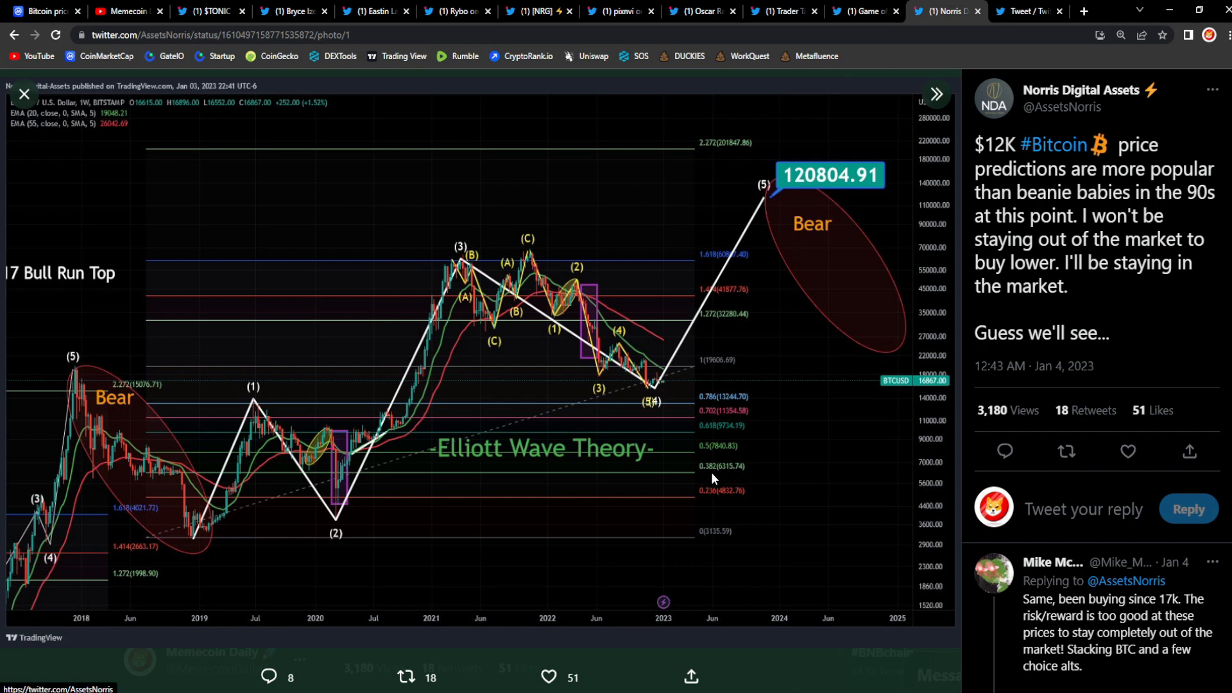
mouse_move(887, 141)
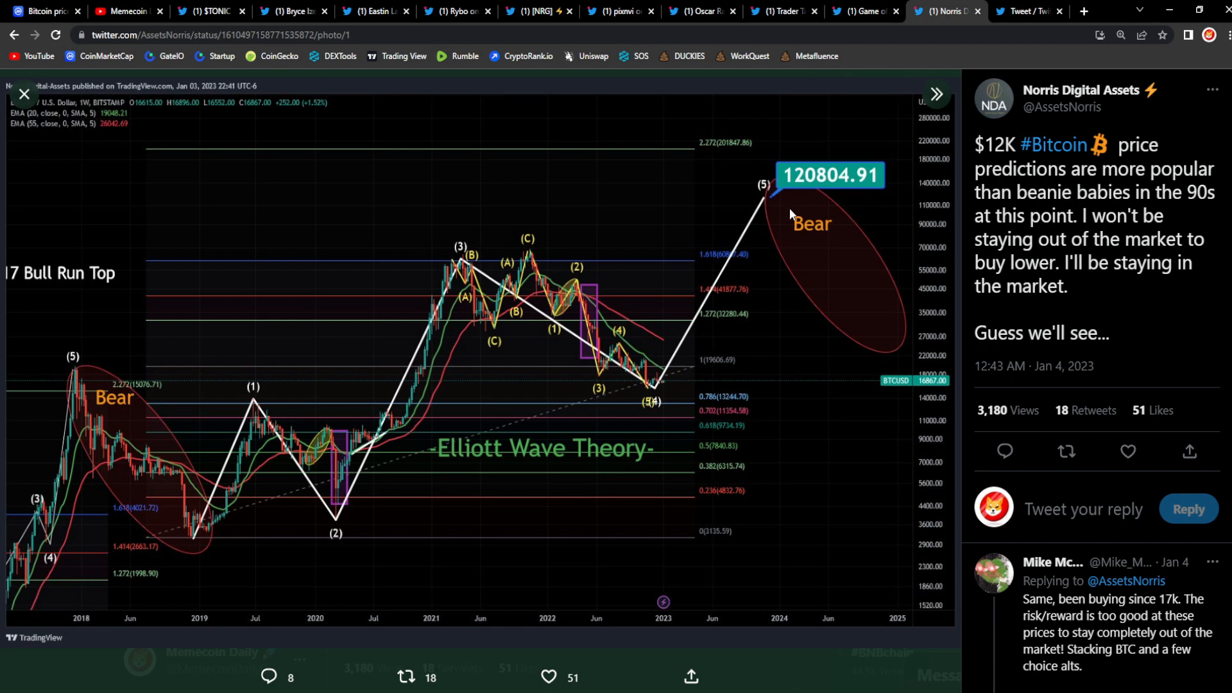
mouse_move(804, 188)
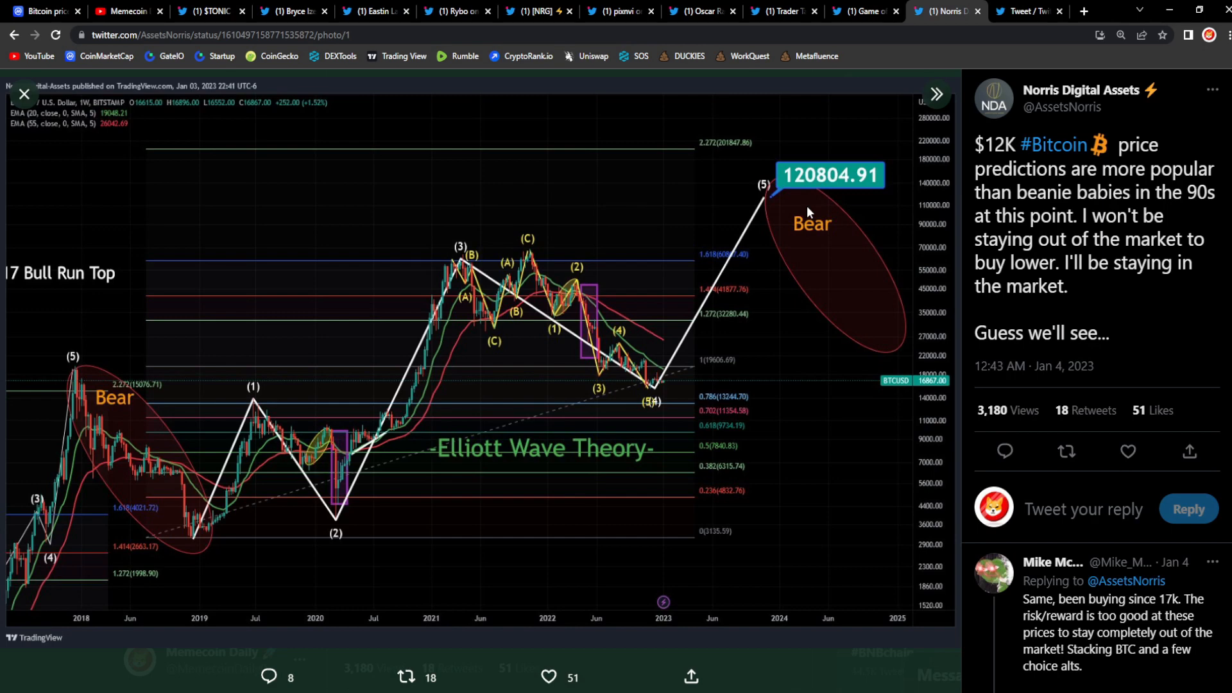
mouse_move(695, 338)
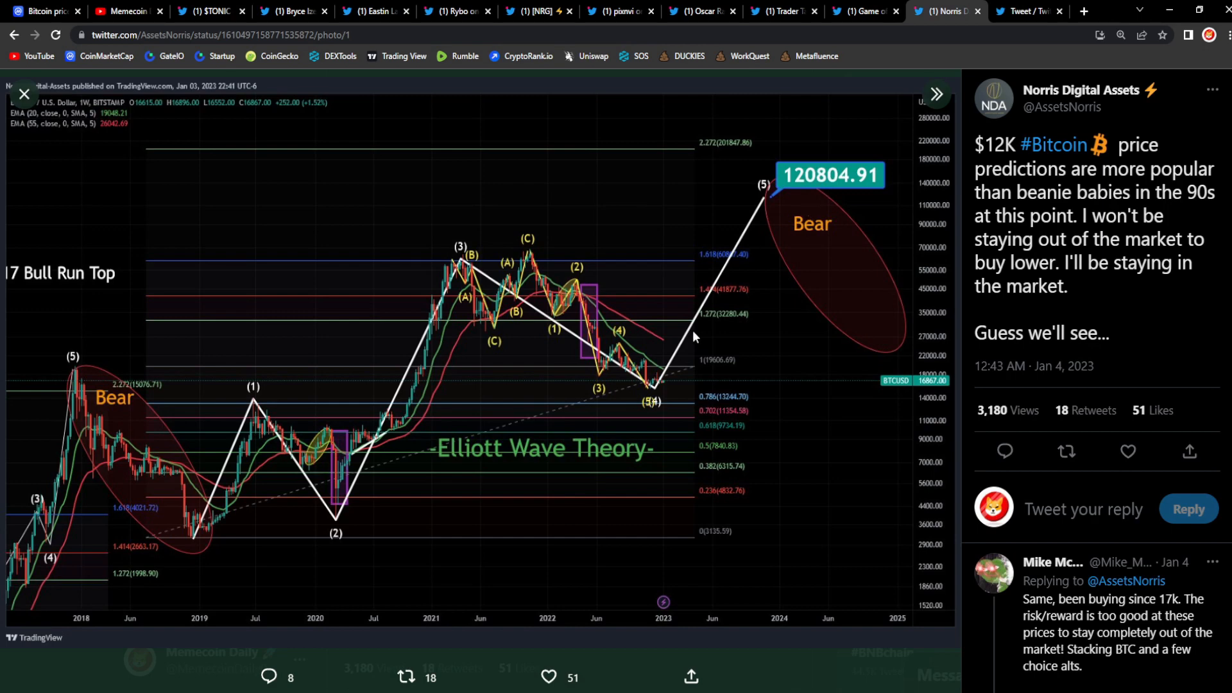
mouse_move(745, 438)
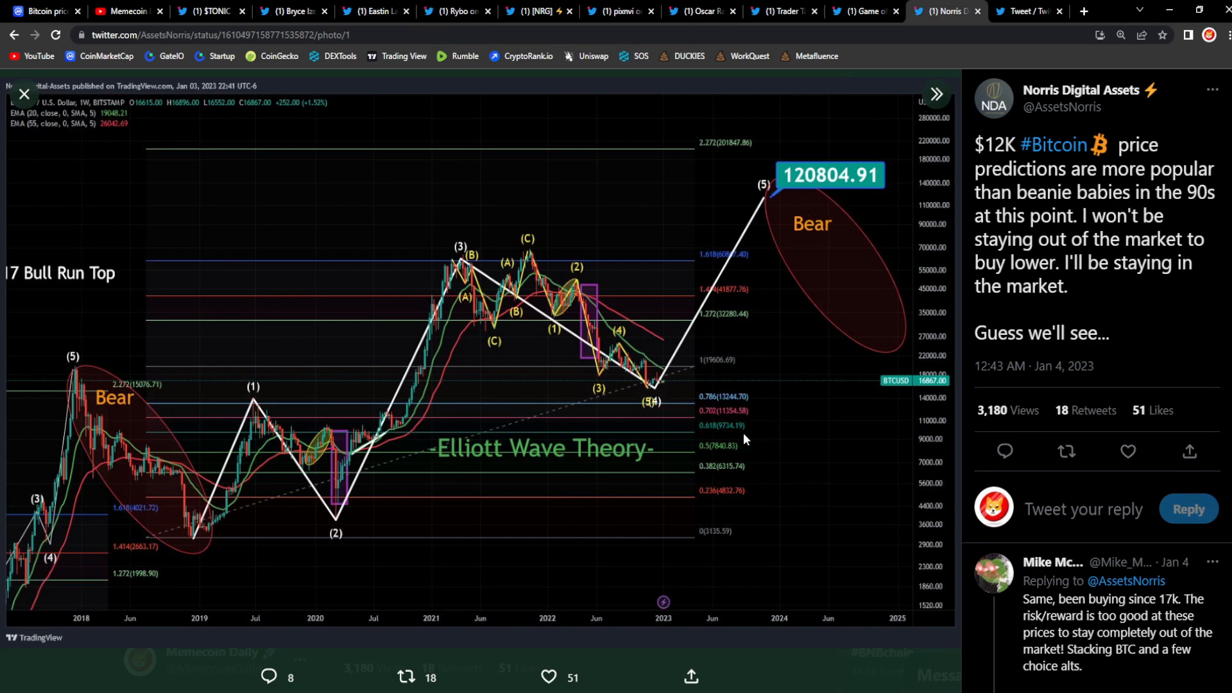
mouse_move(887, 504)
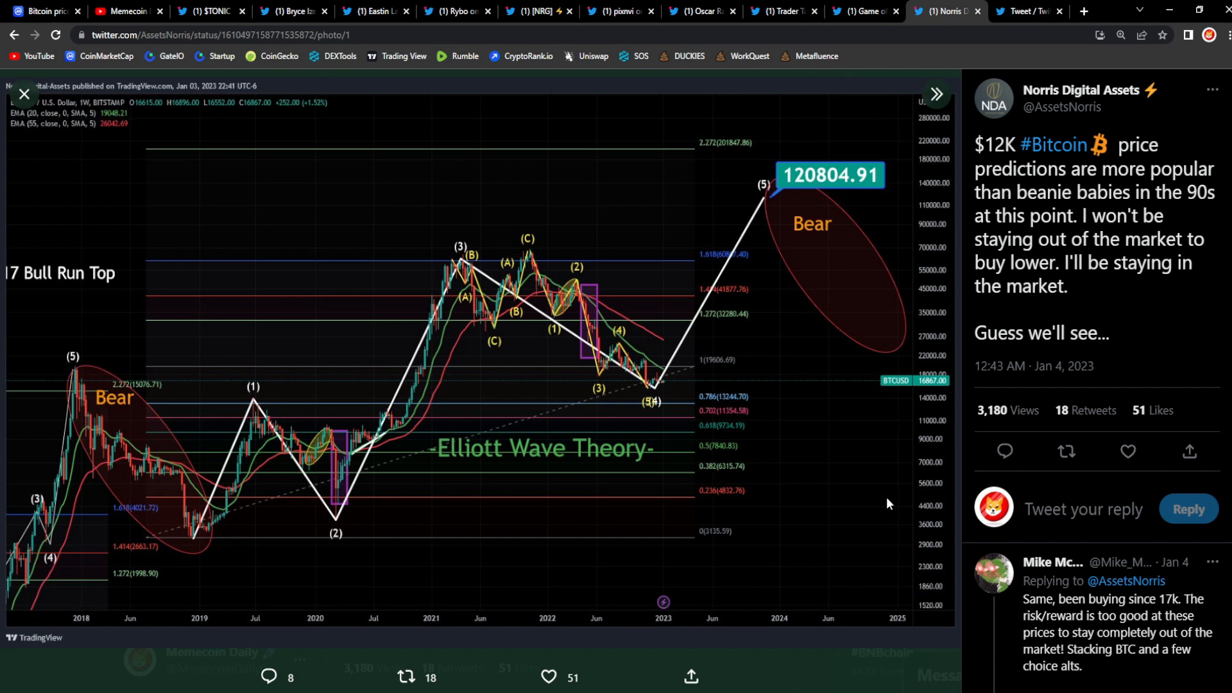
mouse_move(878, 481)
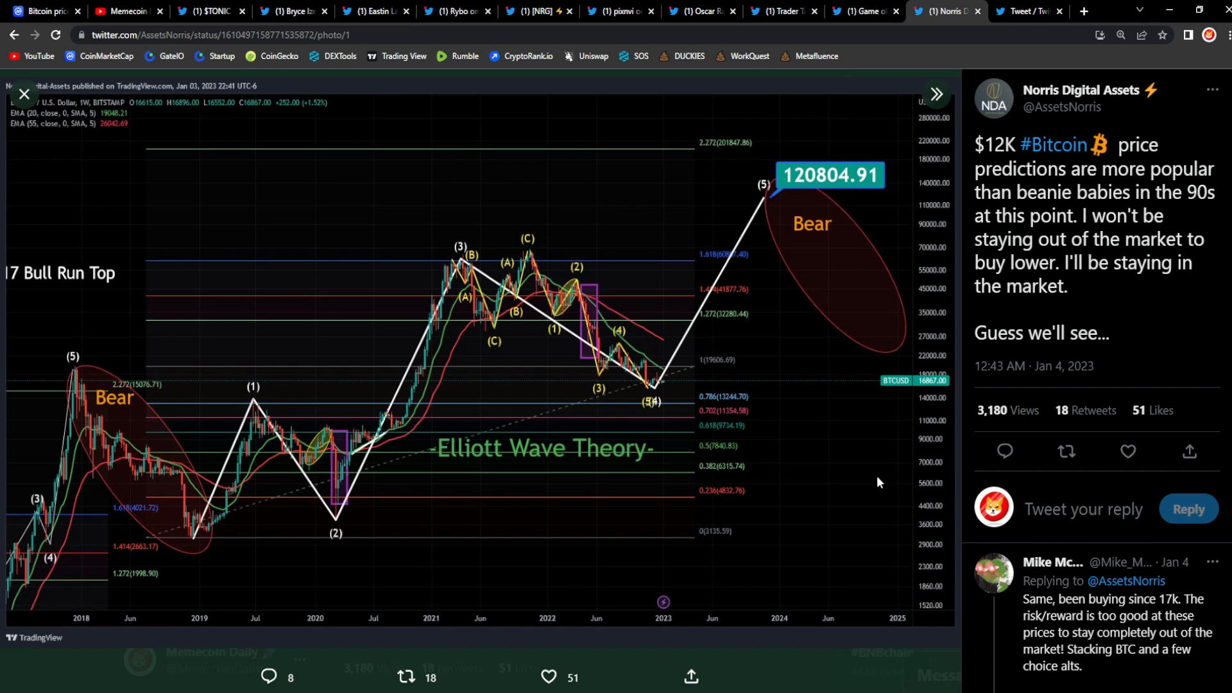
mouse_move(829, 477)
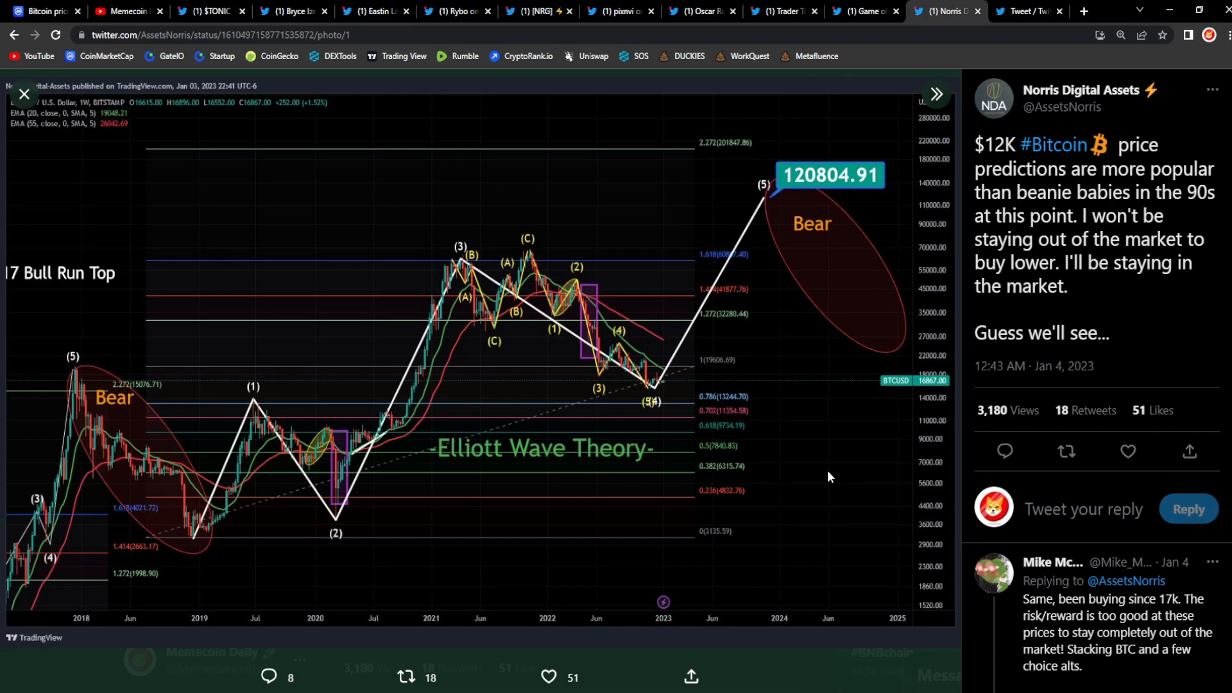
mouse_move(1019, 11)
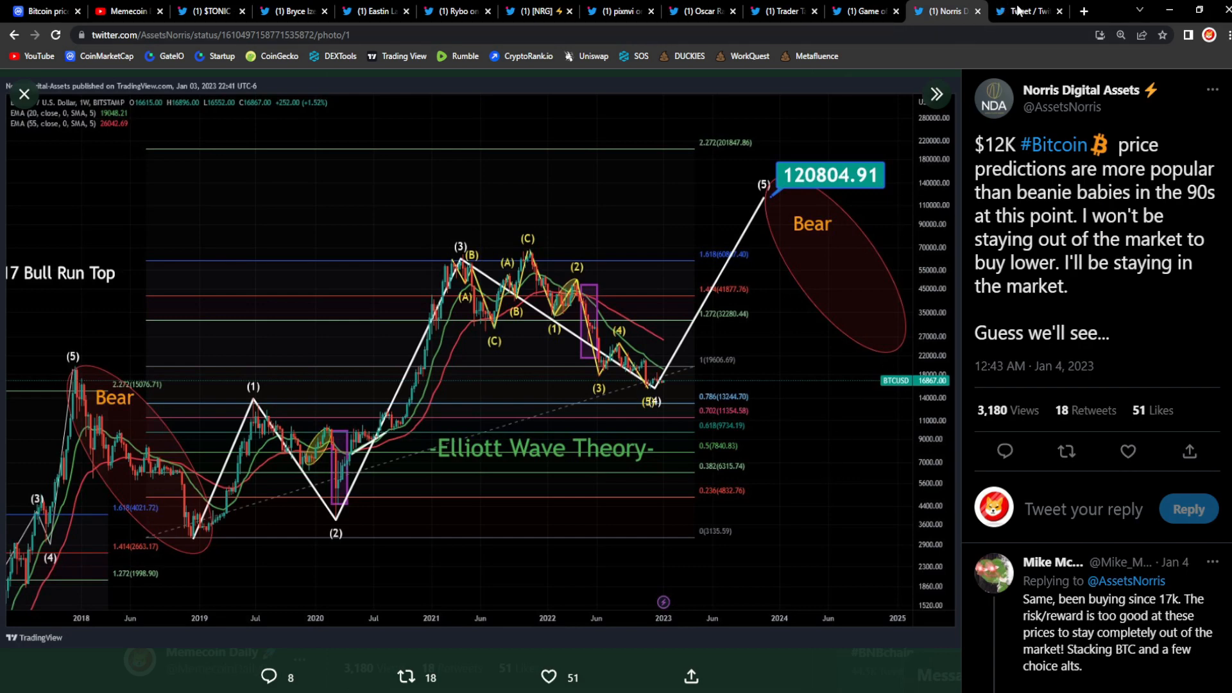
- Return to CoinMarketCap's Tectonic (TONIC) page via the Bitcoin and home pages
click(1025, 11)
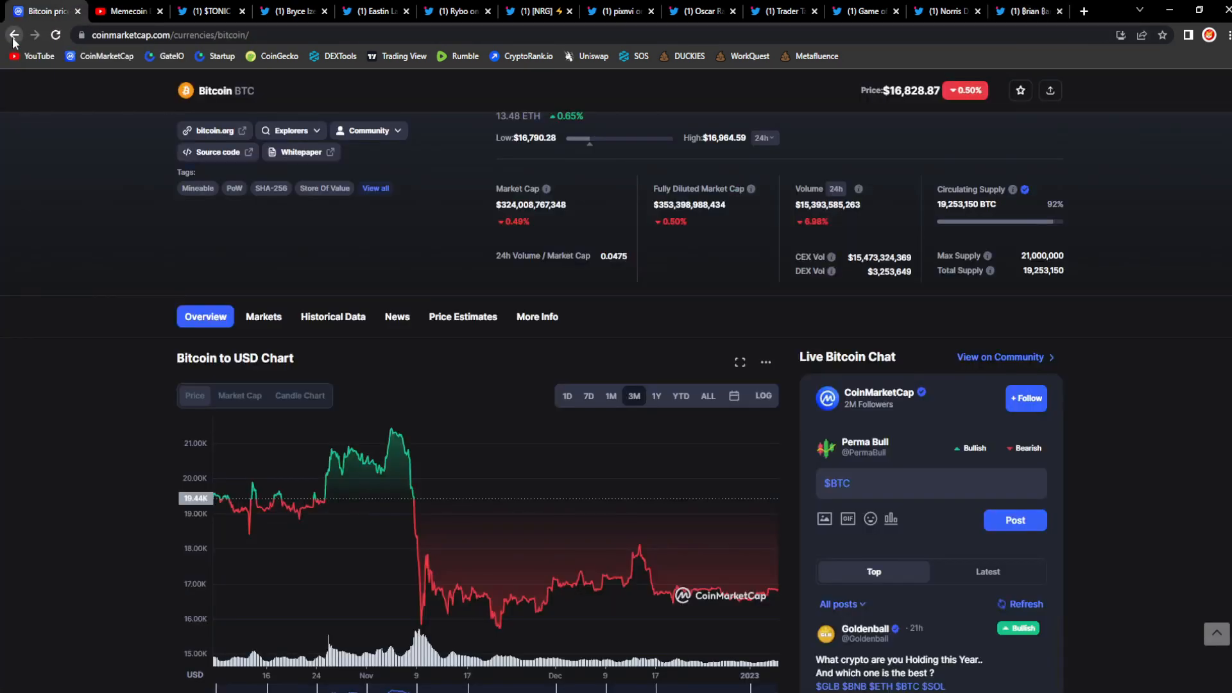
click(13, 35)
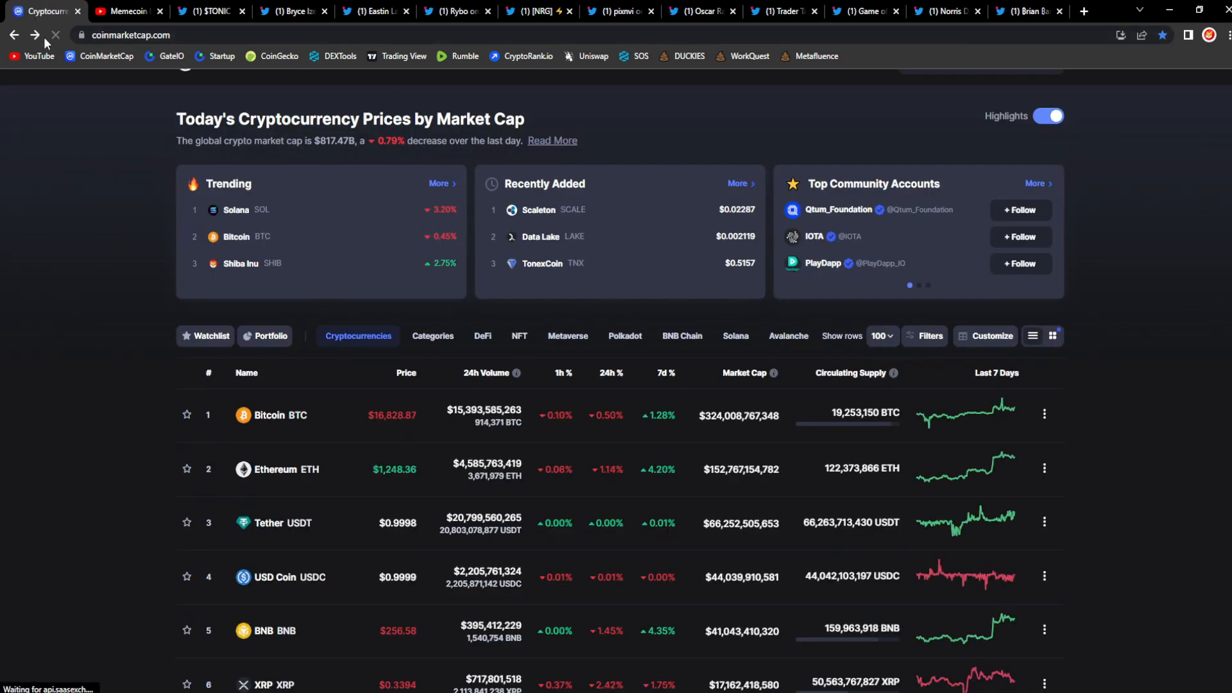
click(280, 415)
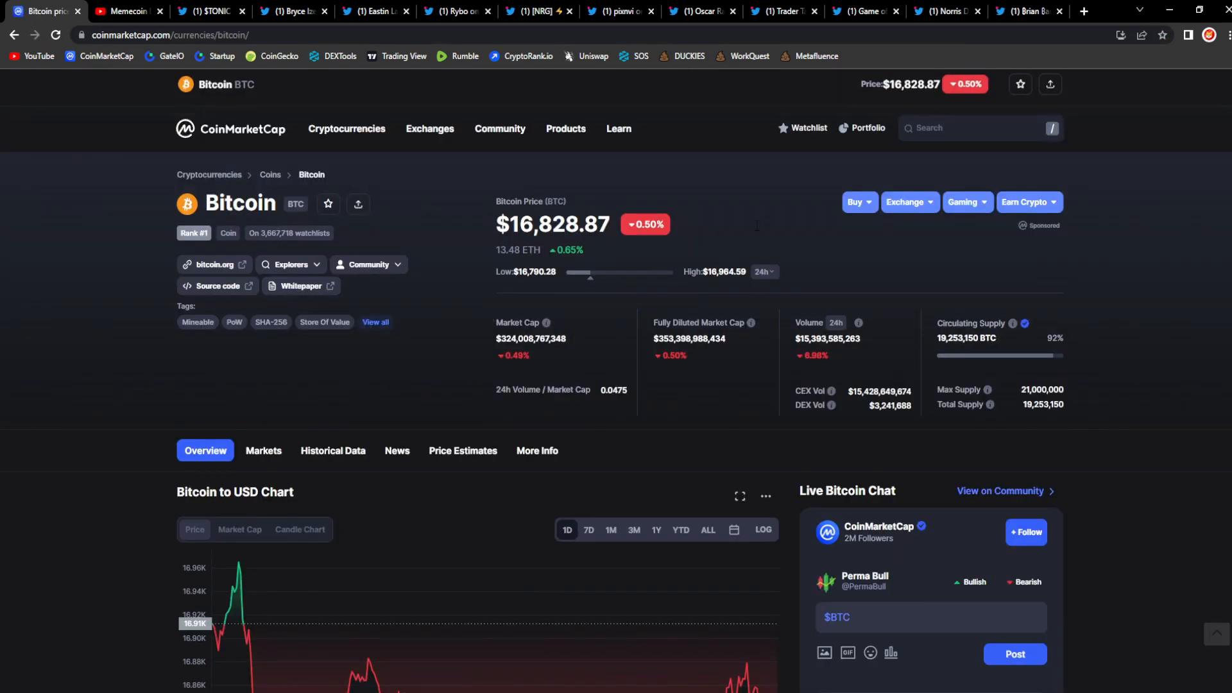
click(978, 127)
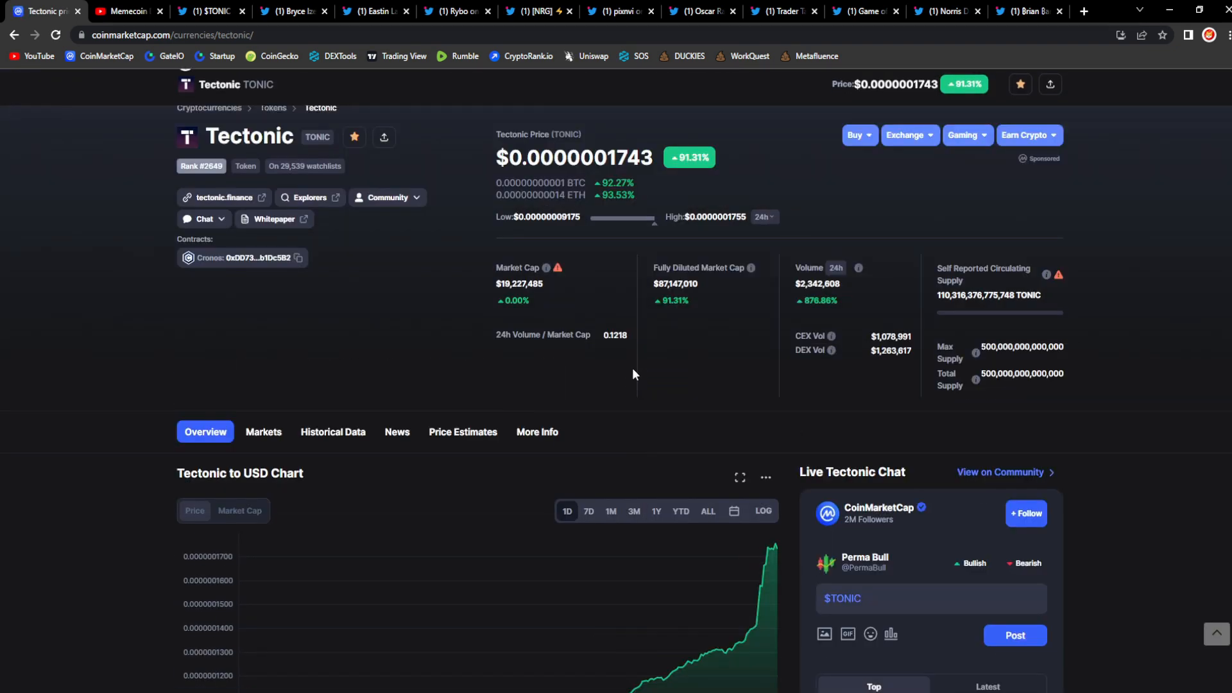
- Set the Tectonic chart range to 1M, toggling briefly to 1D and back
scroll(down, 3)
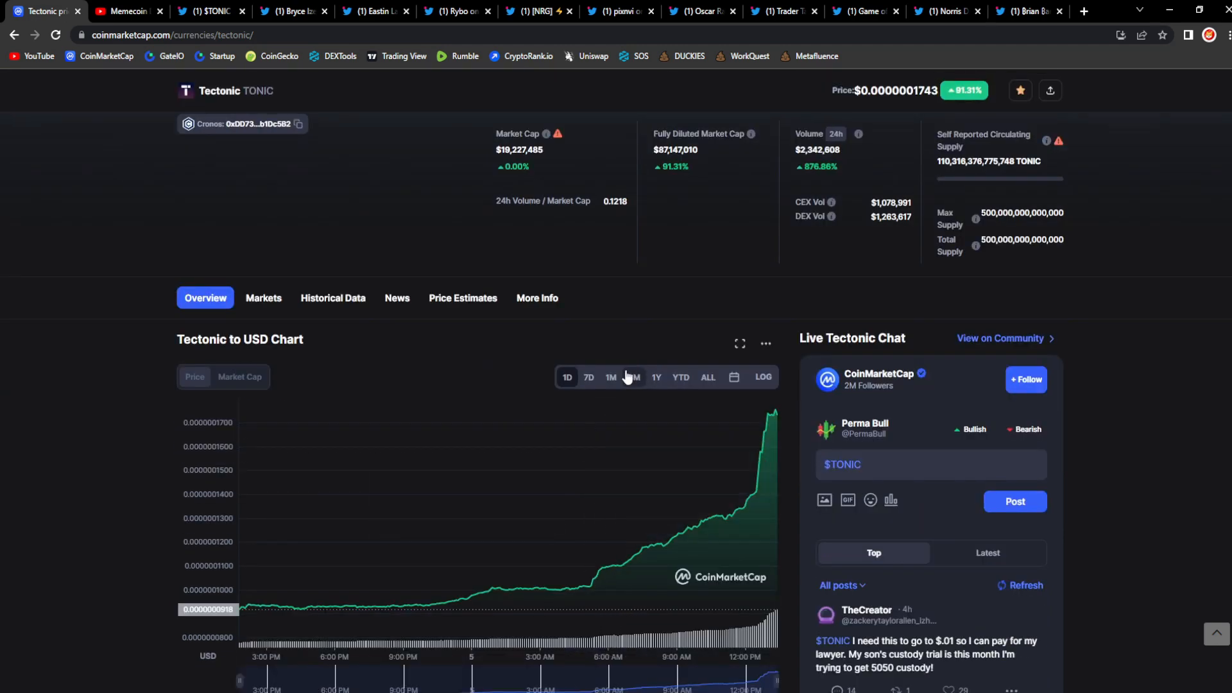
click(610, 377)
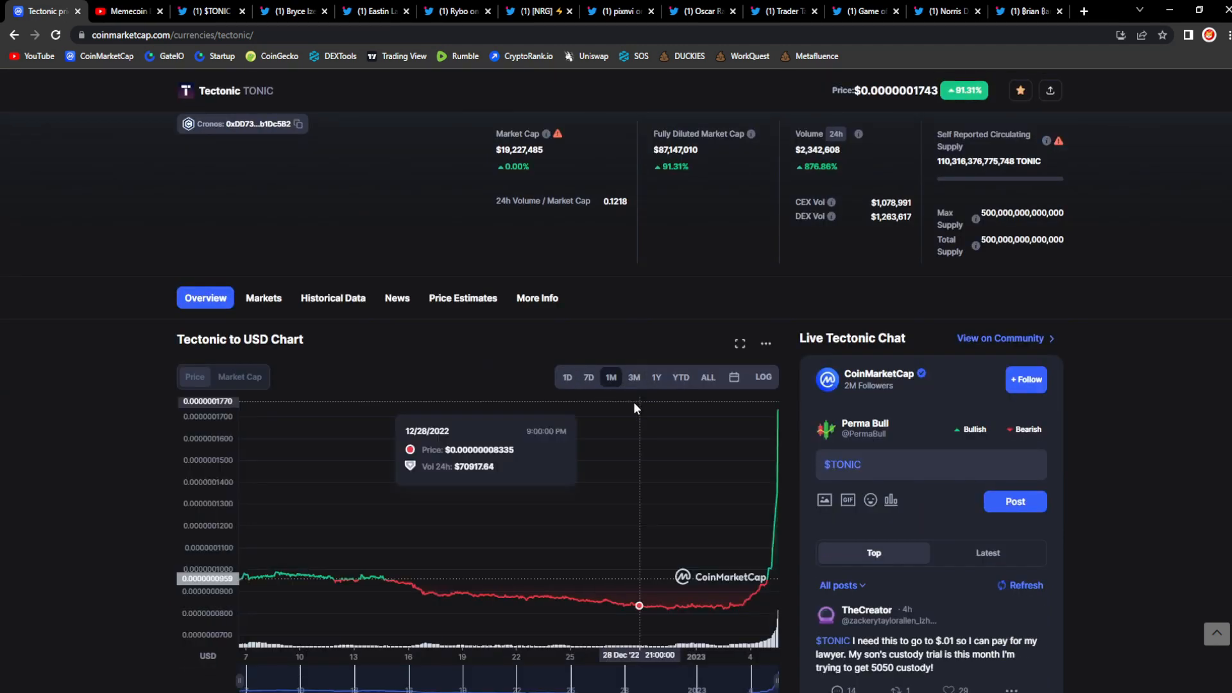
mouse_move(571, 349)
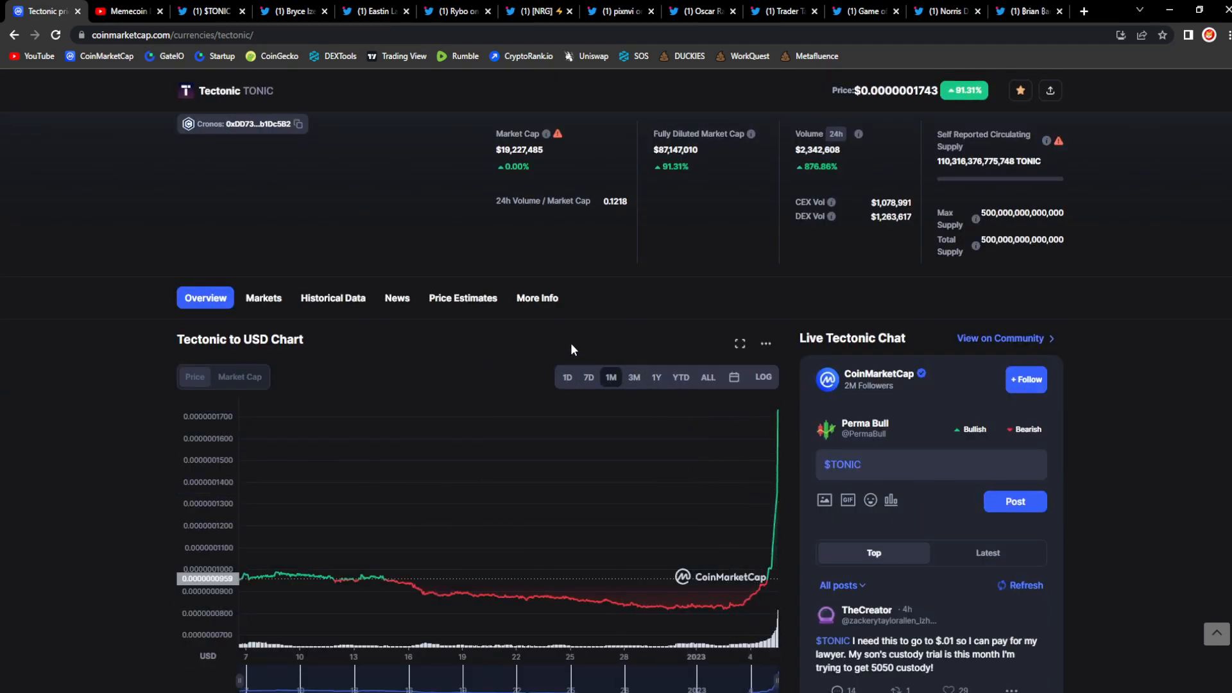
click(587, 377)
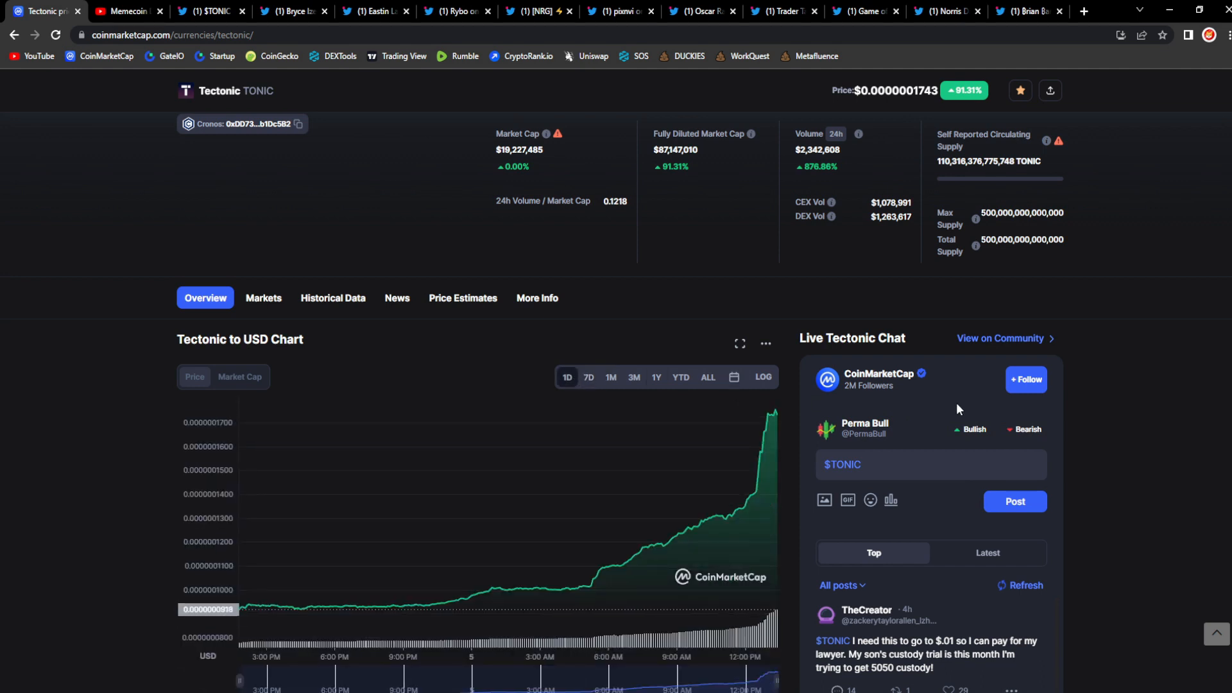
click(610, 378)
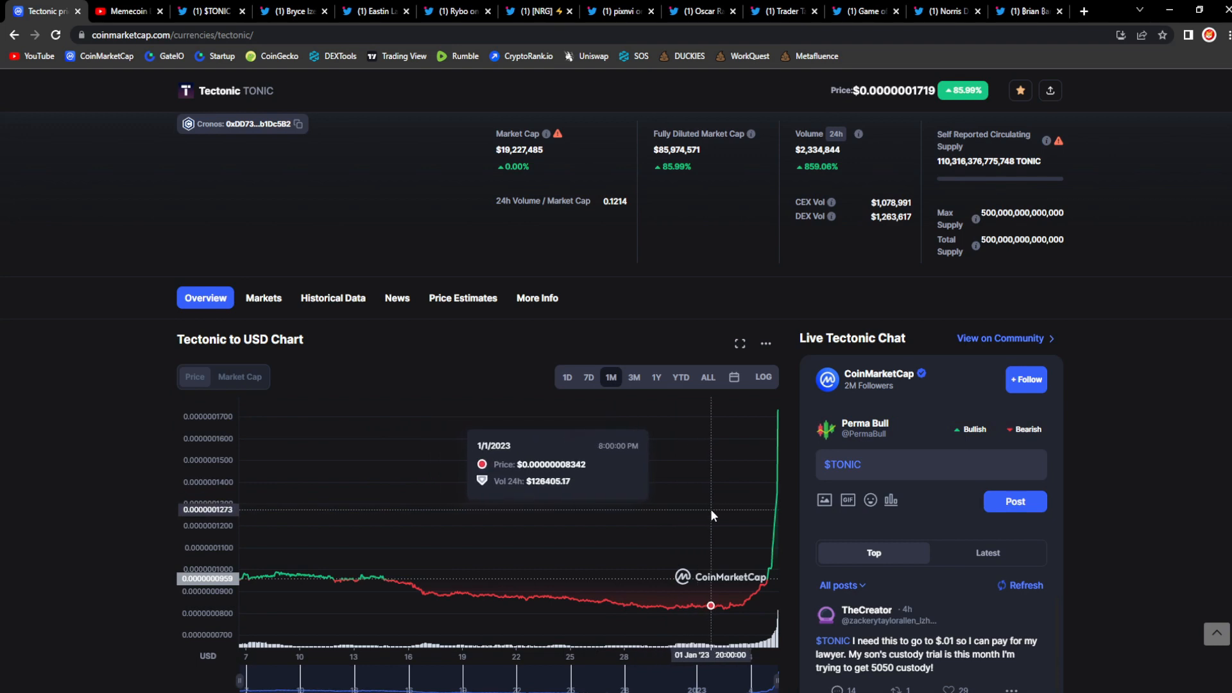
mouse_move(692, 514)
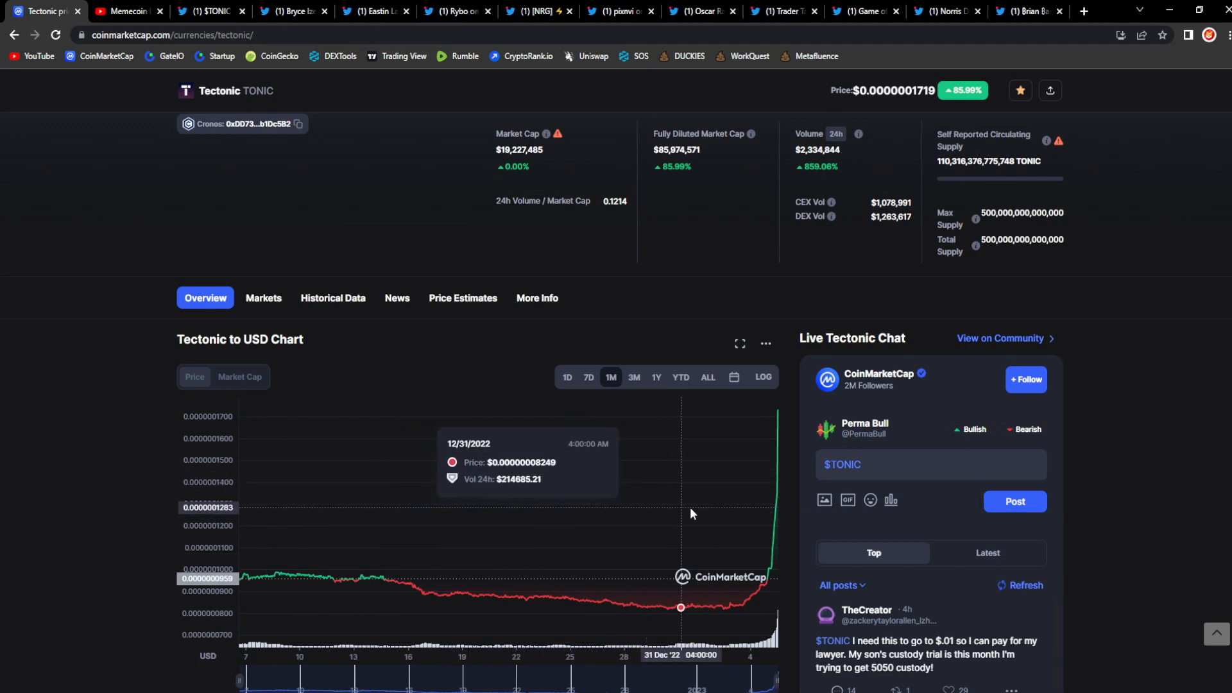
mouse_move(727, 535)
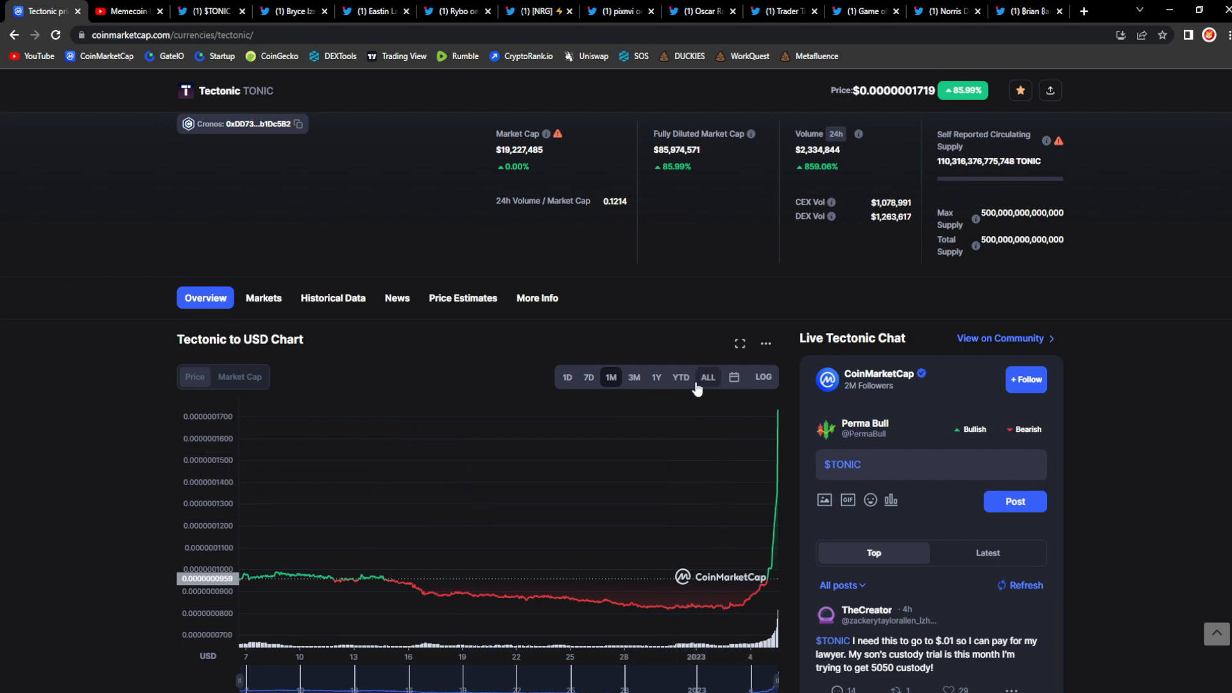
- Switch the Tectonic chart to the ALL range to show its full price history
click(706, 377)
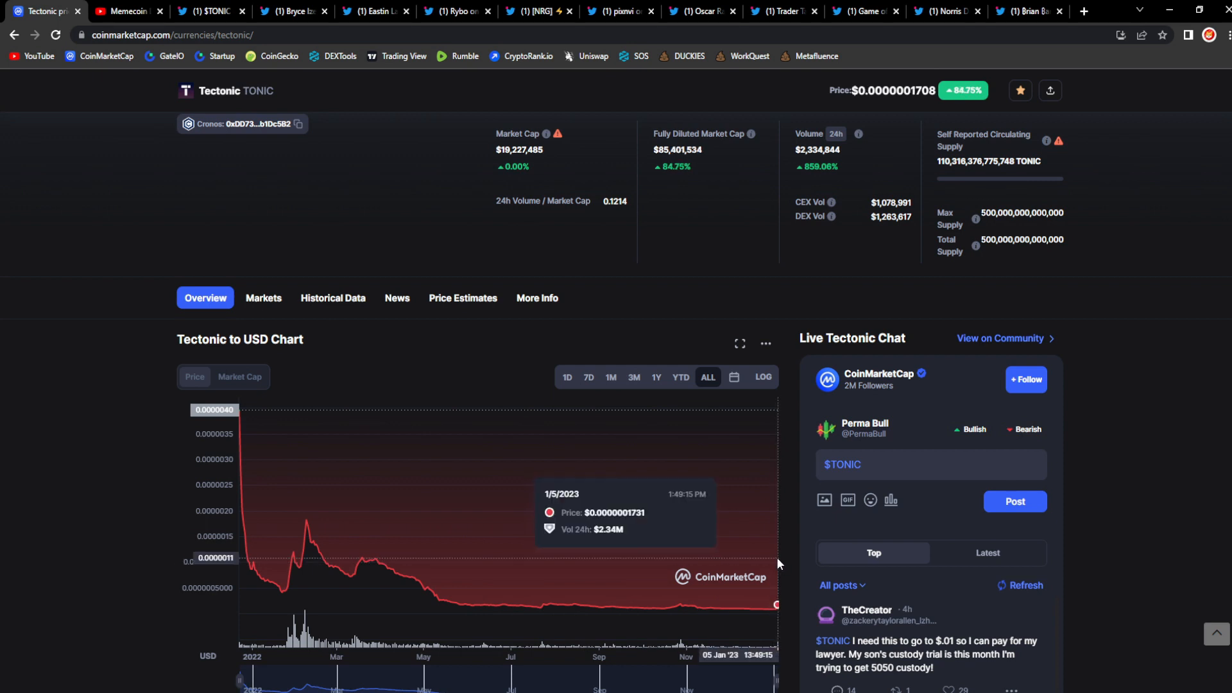
mouse_move(773, 570)
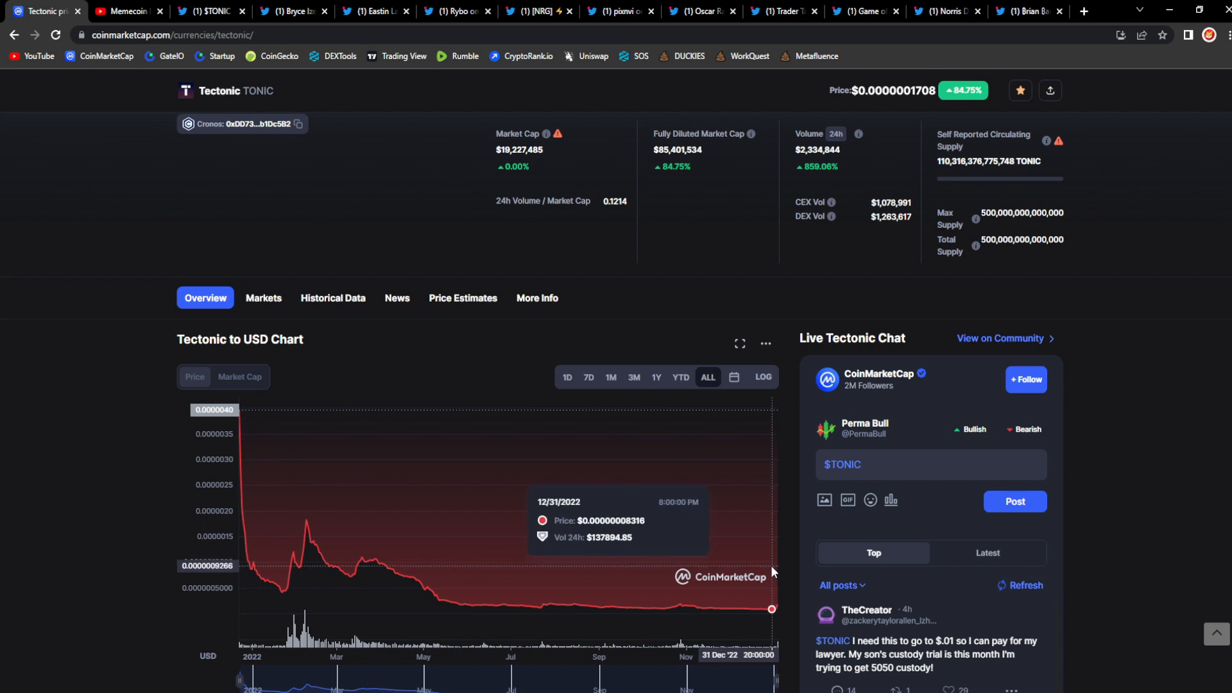
mouse_move(742, 591)
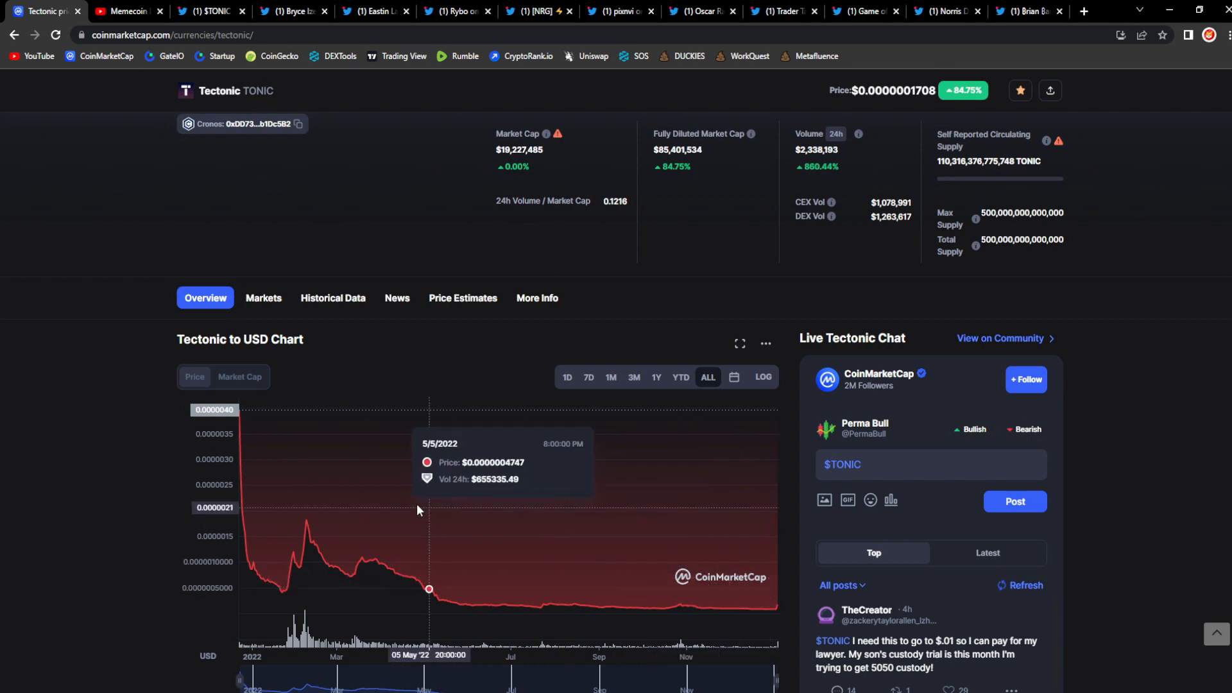
mouse_move(242, 454)
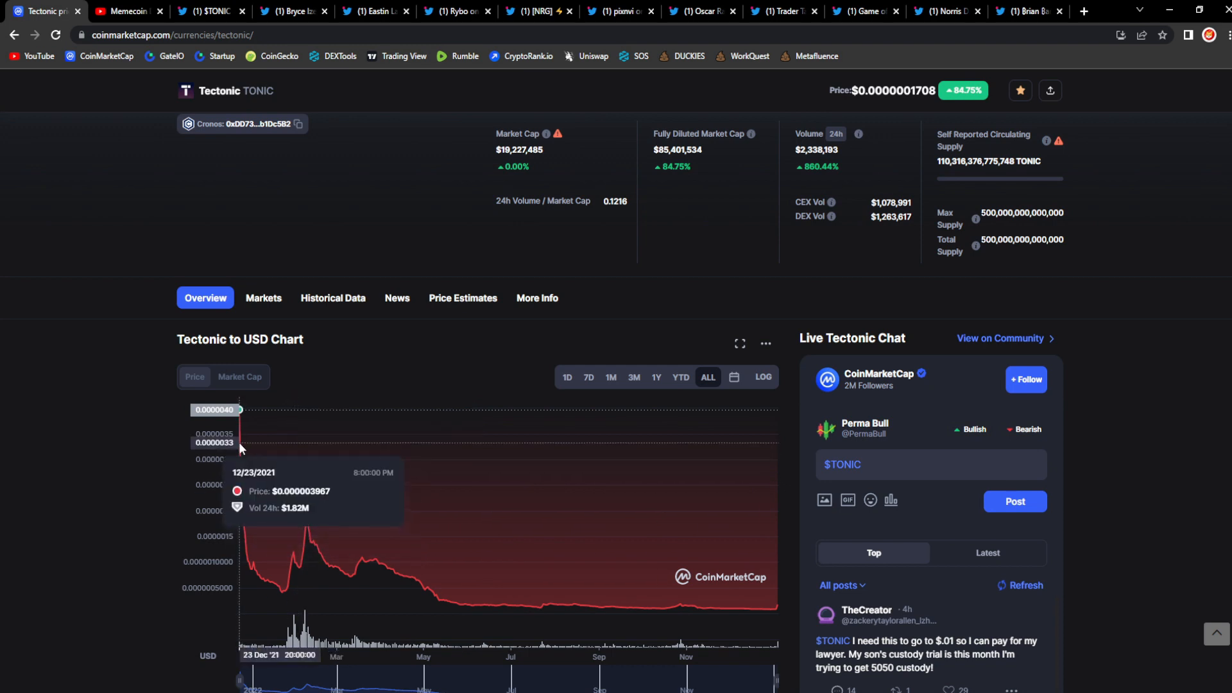
mouse_move(307, 445)
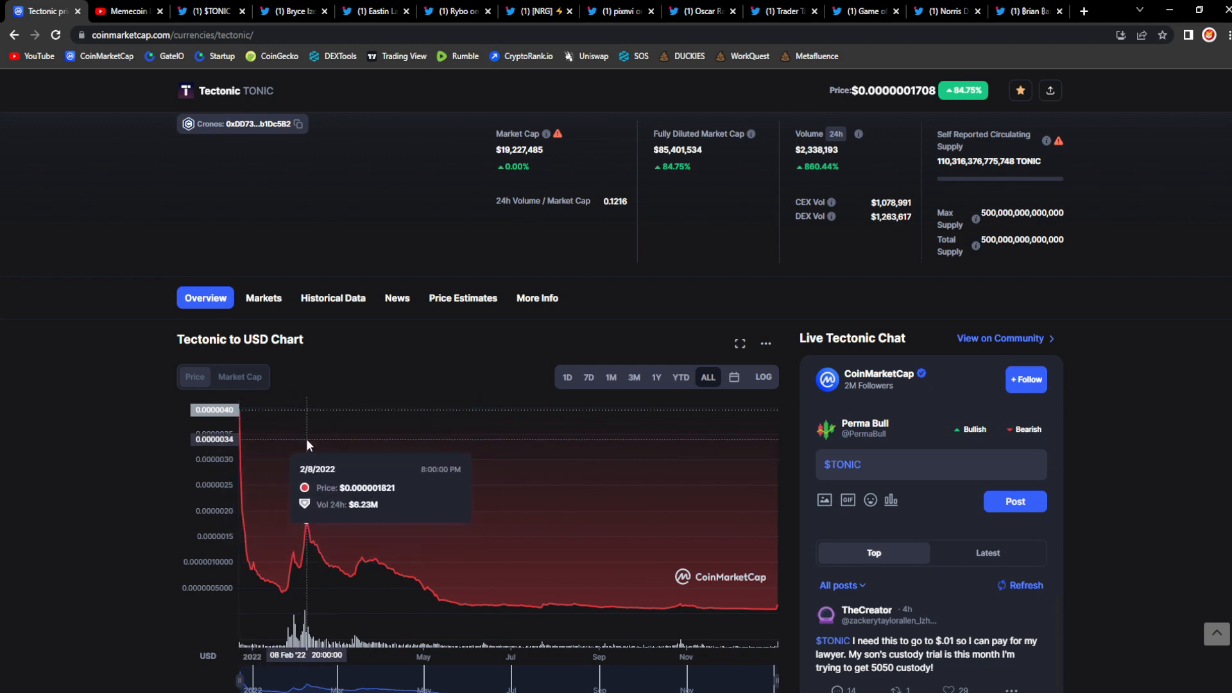
mouse_move(239, 440)
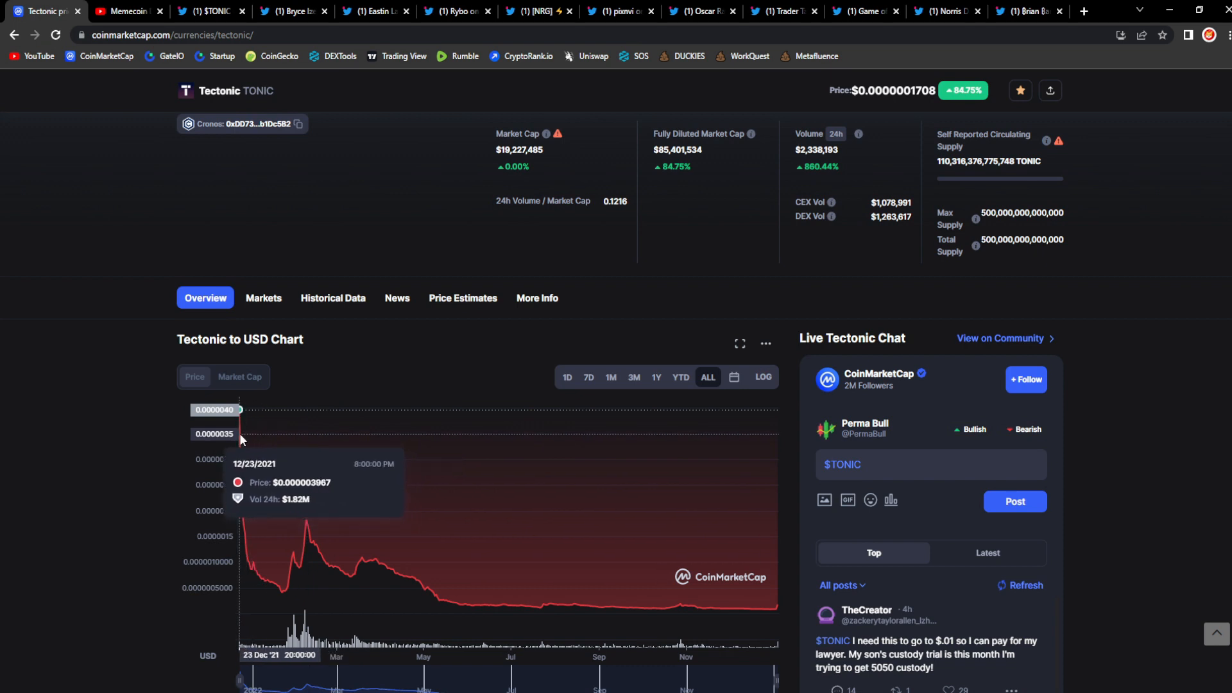